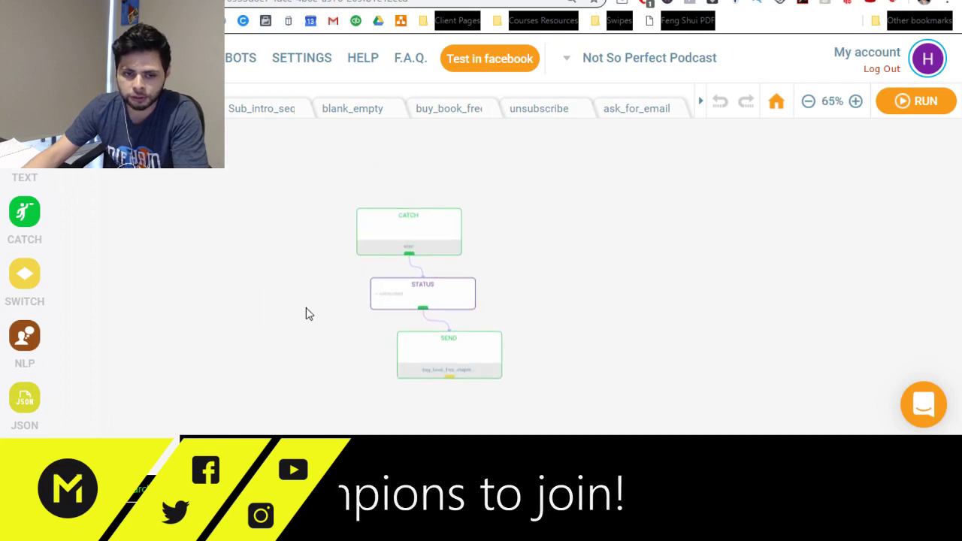
Inspect the CATCH/STATUS/SEND flow and the switch-block flow, then go to Ads Manager.
click(854, 102)
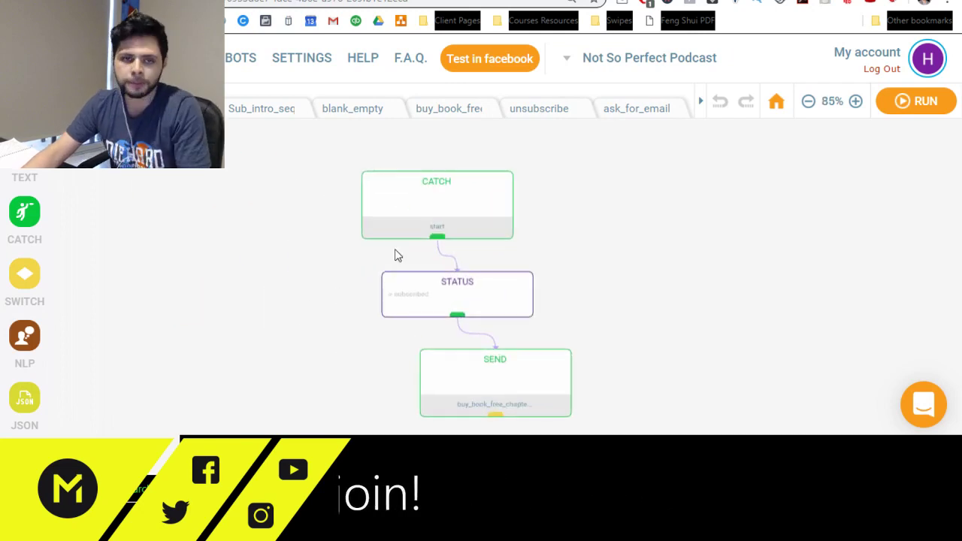
mouse_move(208, 263)
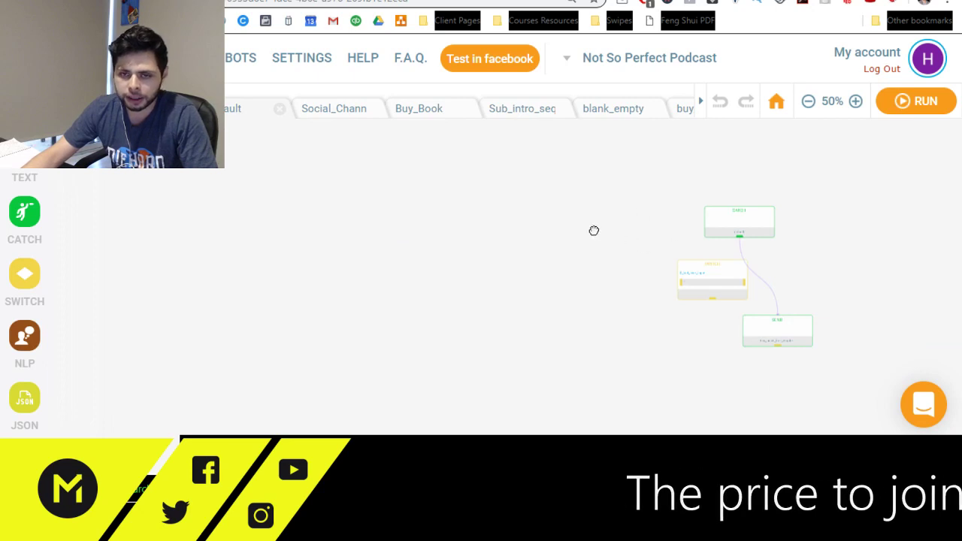
click(854, 100)
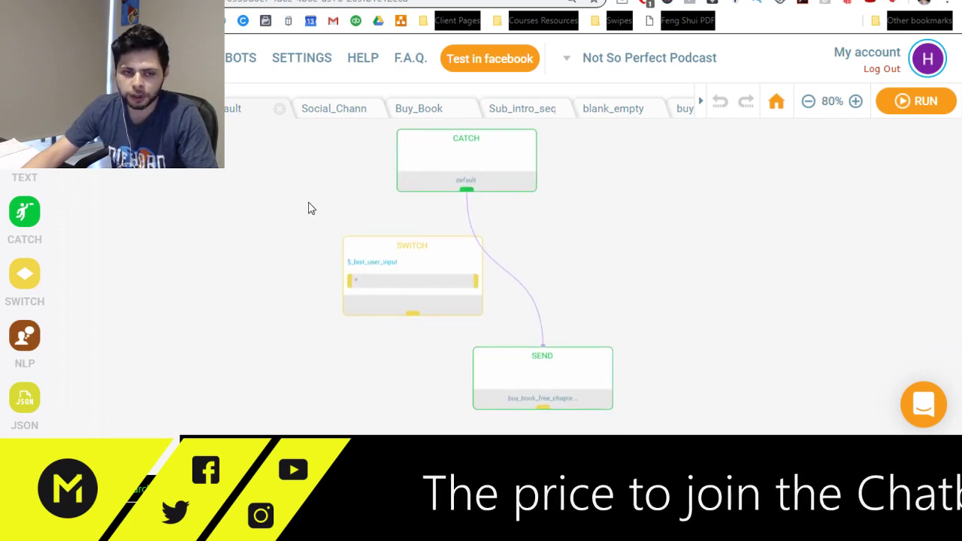
mouse_move(315, 239)
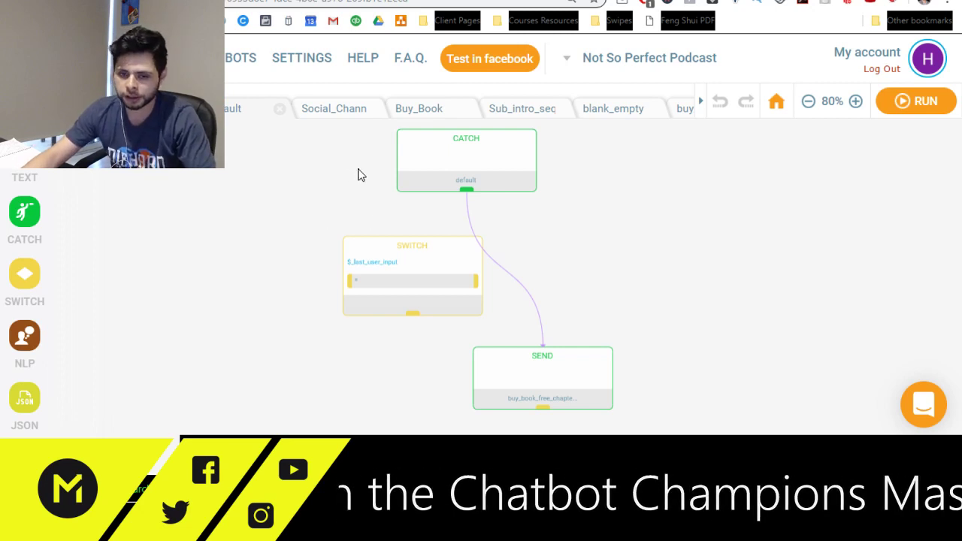
click(541, 379)
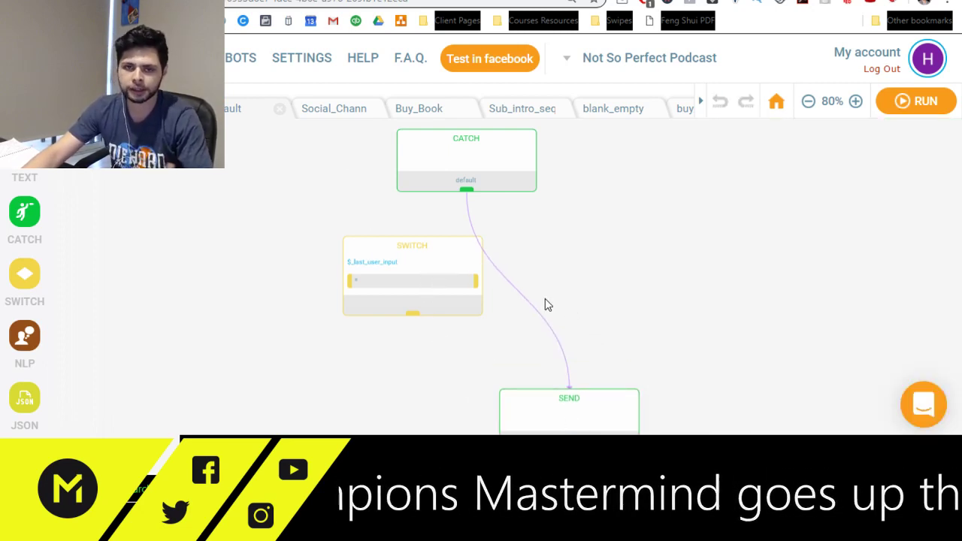
mouse_move(479, 228)
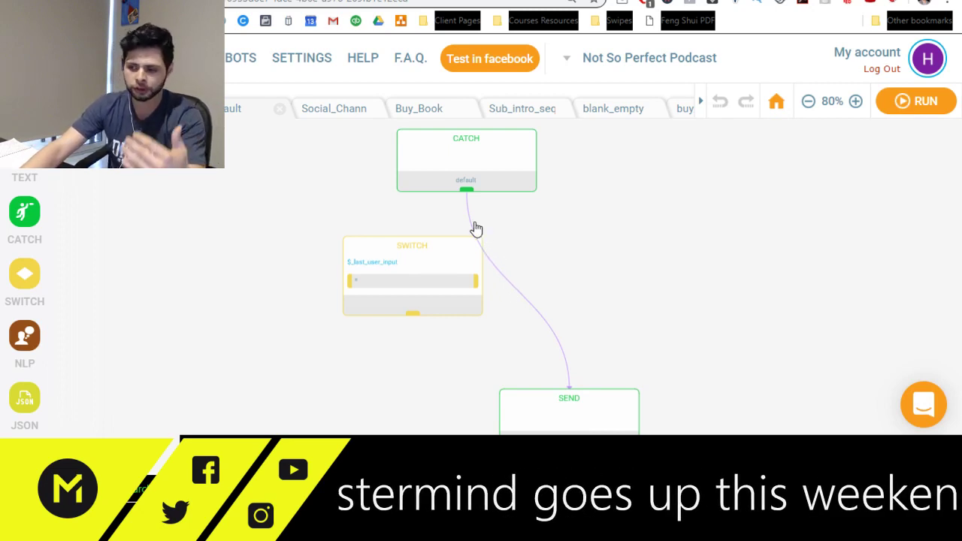
mouse_move(466, 262)
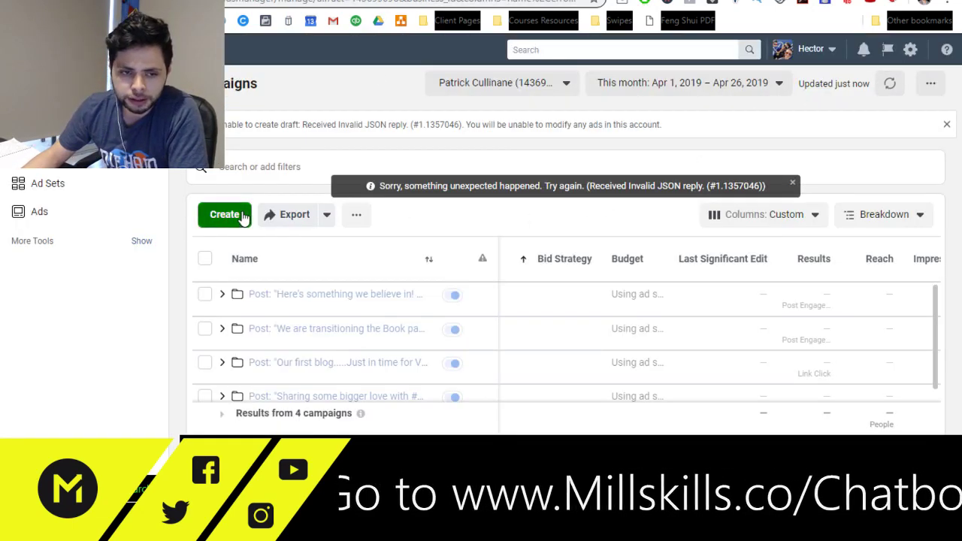
Create a campaign named 'Messenger Campaign' with Messages as the objective.
click(225, 213)
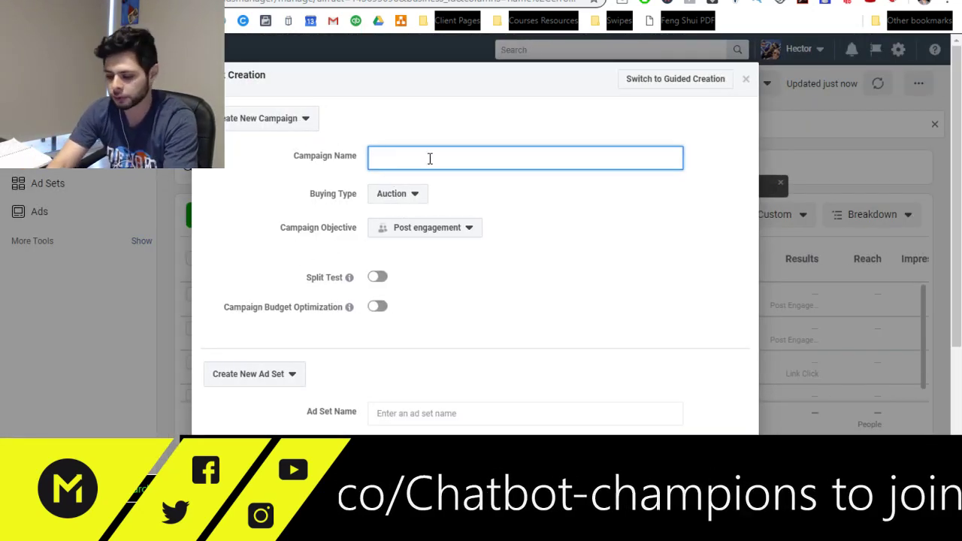
text(Messenger Campaign)
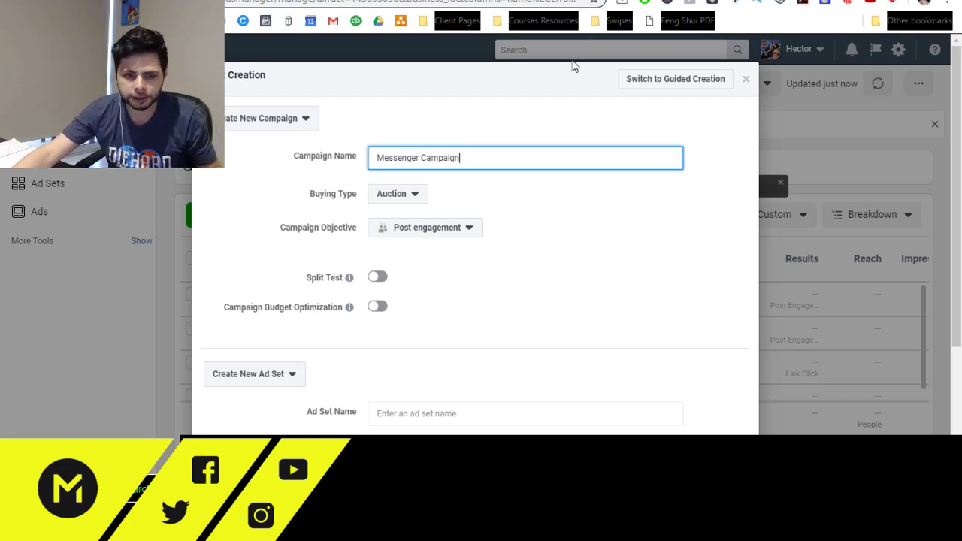
scroll(down, 3)
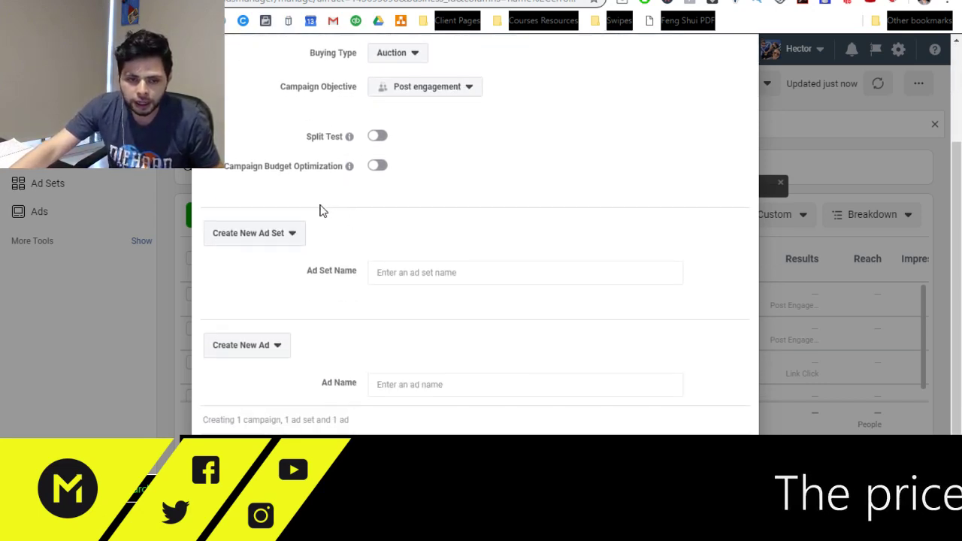
click(254, 232)
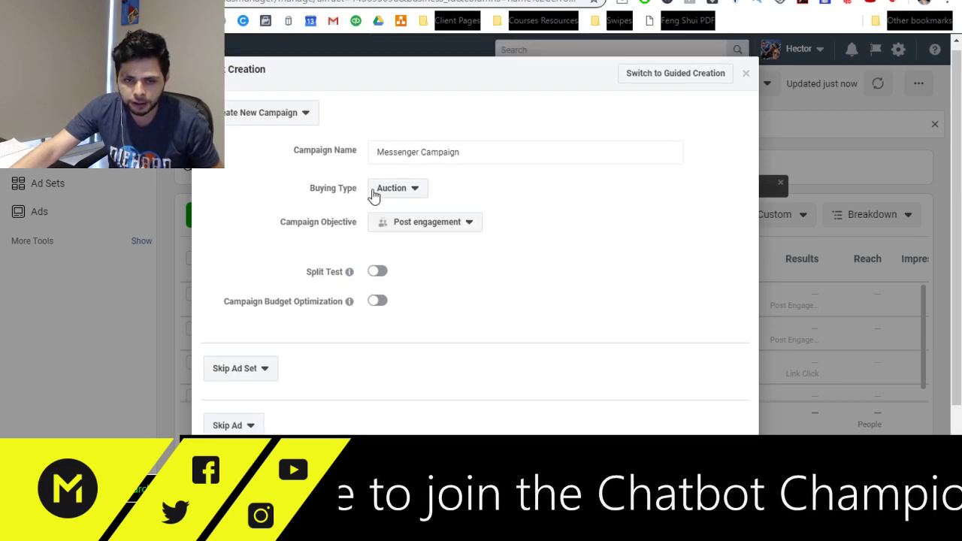
click(427, 223)
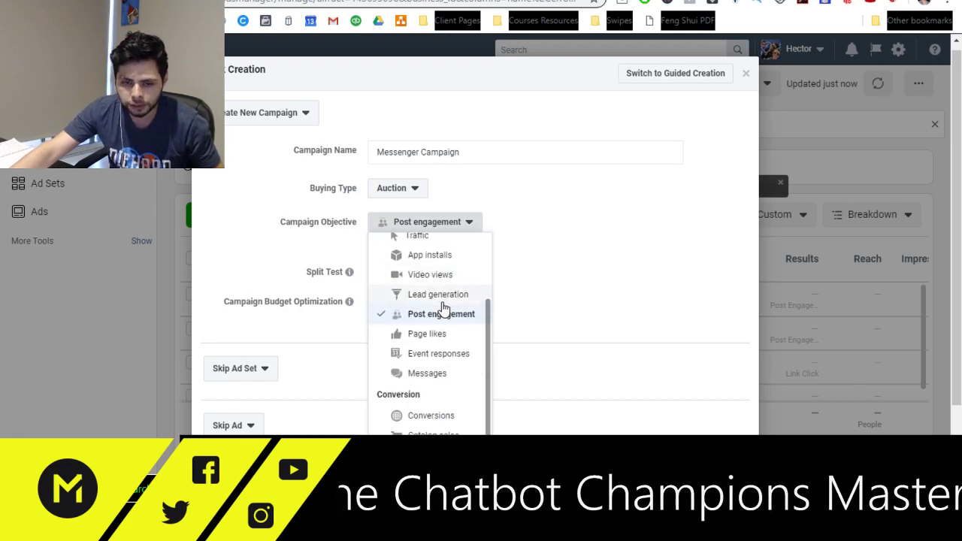
click(427, 373)
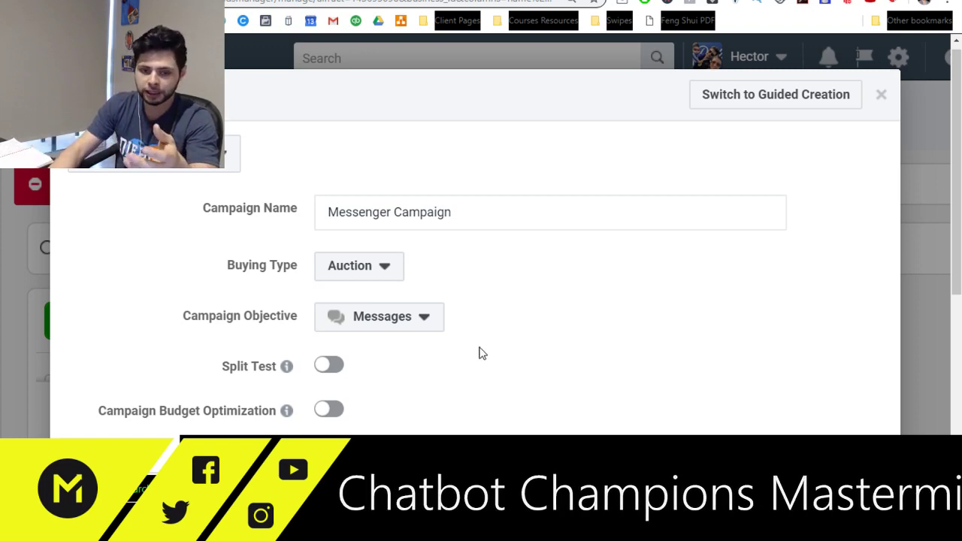
Create a new ad set named 'Training' and a new ad in the quick-creation form.
click(379, 316)
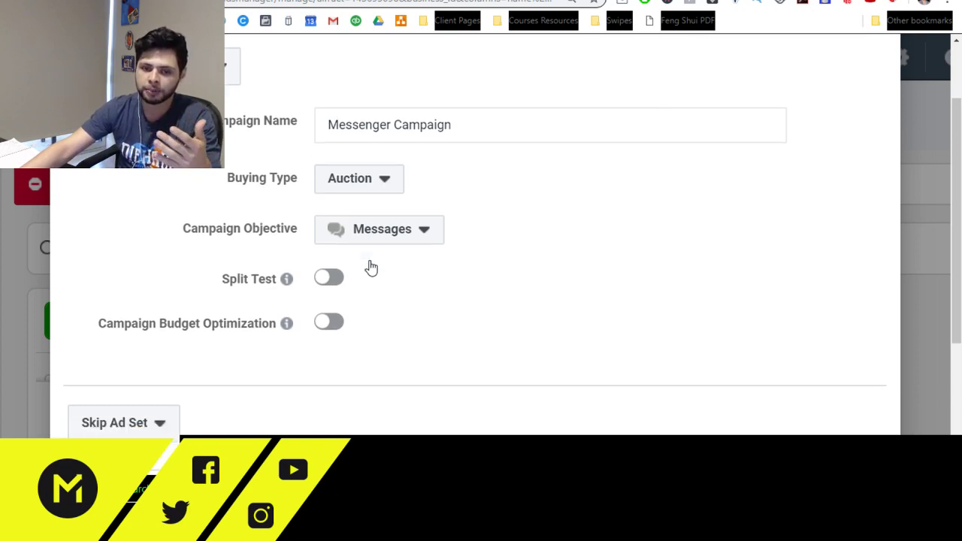
scroll(down, 3)
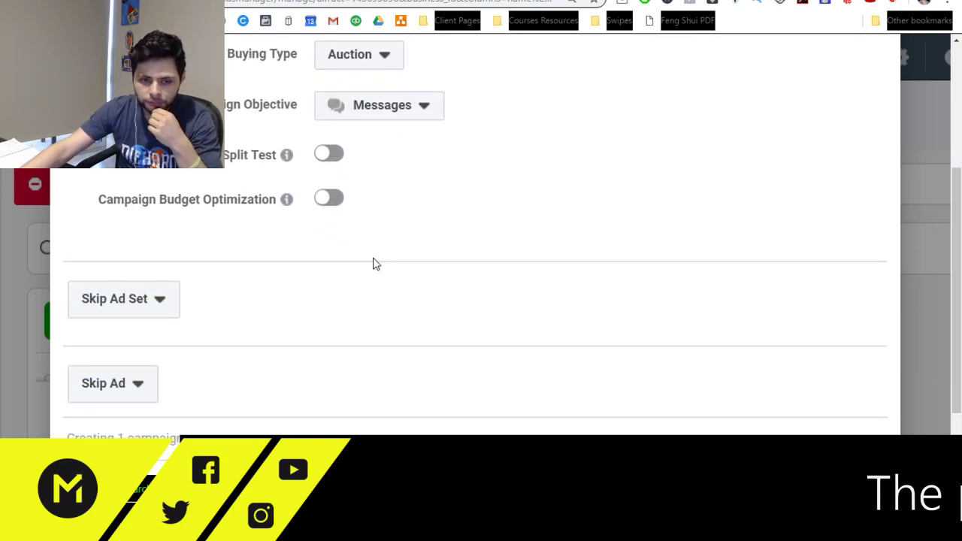
scroll(down, 3)
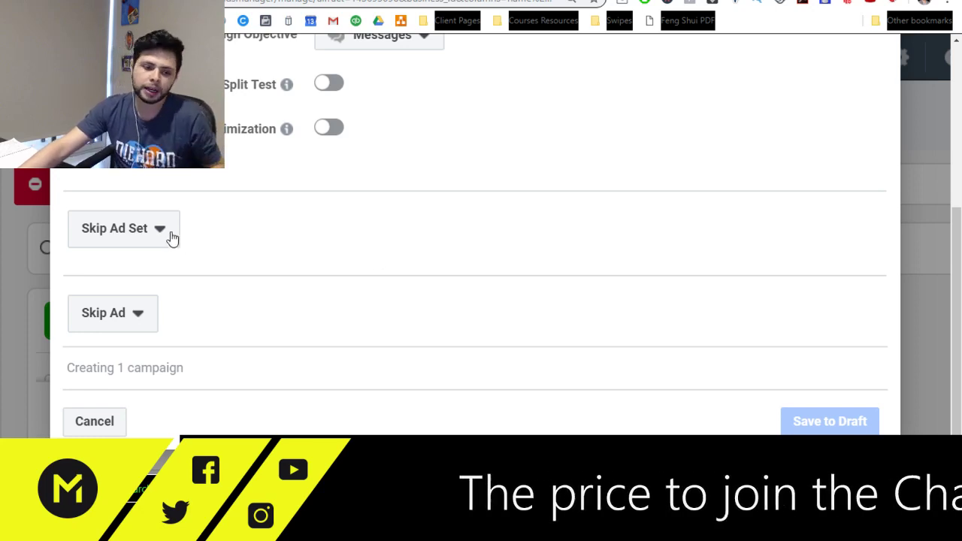
click(123, 228)
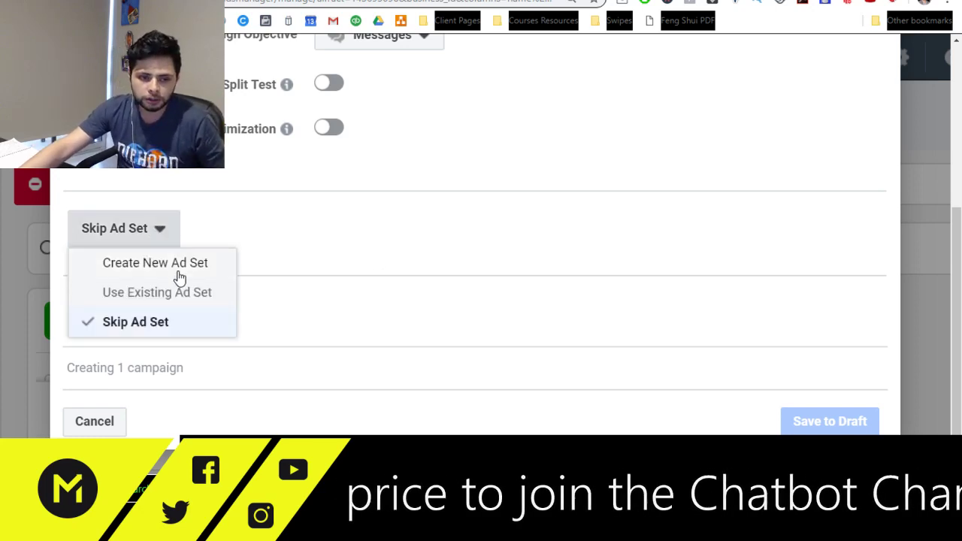
click(154, 262)
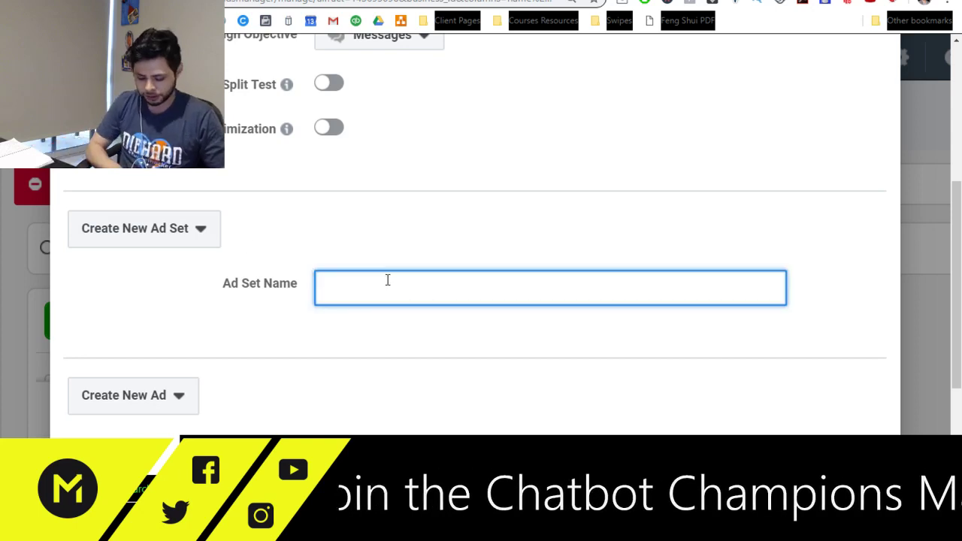
text(Training)
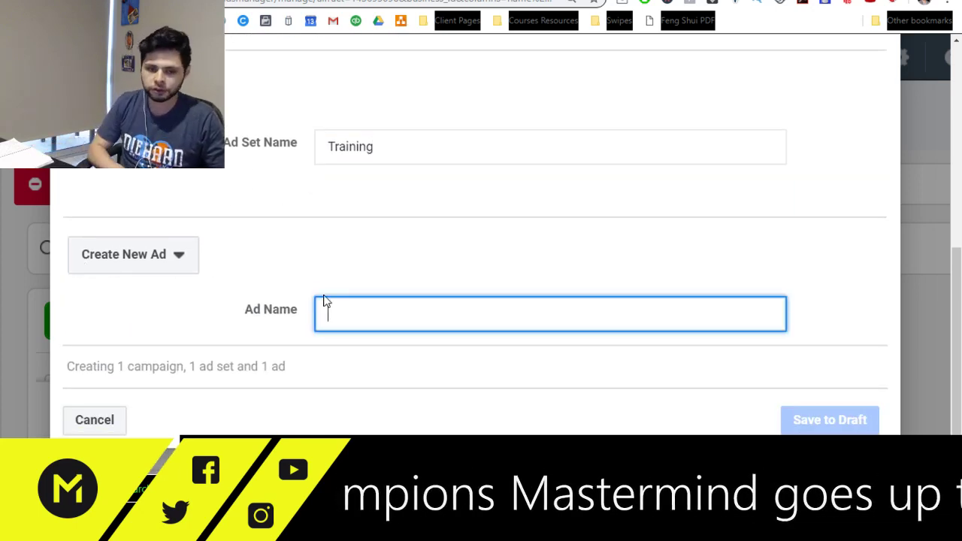
text(Training)
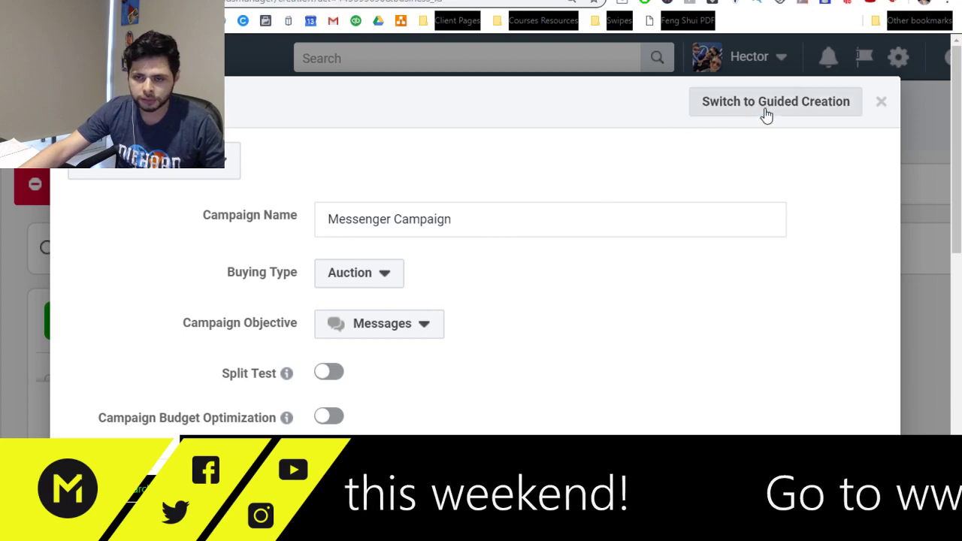
Switch to guided creation and select Messages as the marketing objective.
click(774, 102)
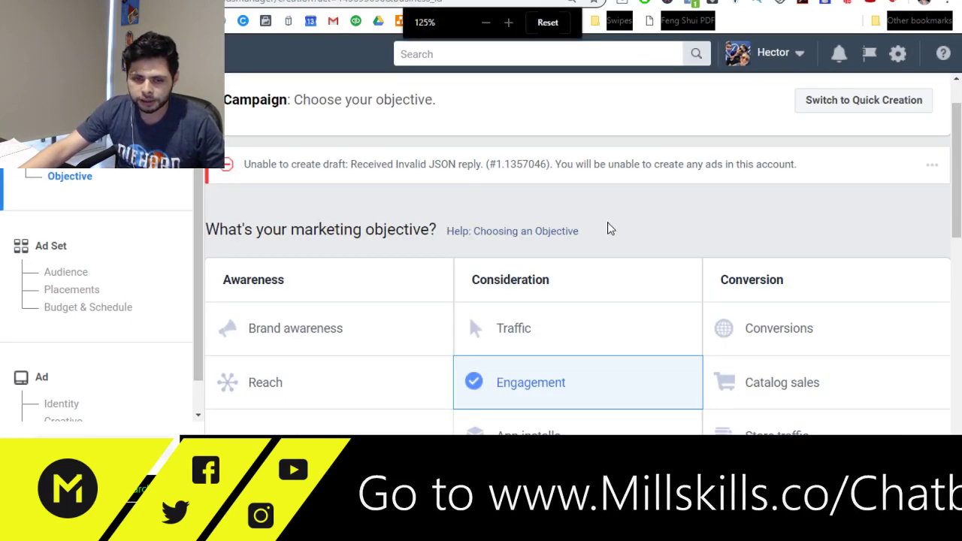
scroll(down, 3)
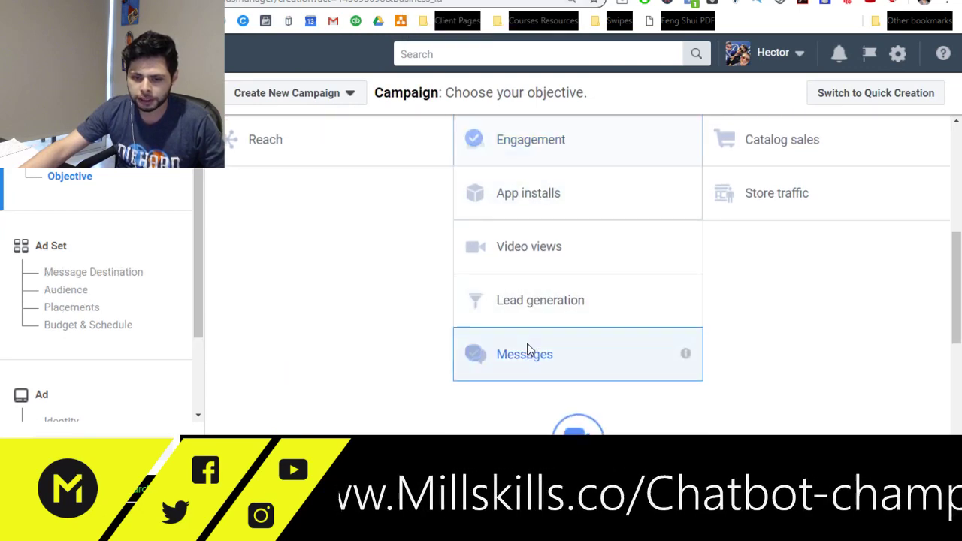
click(523, 355)
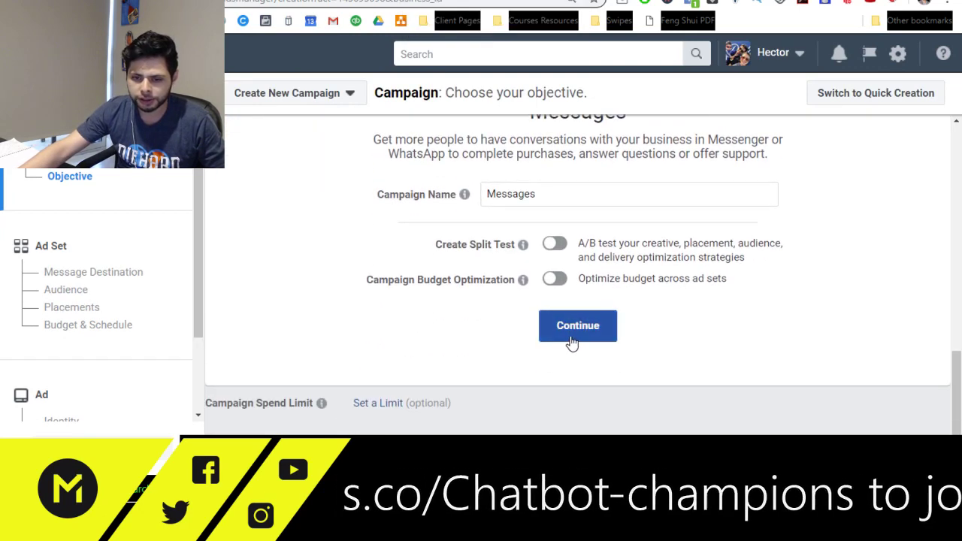
Set the message destination to Messenger as Click to Messenger and reach the Audience section.
click(577, 325)
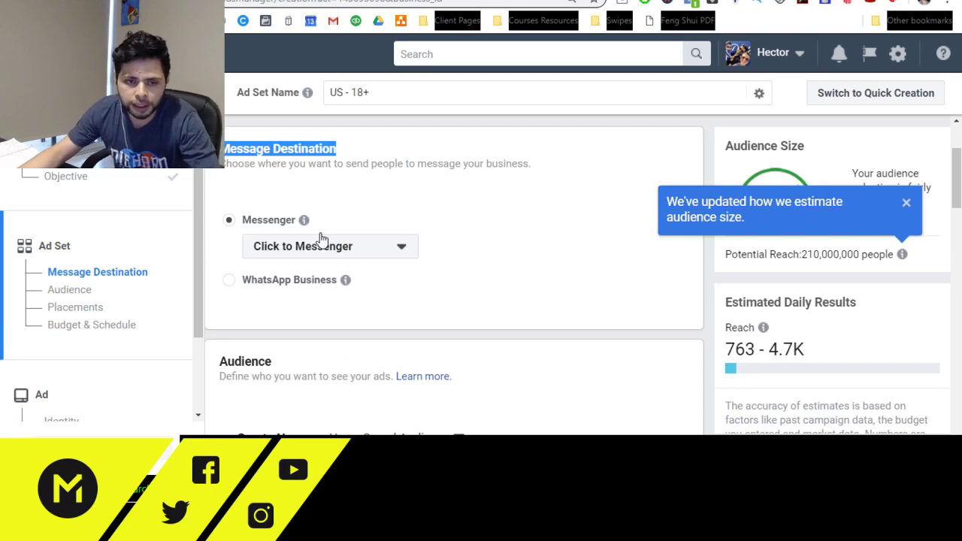
click(329, 246)
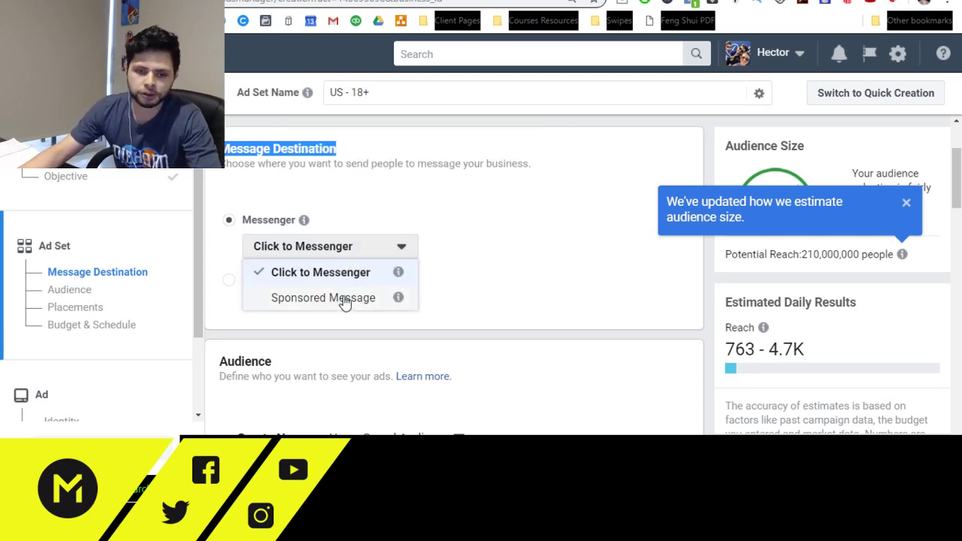
mouse_move(349, 304)
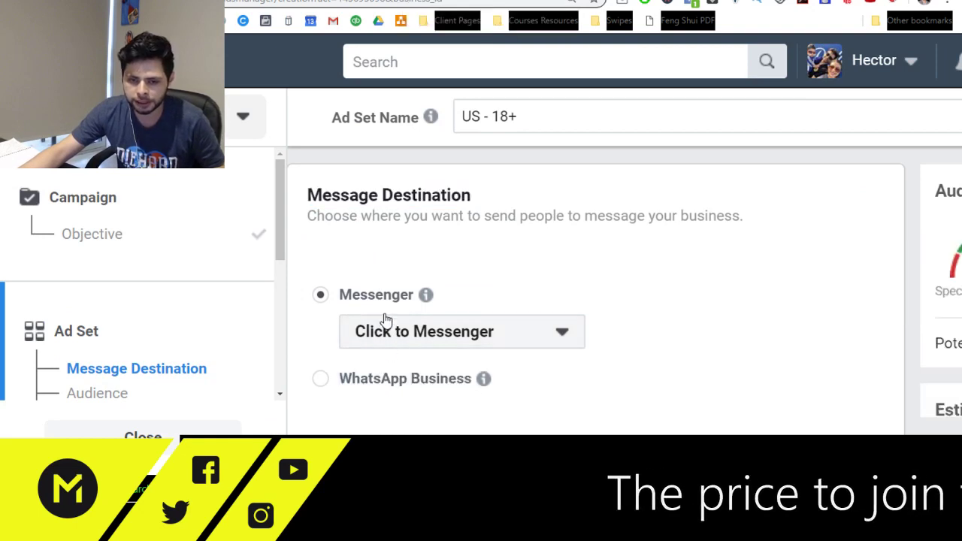
click(461, 333)
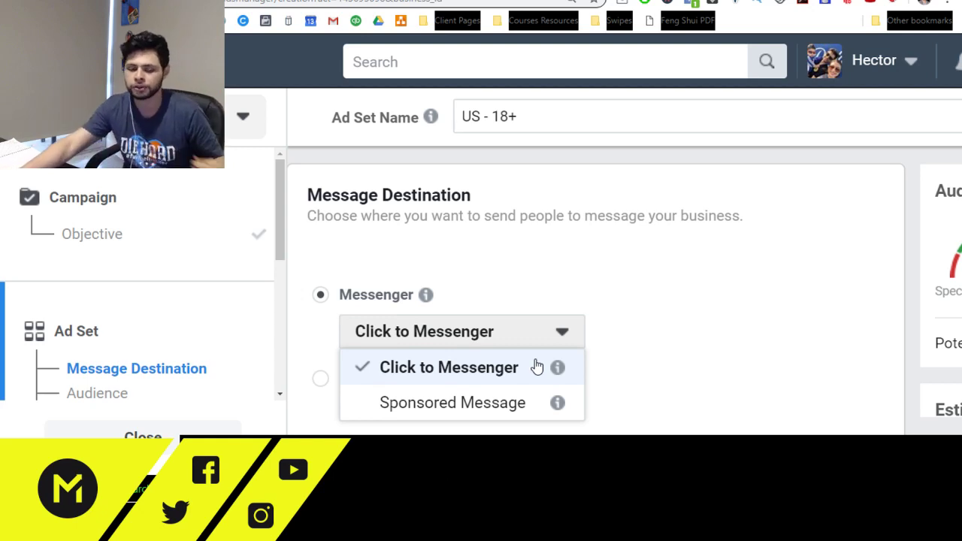
mouse_move(508, 404)
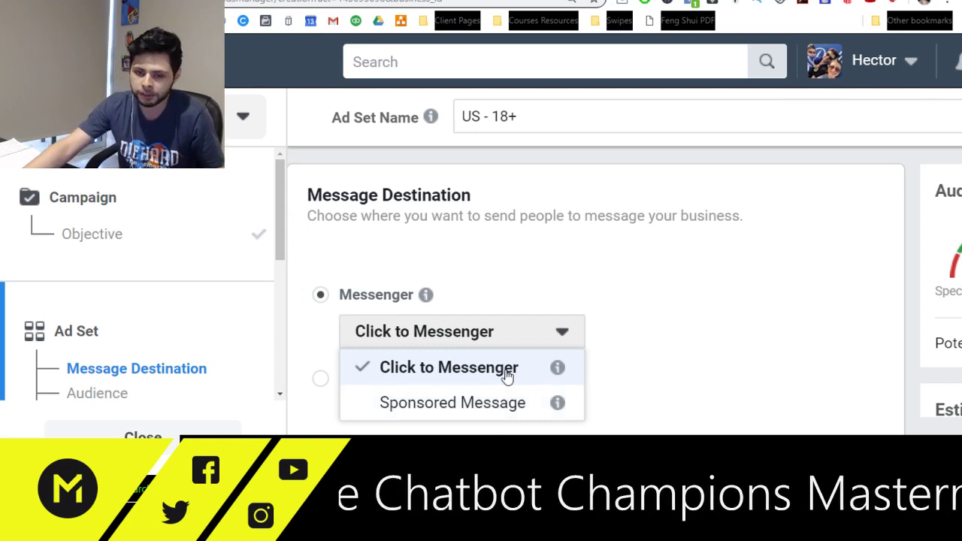
click(448, 367)
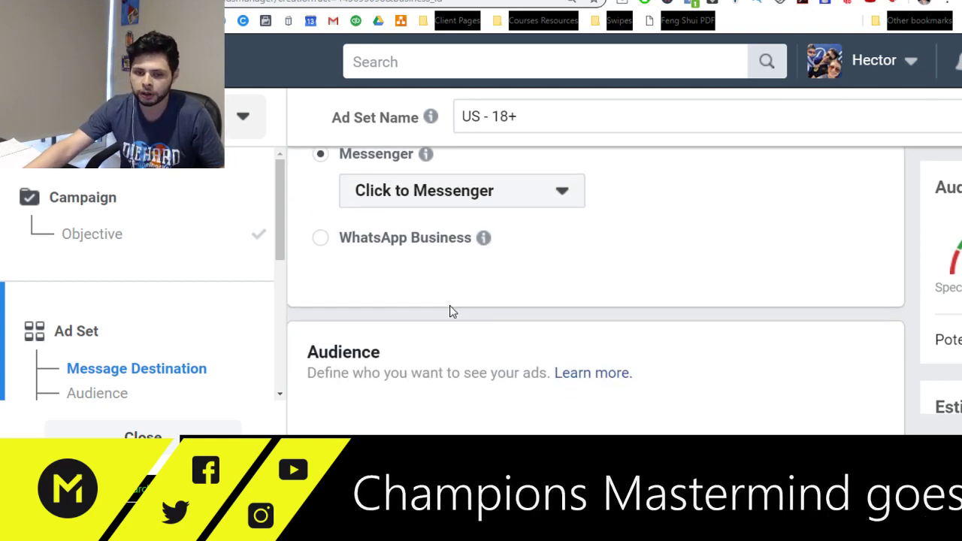
scroll(down, 3)
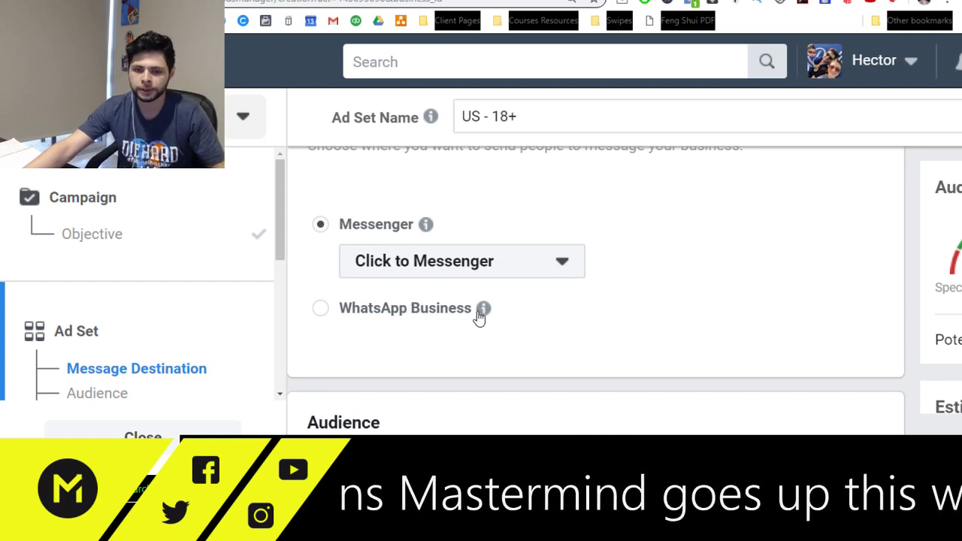
mouse_move(484, 309)
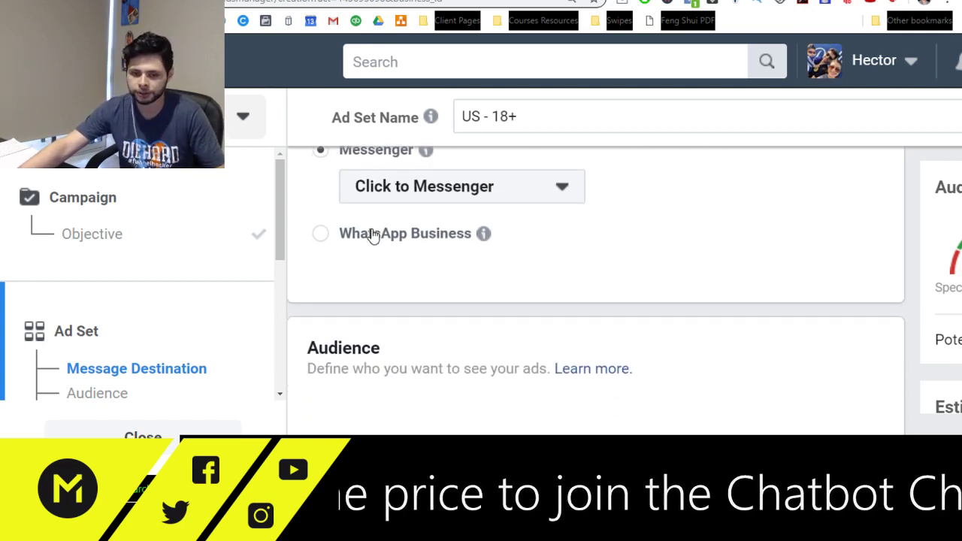
scroll(down, 3)
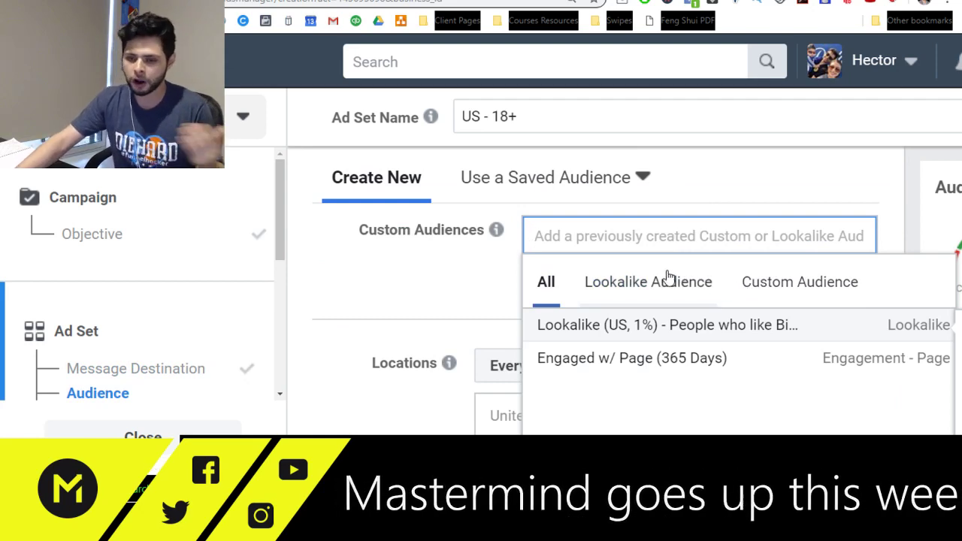
click(668, 325)
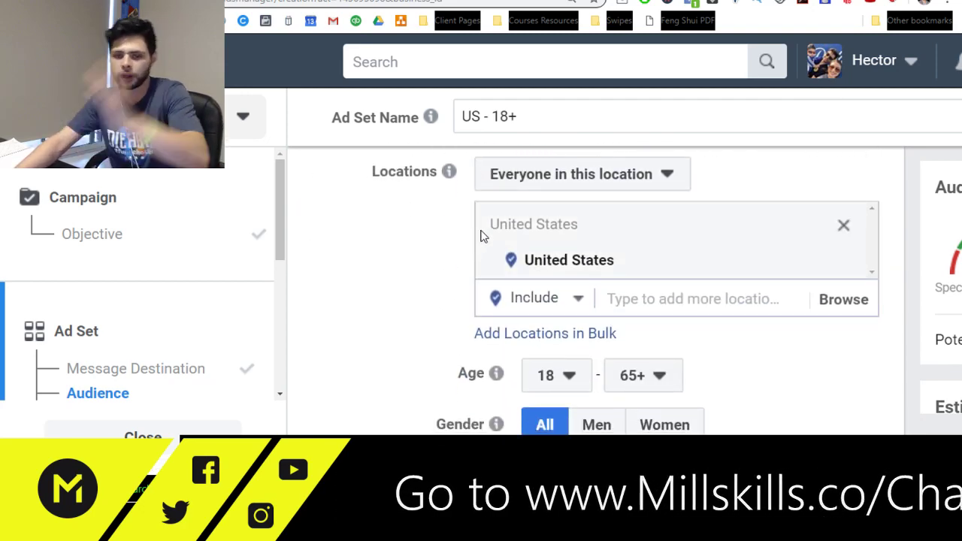
scroll(down, 3)
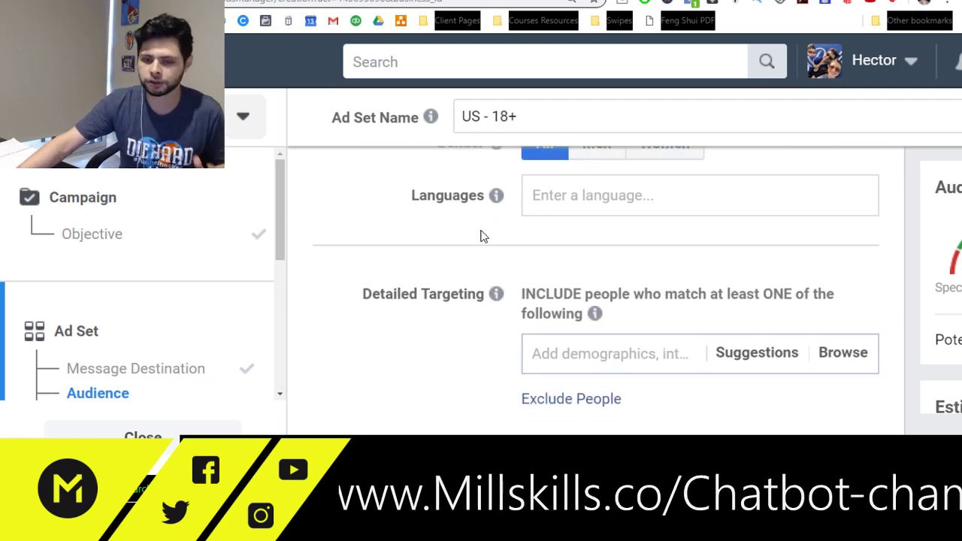
scroll(down, 3)
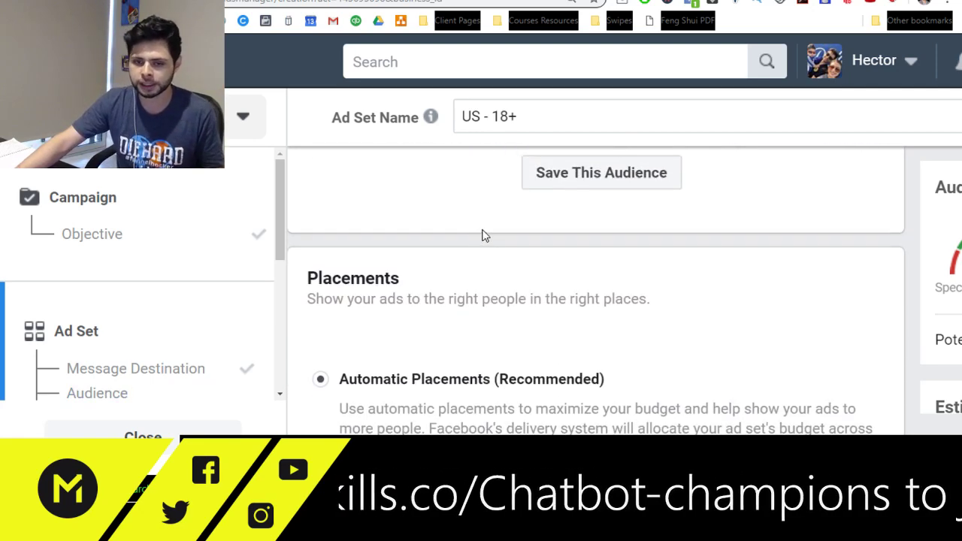
scroll(down, 3)
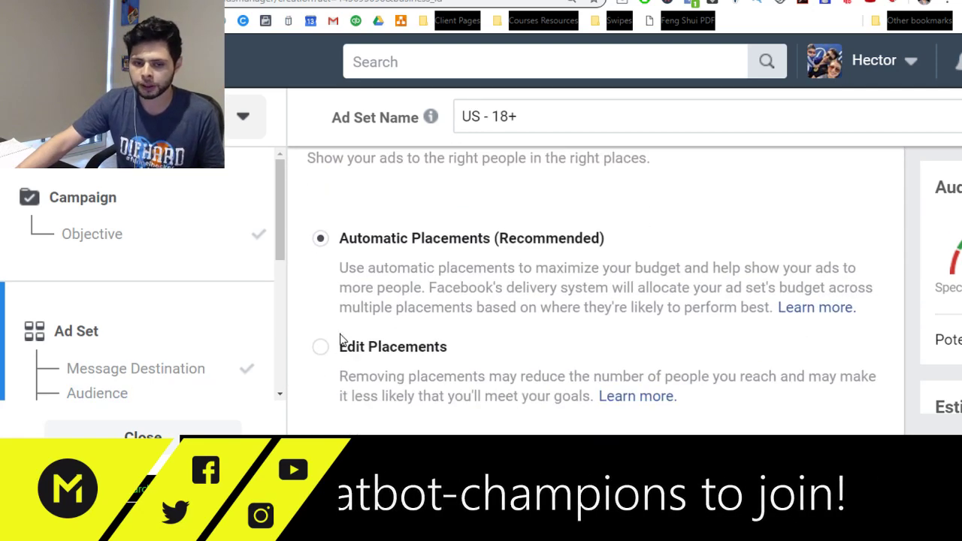
Switch the ad set to manually edited placements.
click(320, 346)
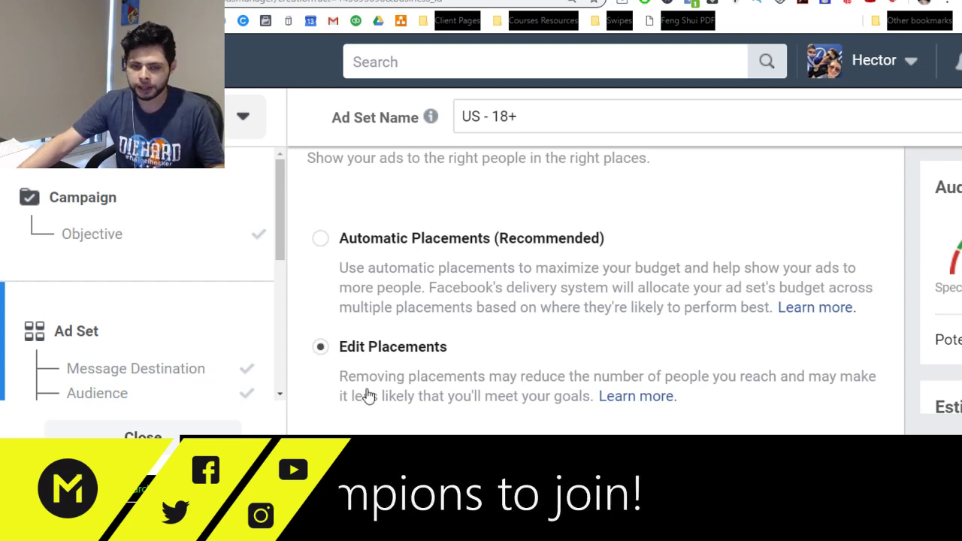
scroll(down, 3)
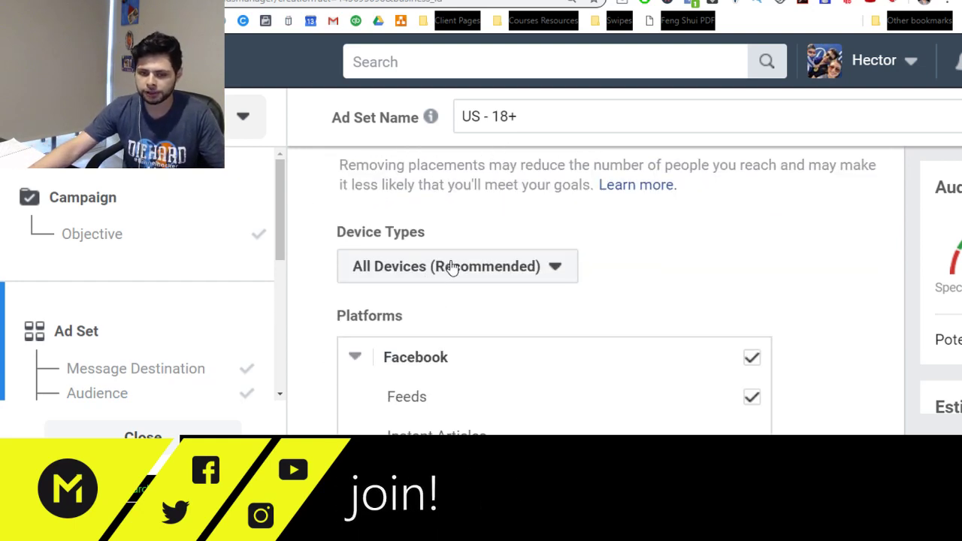
scroll(down, 3)
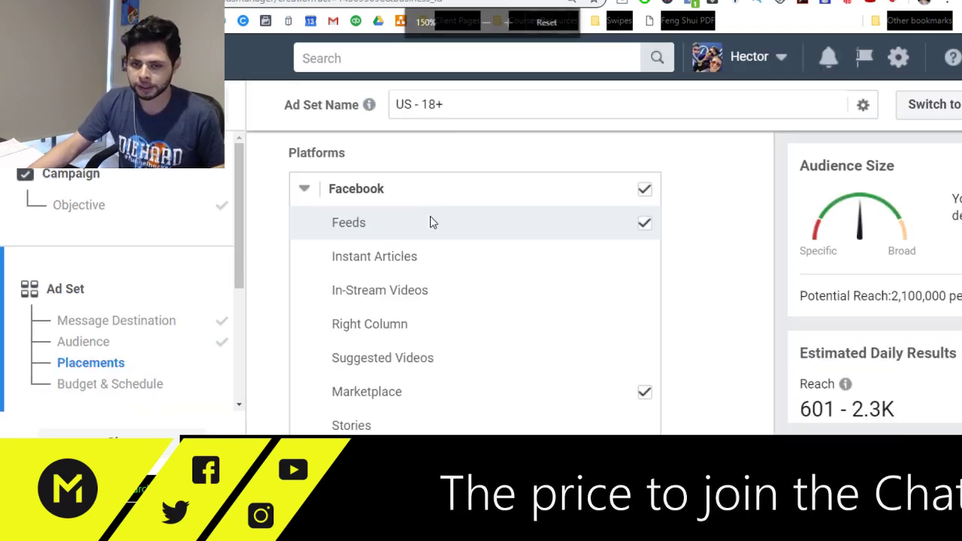
click(486, 22)
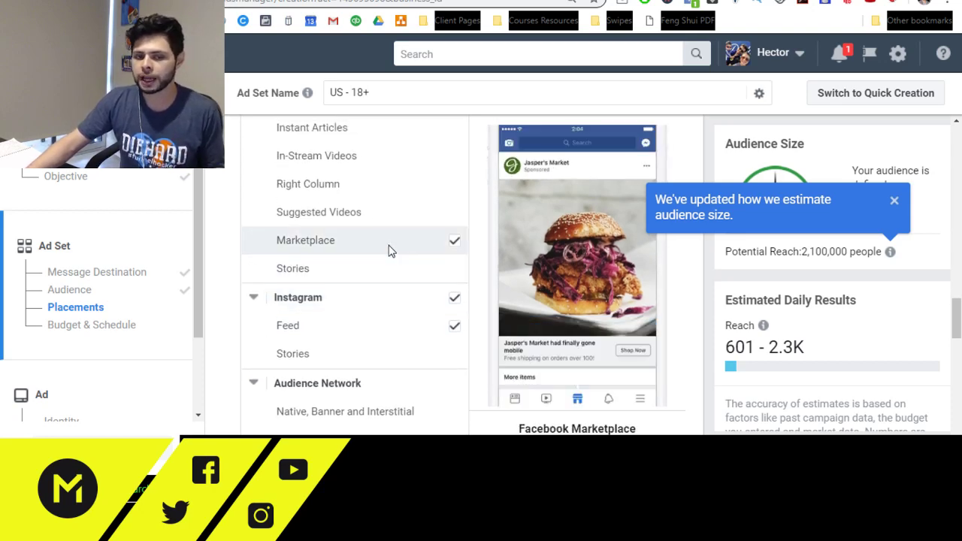
scroll(up, 3)
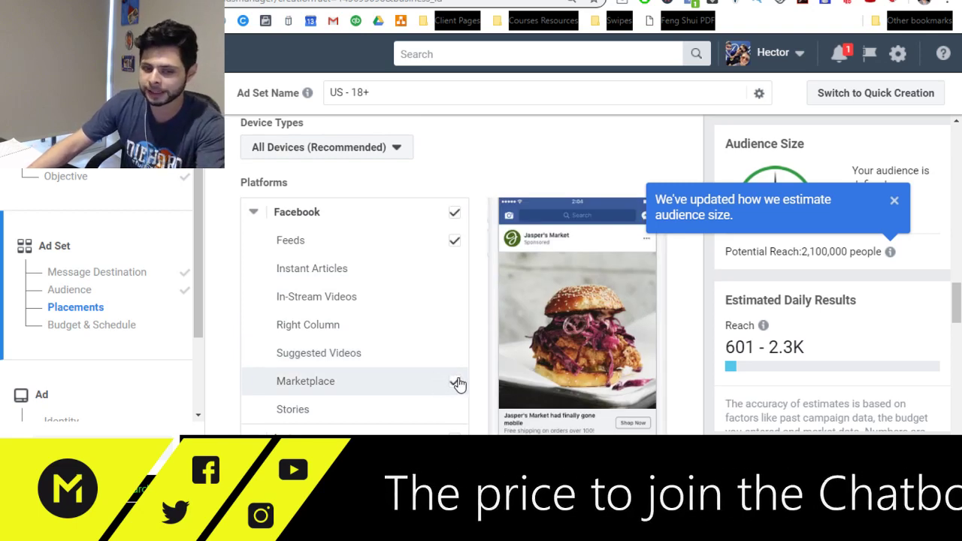
Remove Facebook Marketplace and all Instagram placements from the ad set.
click(454, 382)
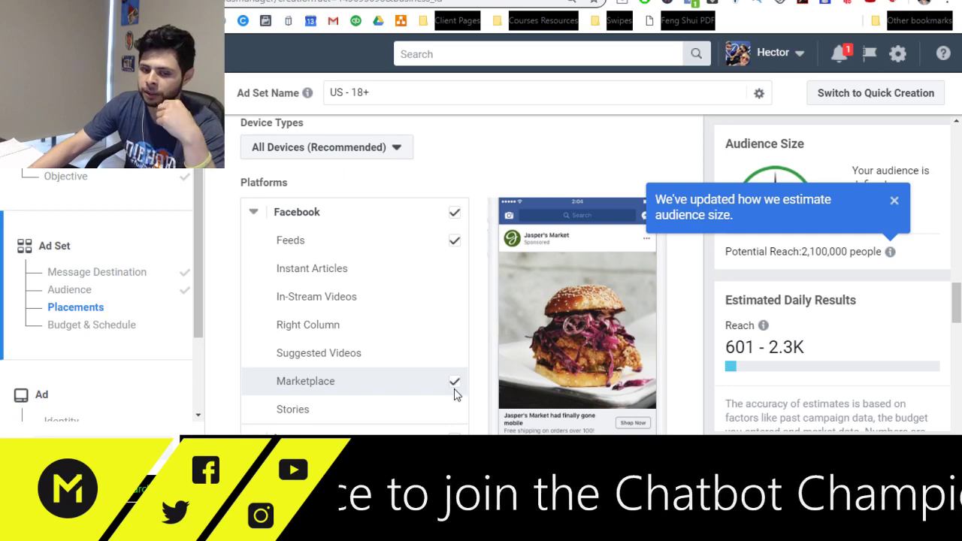
click(454, 382)
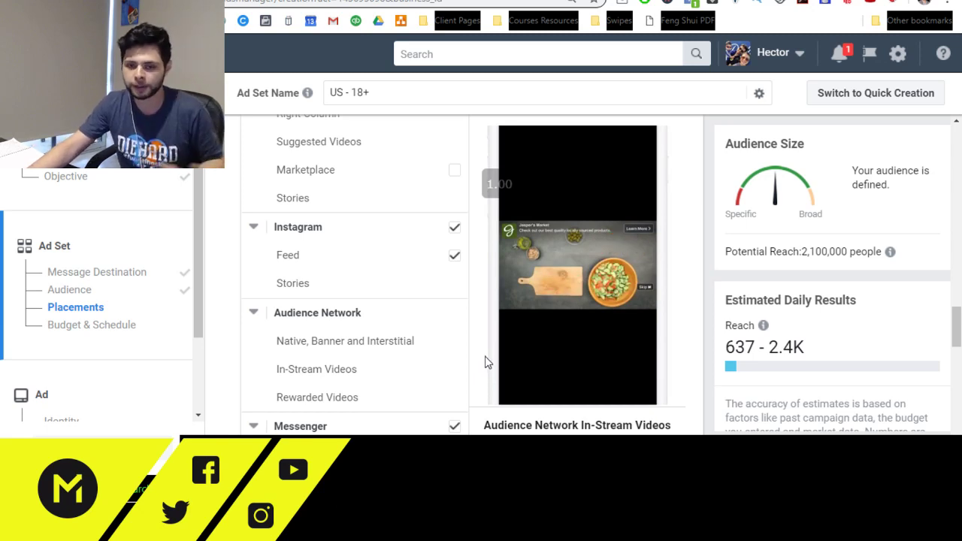
scroll(down, 3)
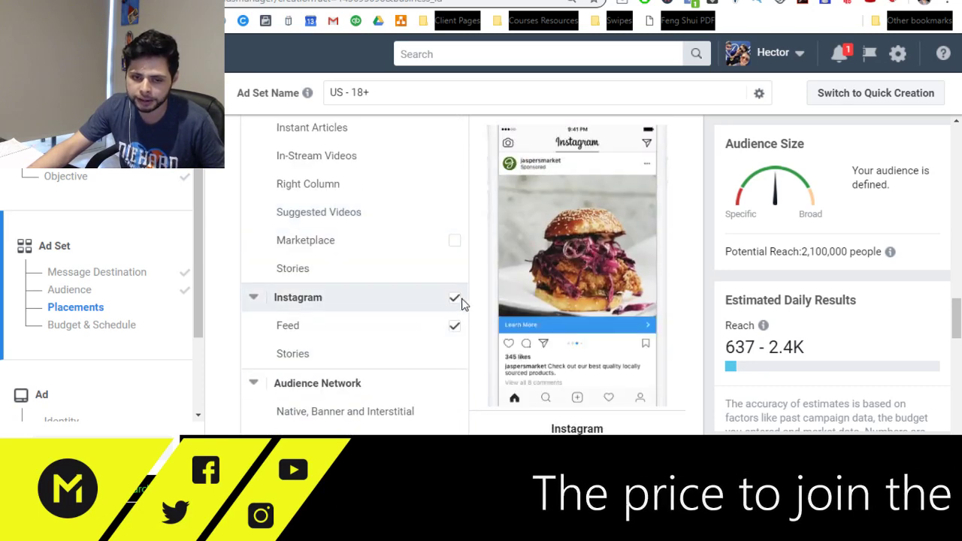
click(454, 298)
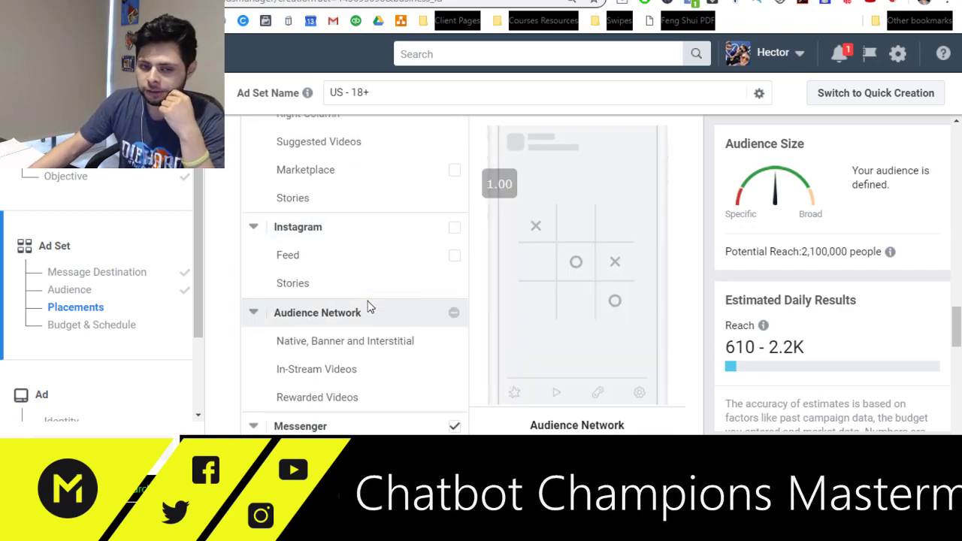
scroll(down, 3)
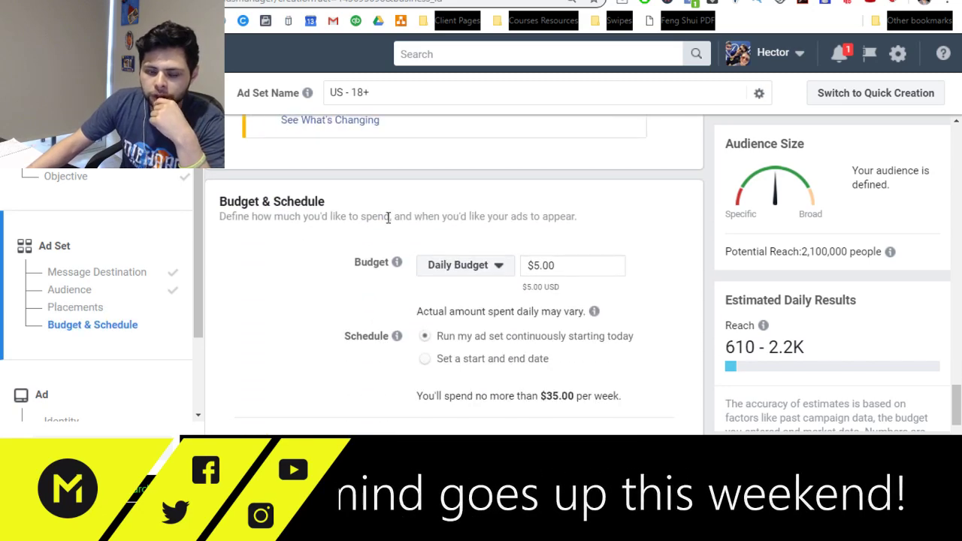
scroll(down, 3)
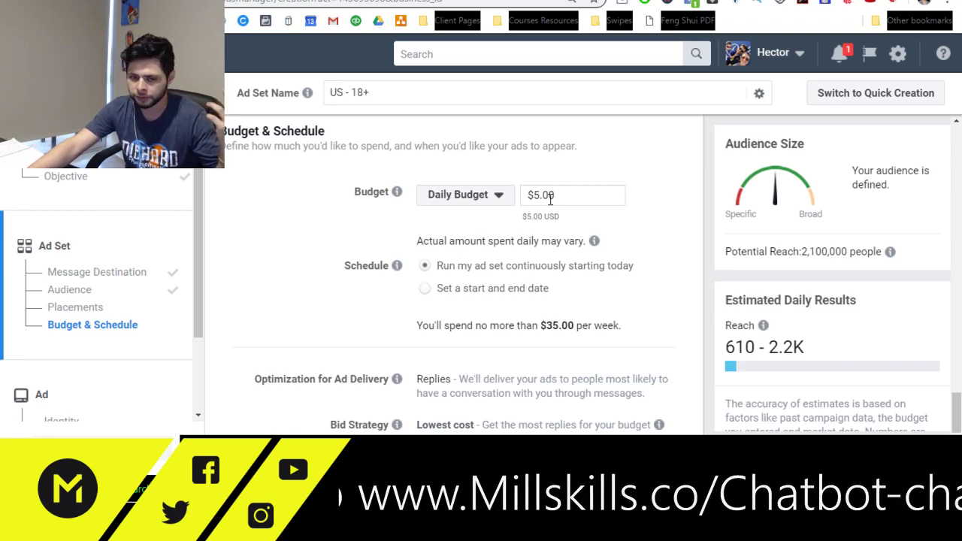
scroll(down, 3)
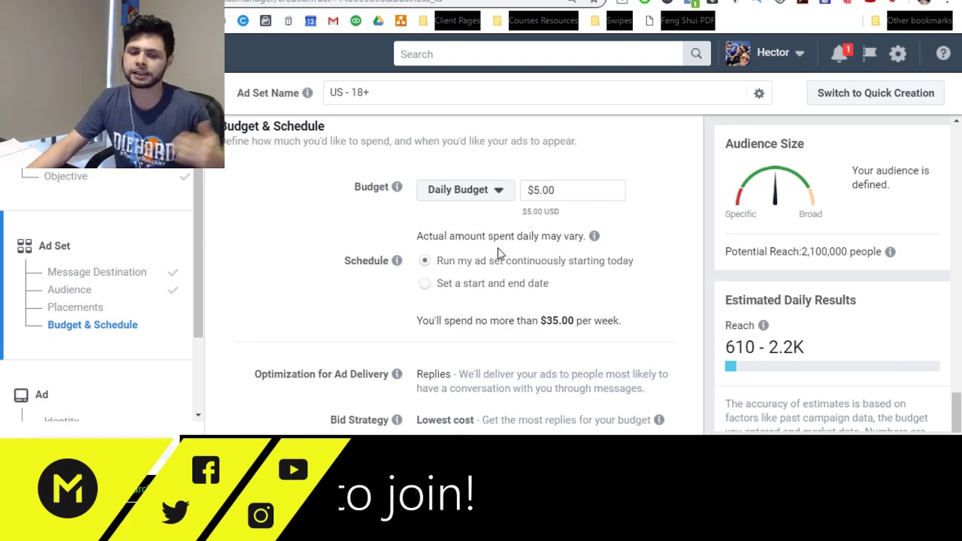
scroll(down, 3)
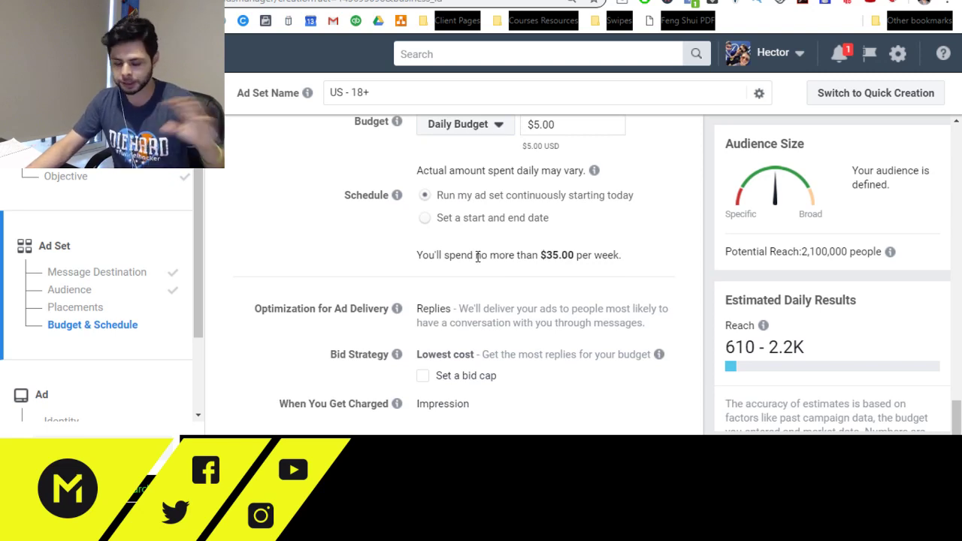
scroll(down, 3)
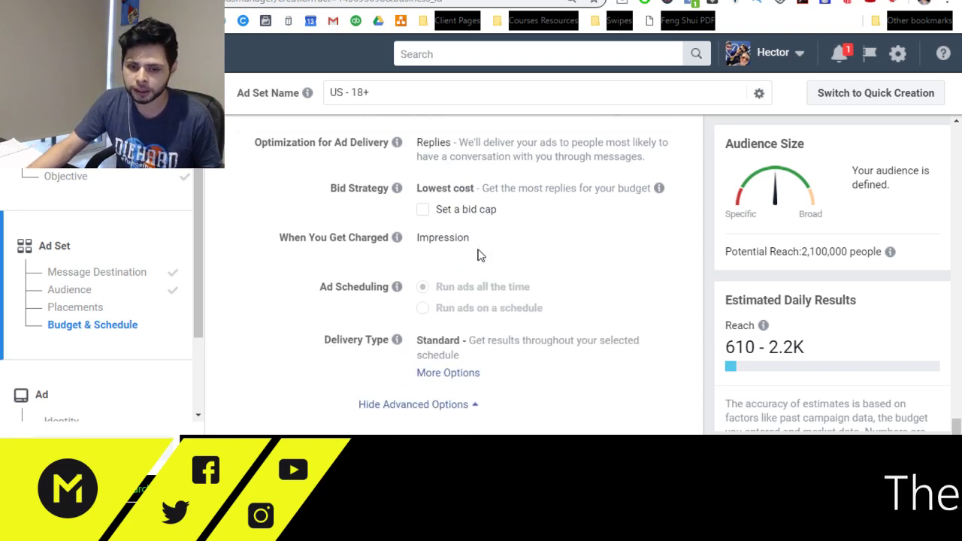
scroll(down, 3)
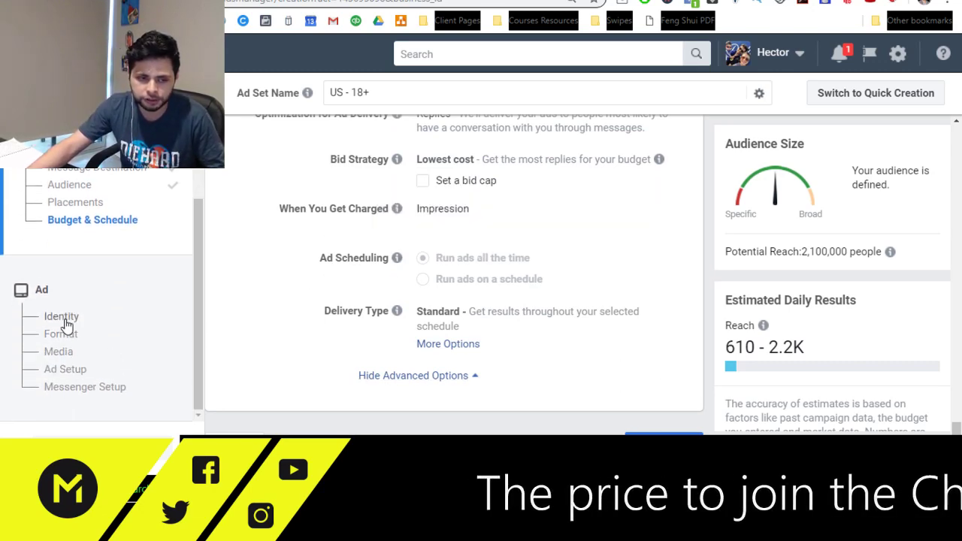
Choose the Carousel format for the ad under the 1Life Fully Lived page.
click(62, 316)
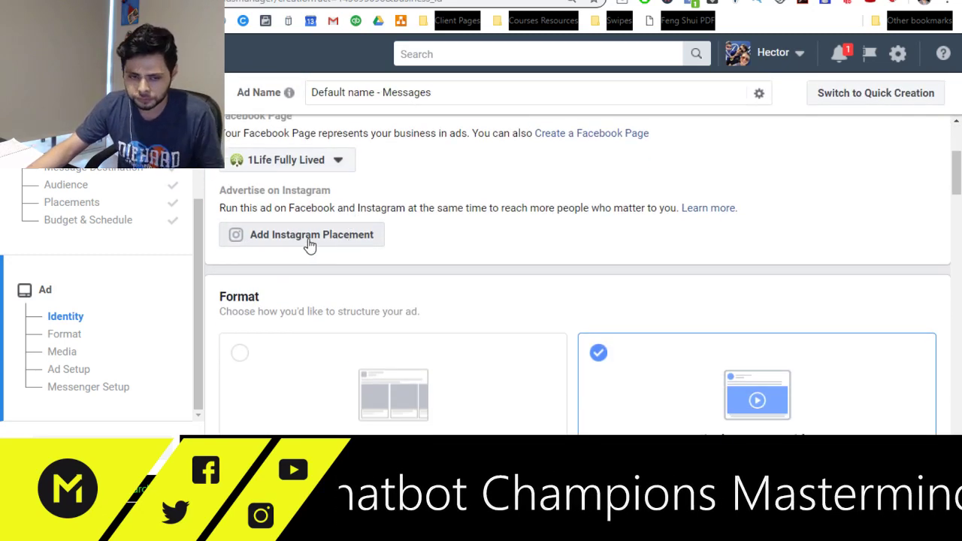
scroll(down, 3)
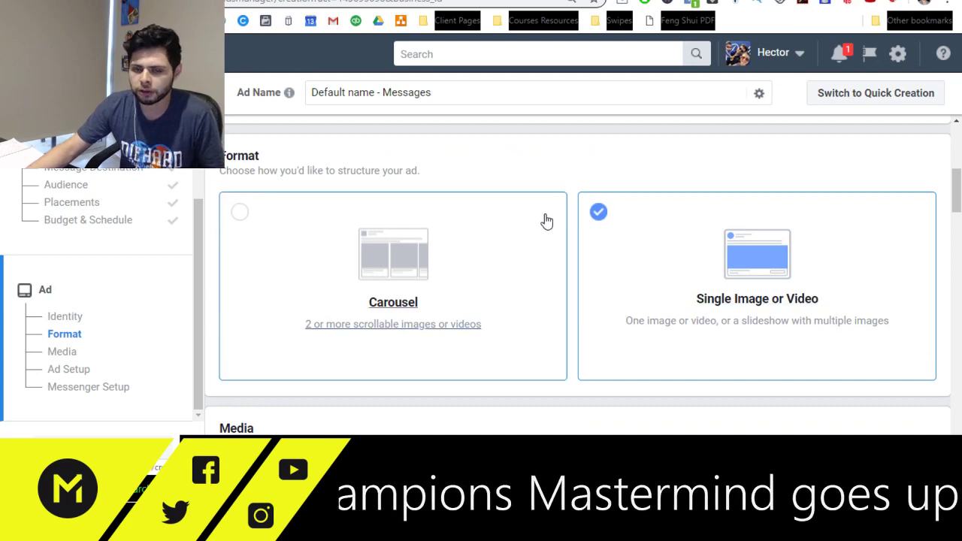
scroll(down, 3)
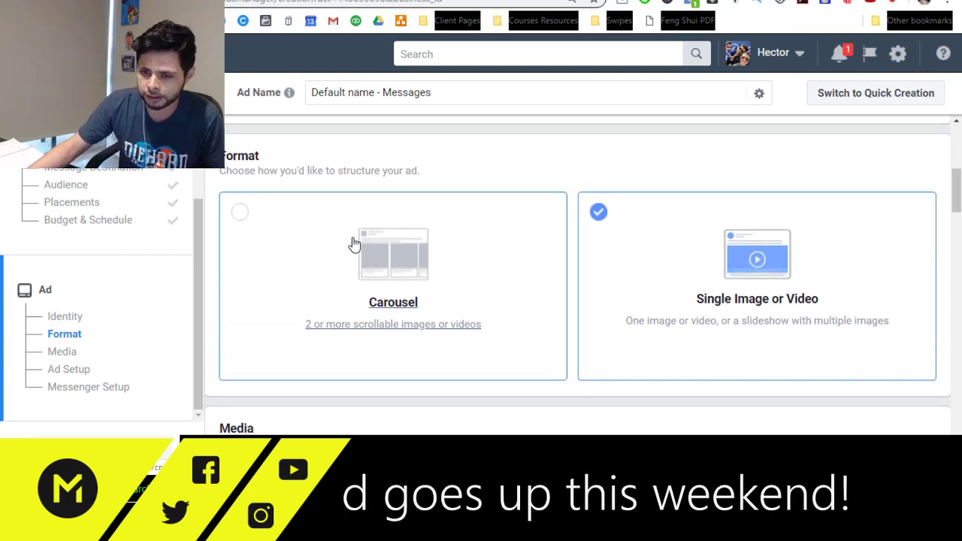
scroll(down, 3)
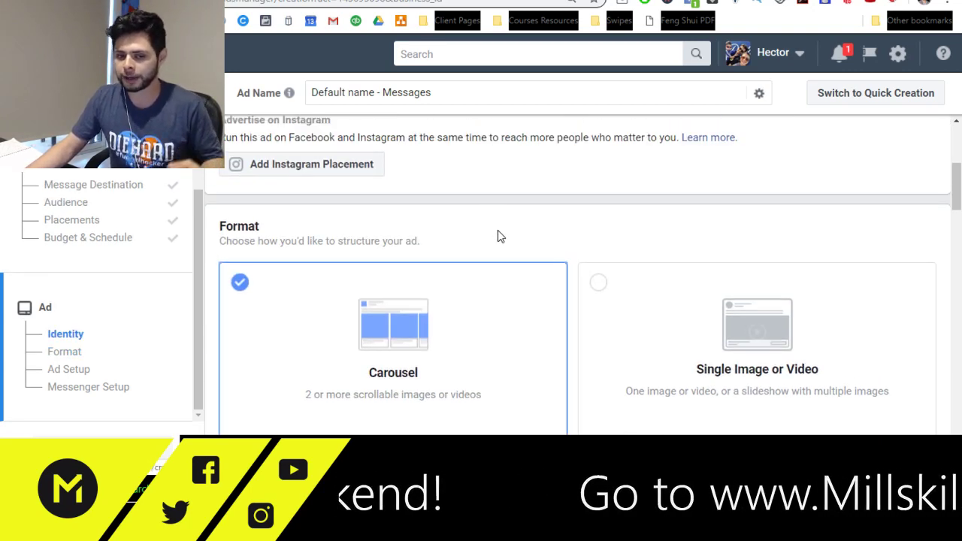
scroll(down, 3)
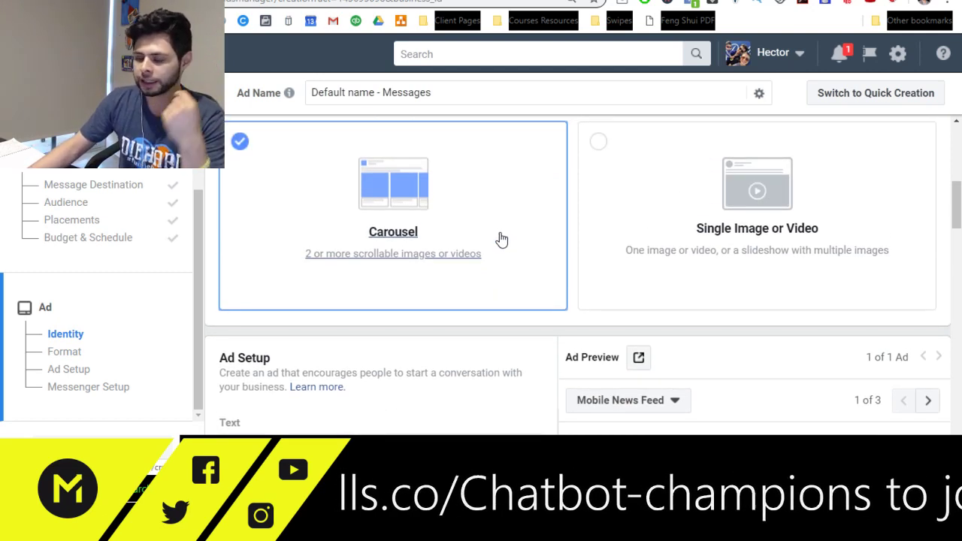
scroll(down, 3)
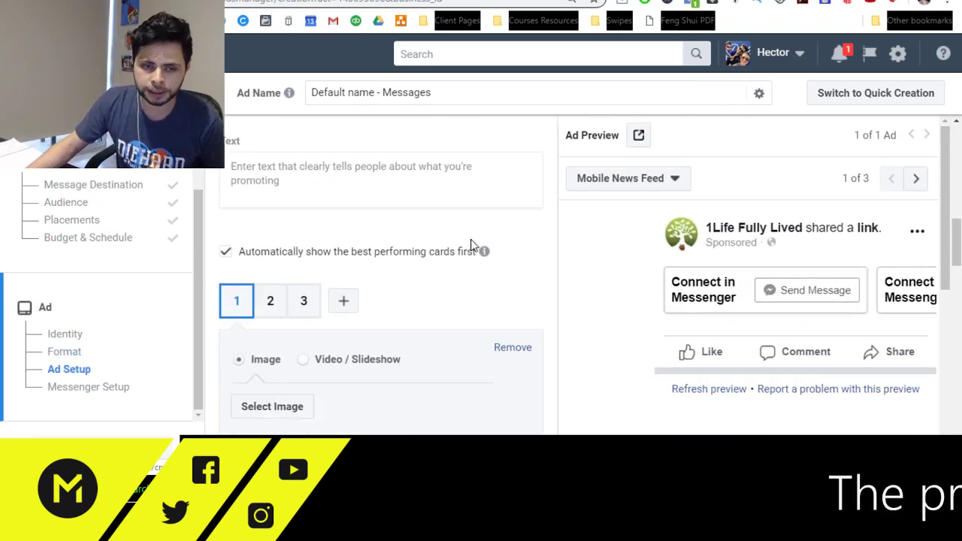
Enter primary text 'Here's the text' and set the 960×640 Page speaker photo on the first card.
scroll(down, 3)
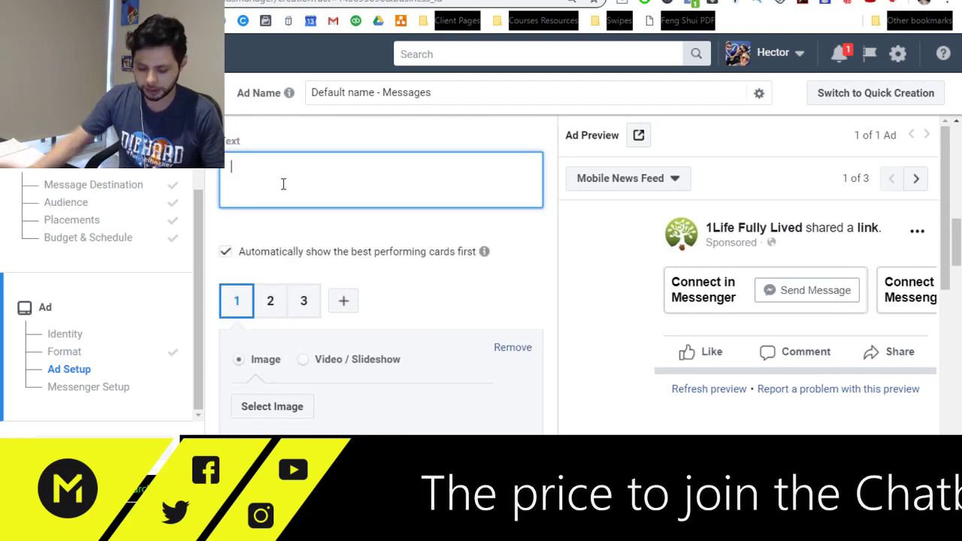
text(Here's the text)
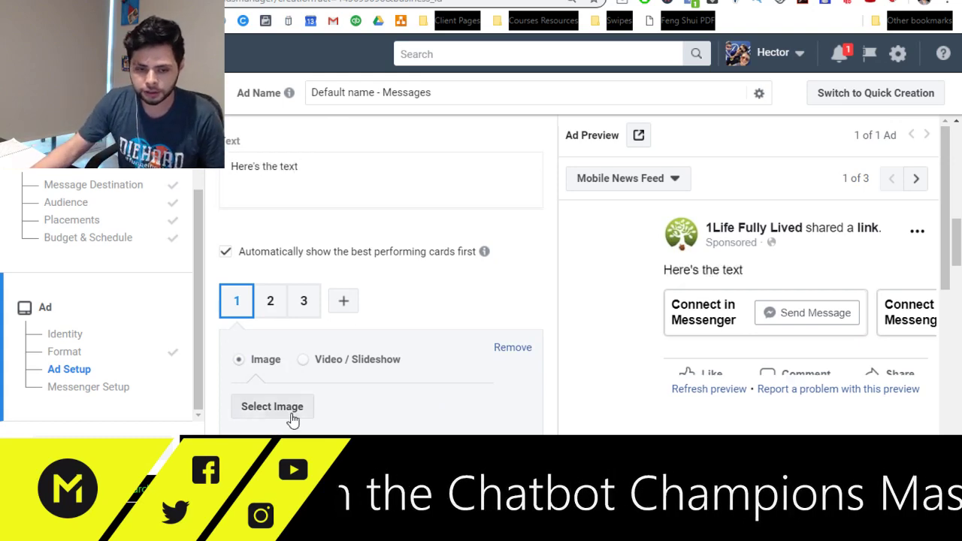
click(273, 406)
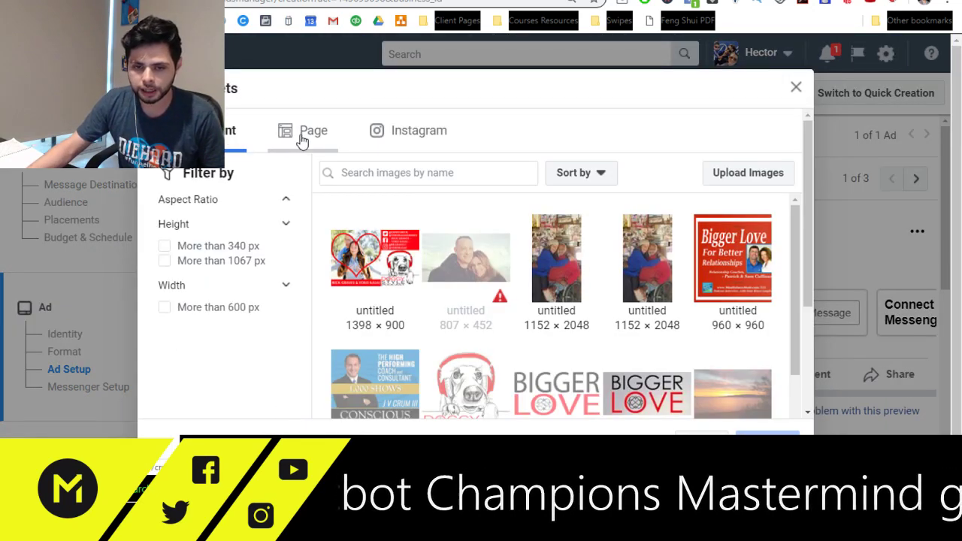
click(313, 129)
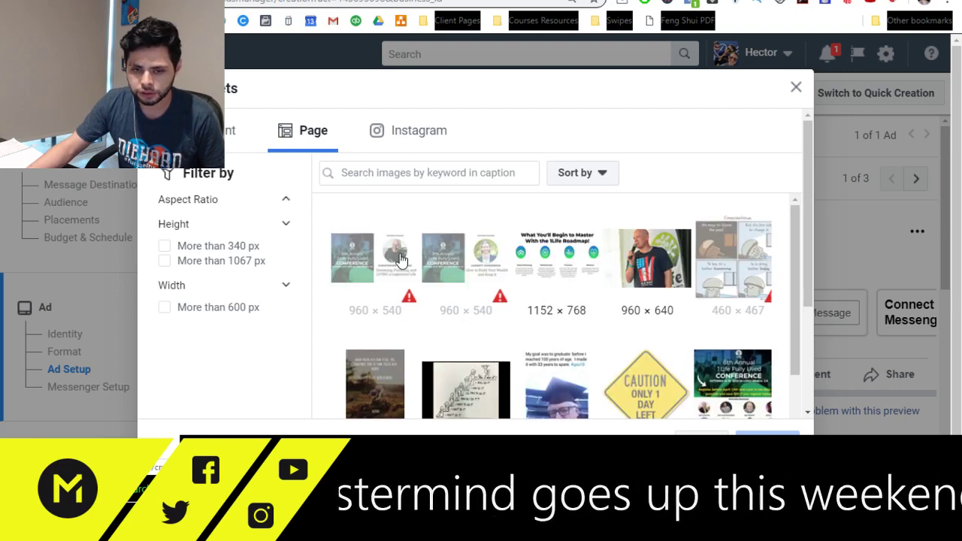
click(646, 259)
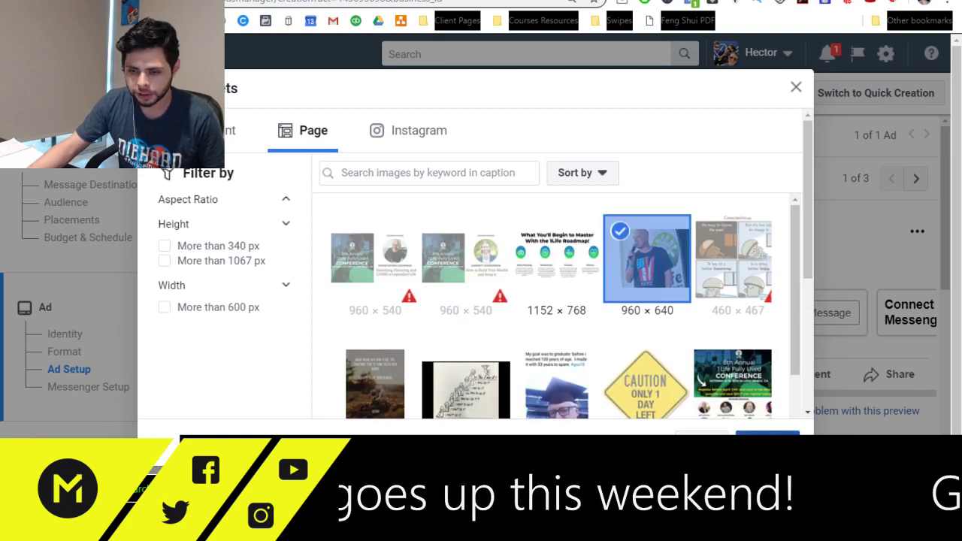
click(647, 259)
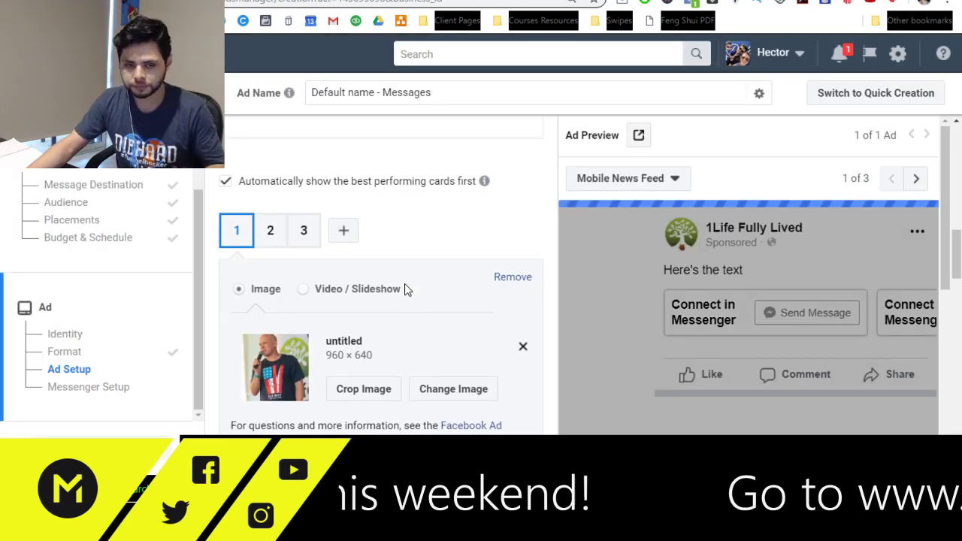
scroll(down, 3)
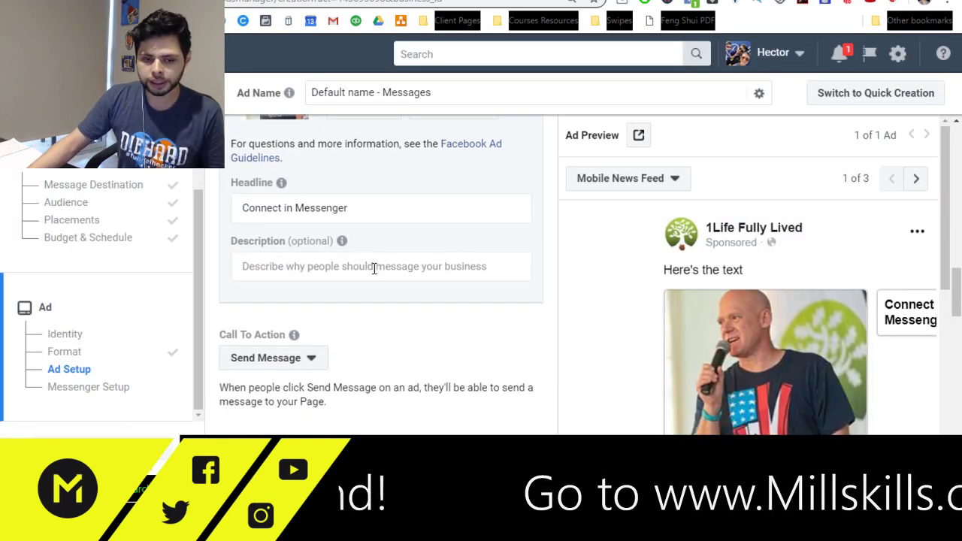
scroll(down, 3)
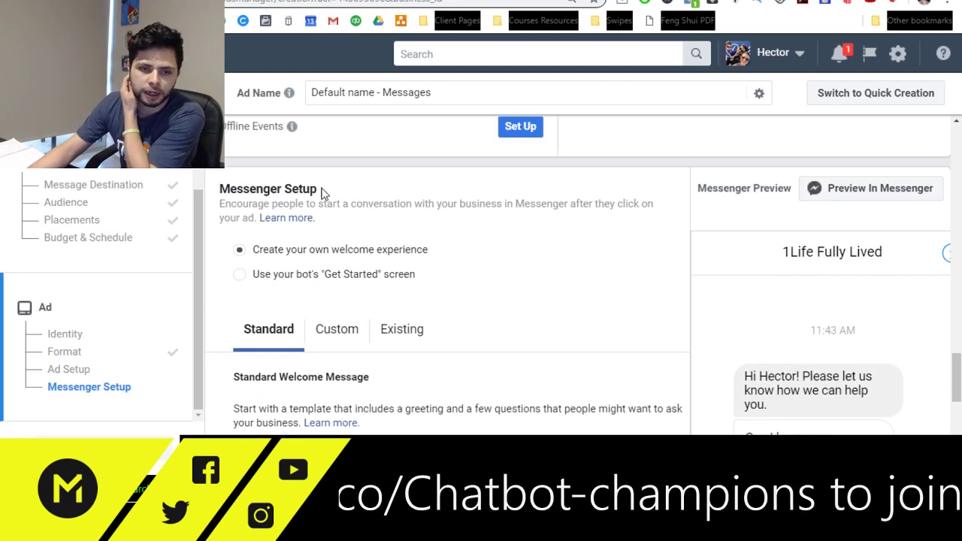
Choose 'Create your own welcome experience' with the Custom welcome message options.
scroll(down, 3)
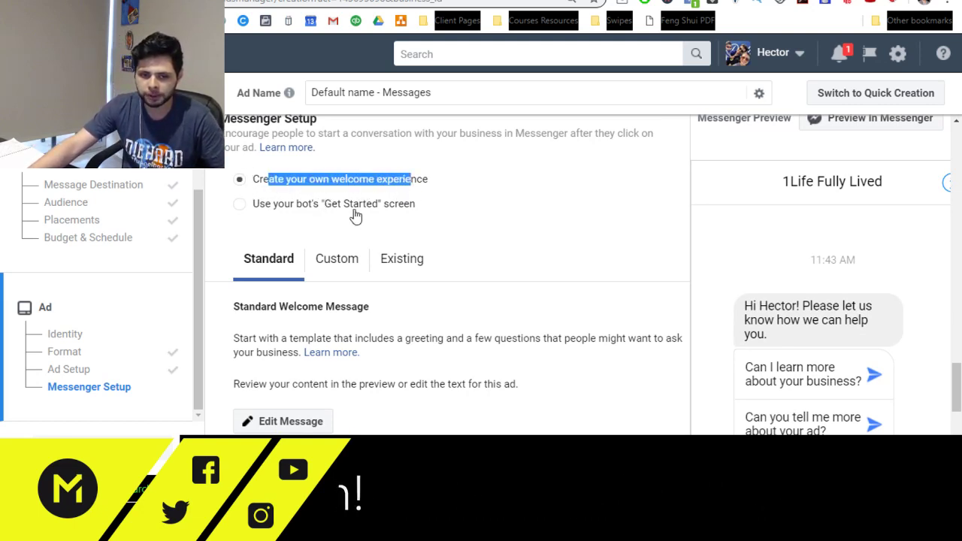
click(240, 205)
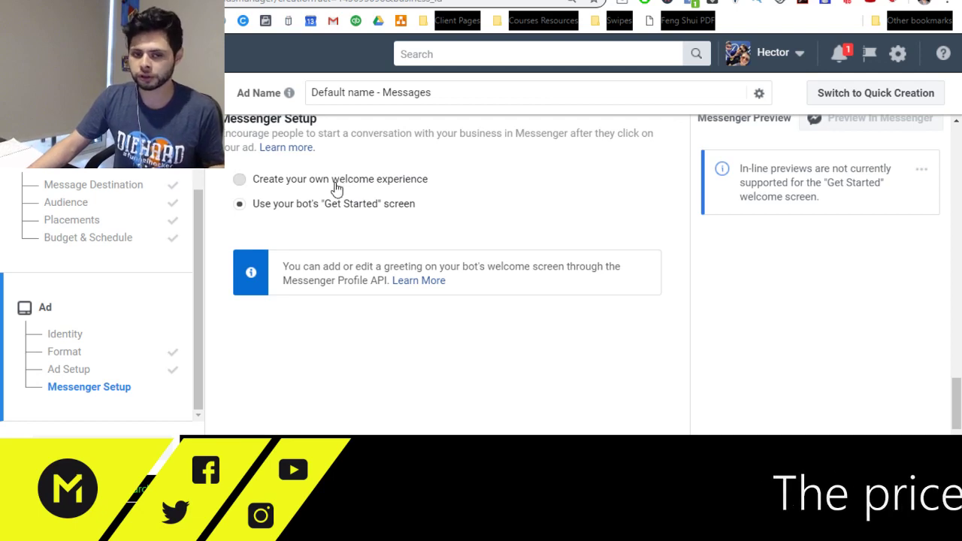
click(240, 179)
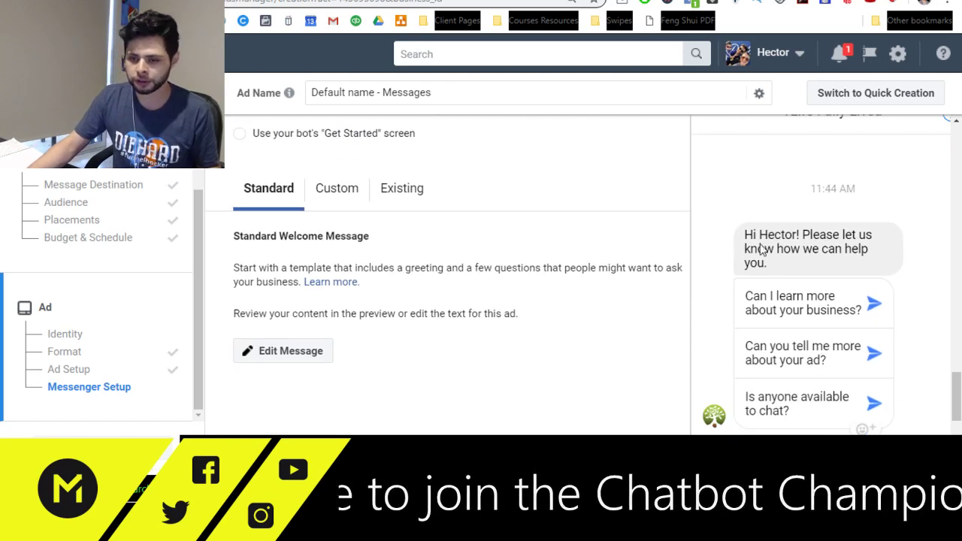
mouse_move(650, 309)
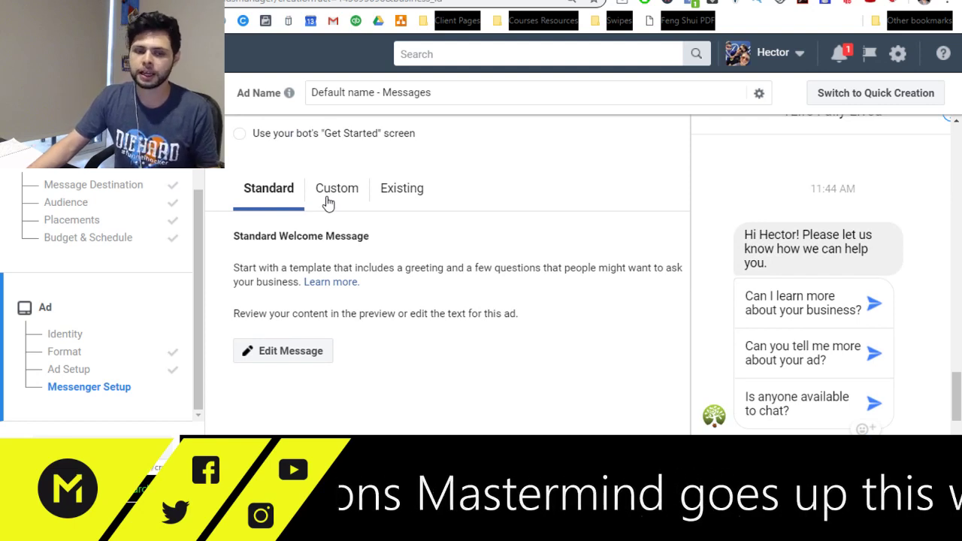
click(337, 188)
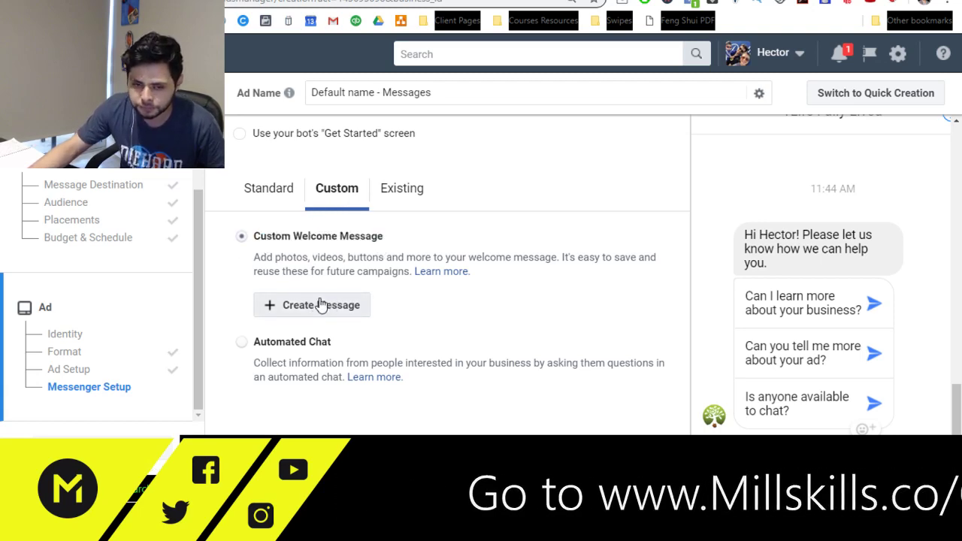
Create a new custom welcome message, checking its JSON view before returning to Visual.
click(312, 304)
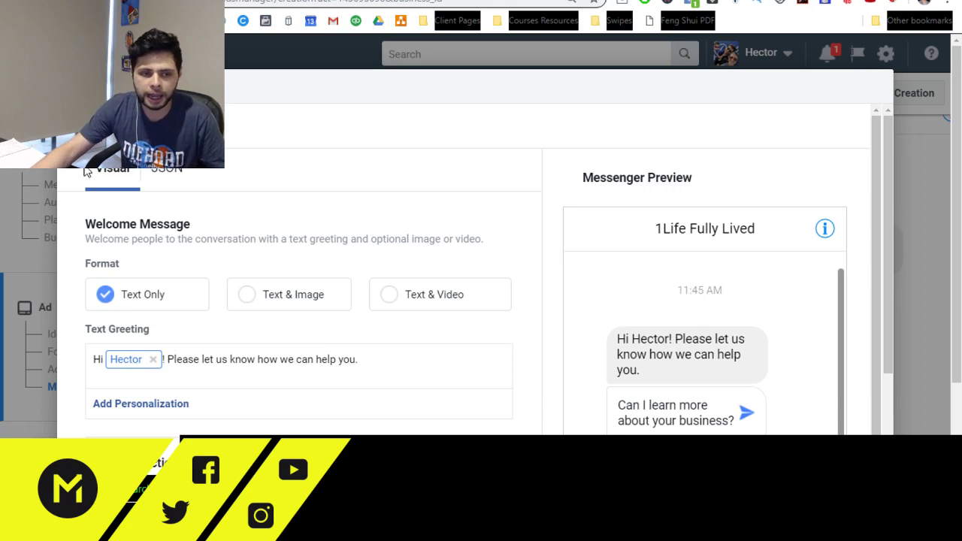
click(166, 168)
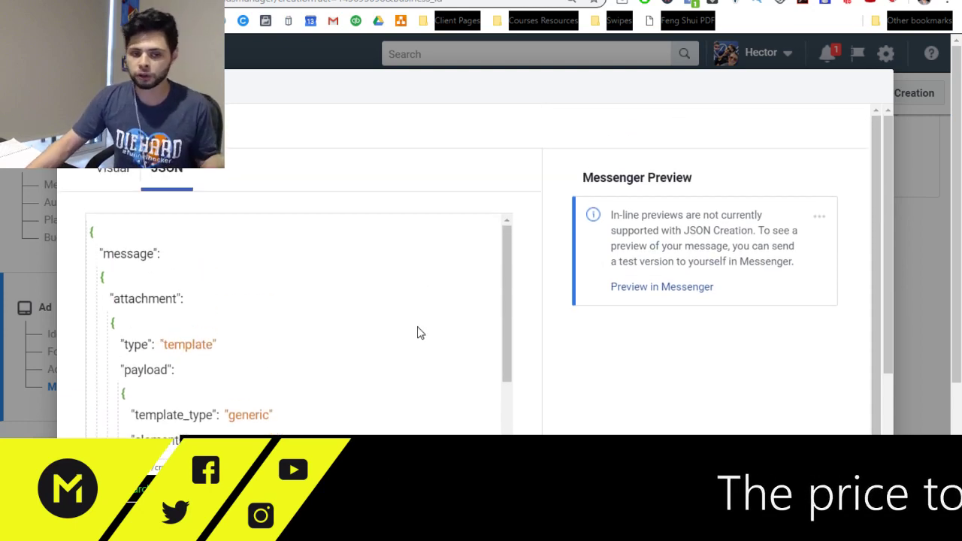
mouse_move(343, 317)
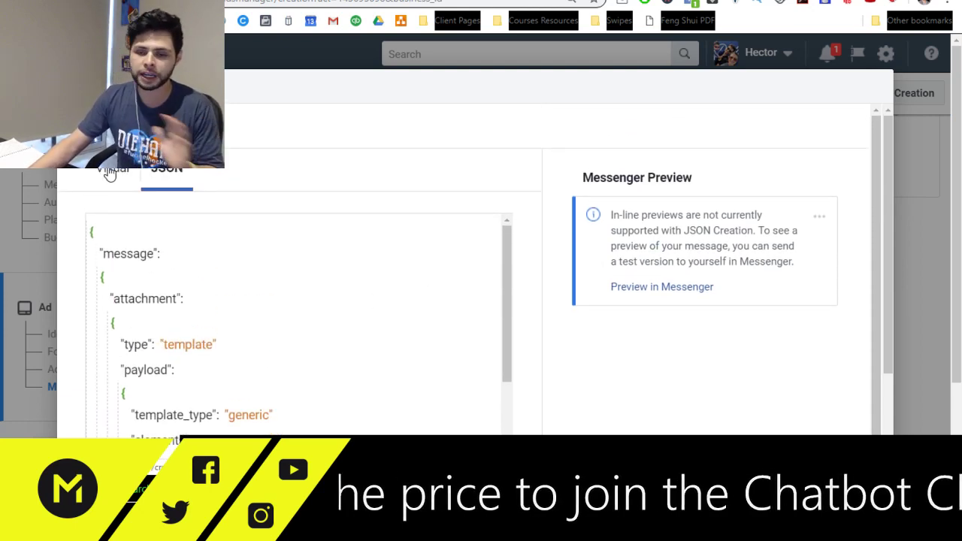
click(111, 168)
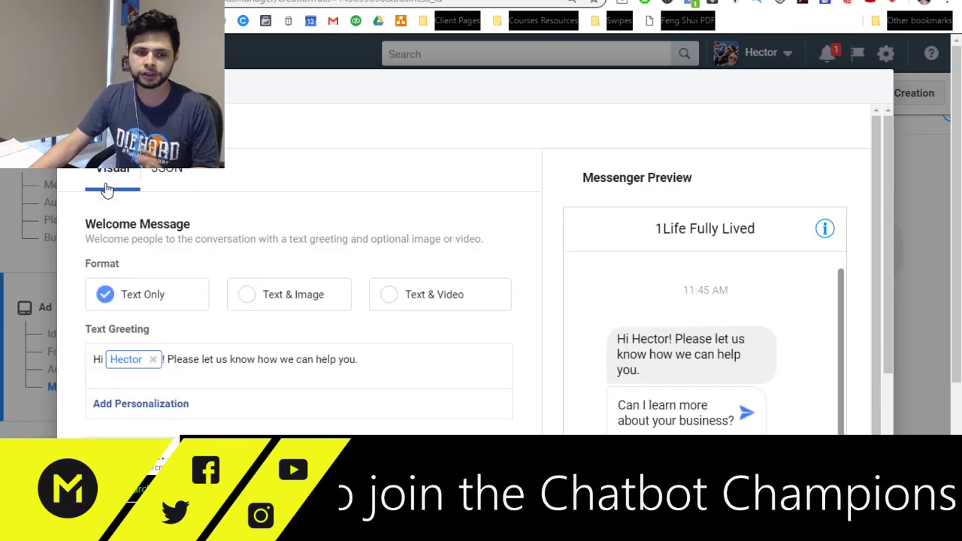
mouse_move(159, 177)
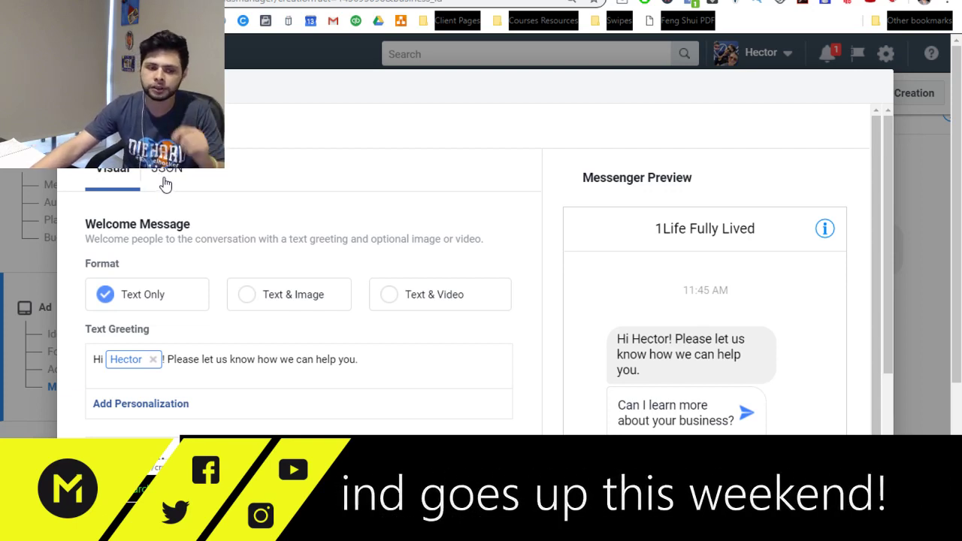
scroll(down, 3)
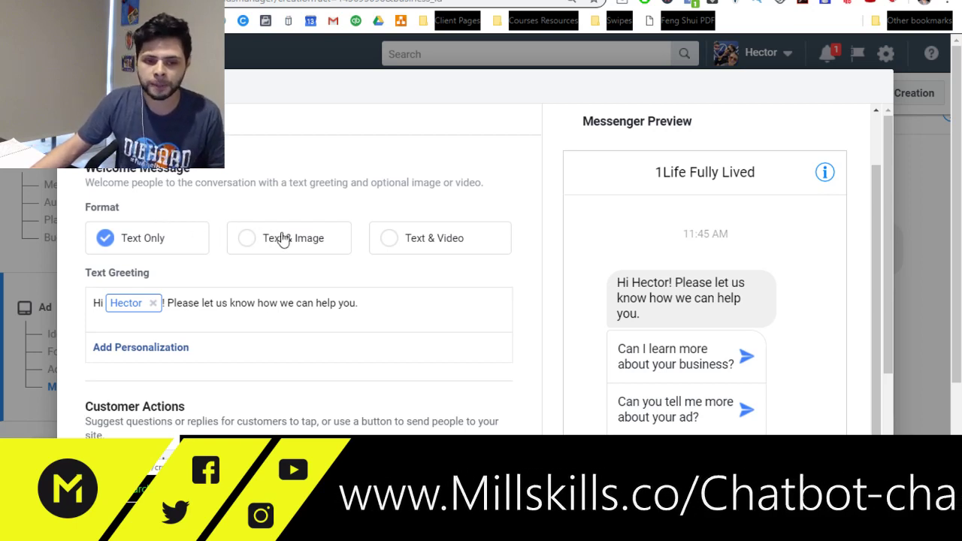
Switch the welcome message to Text & Image and start renaming the first quick reply to Click Here.
scroll(down, 3)
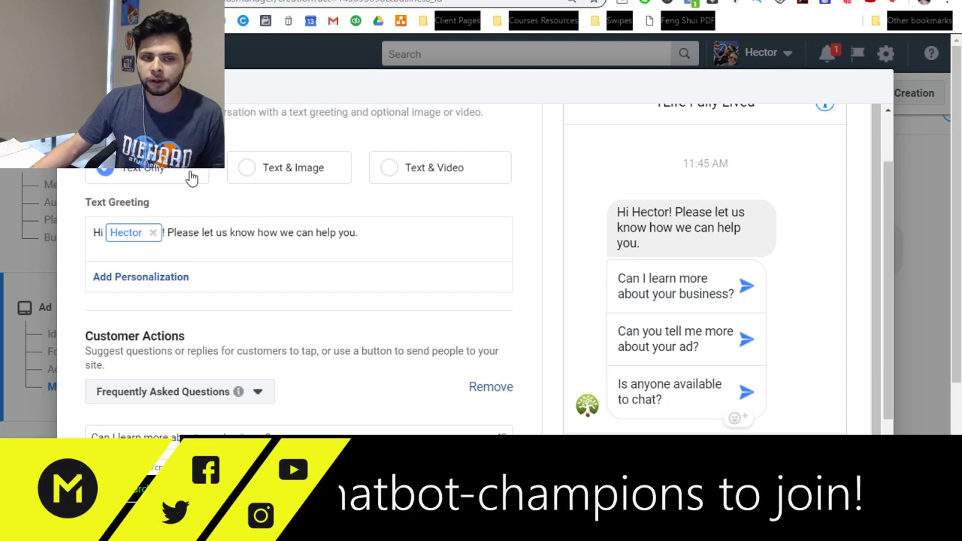
click(247, 169)
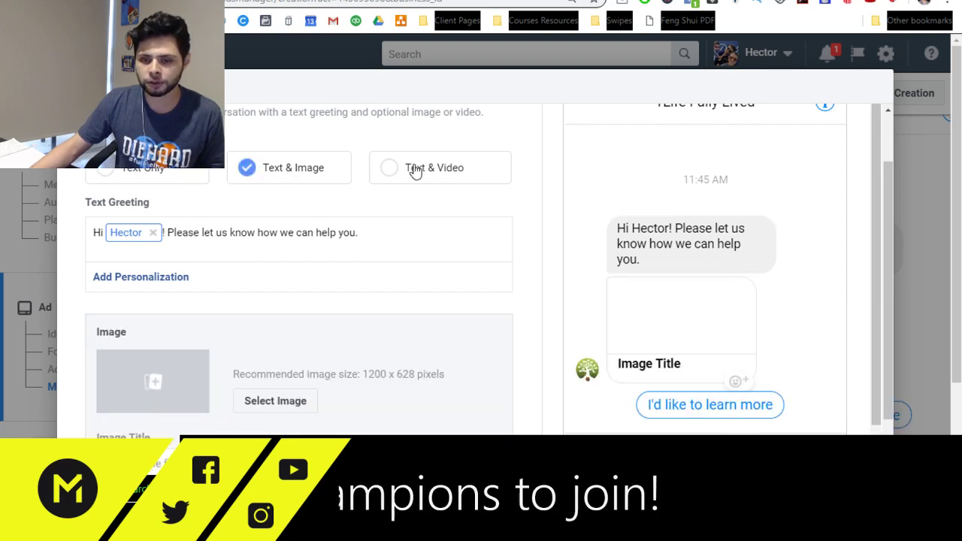
click(390, 169)
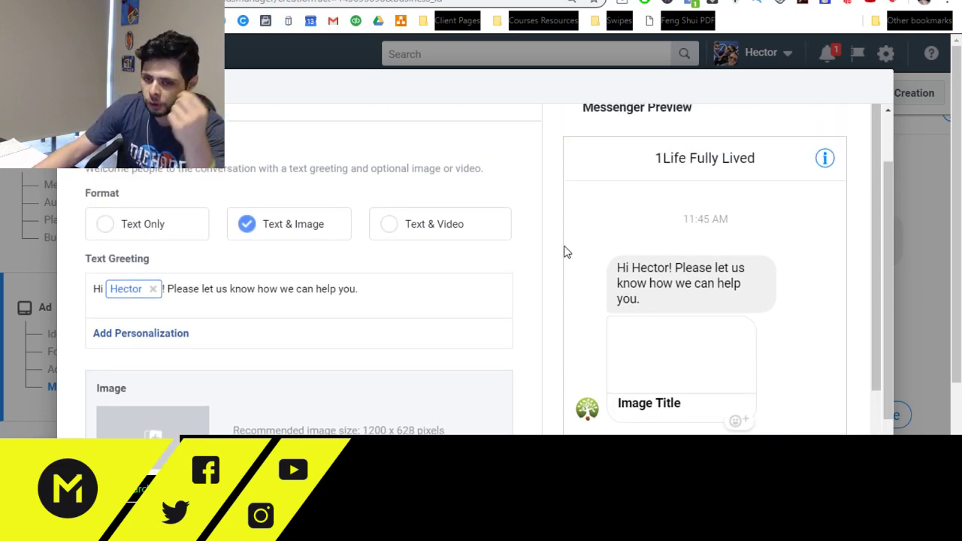
scroll(down, 3)
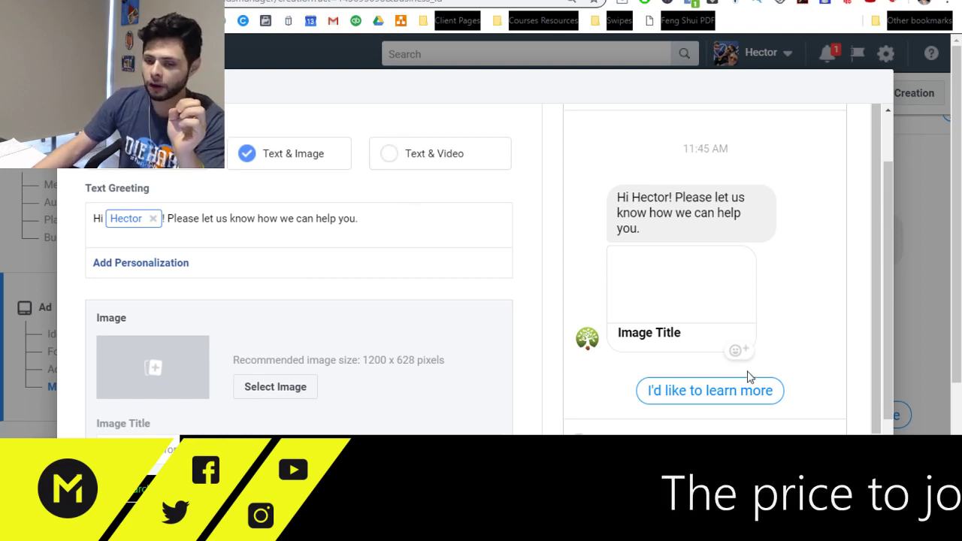
scroll(down, 3)
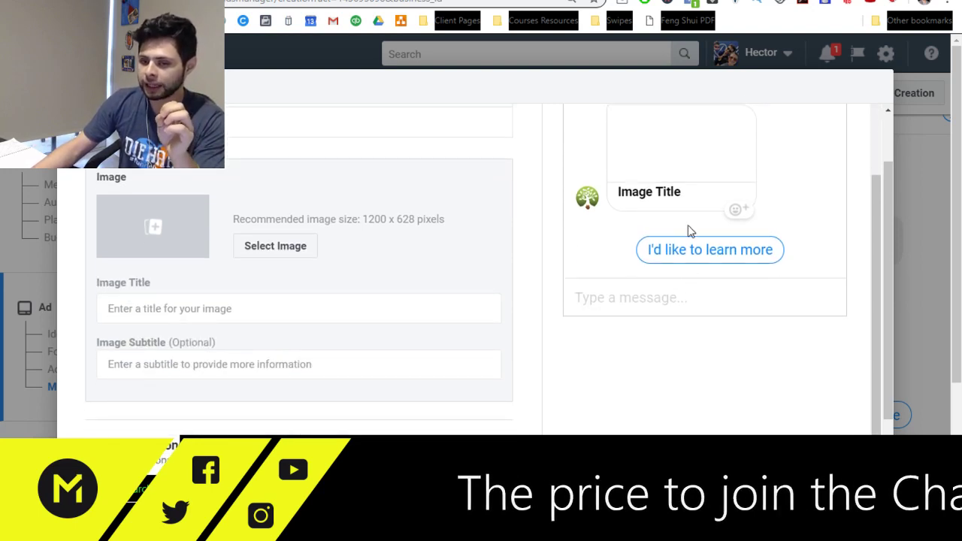
scroll(down, 3)
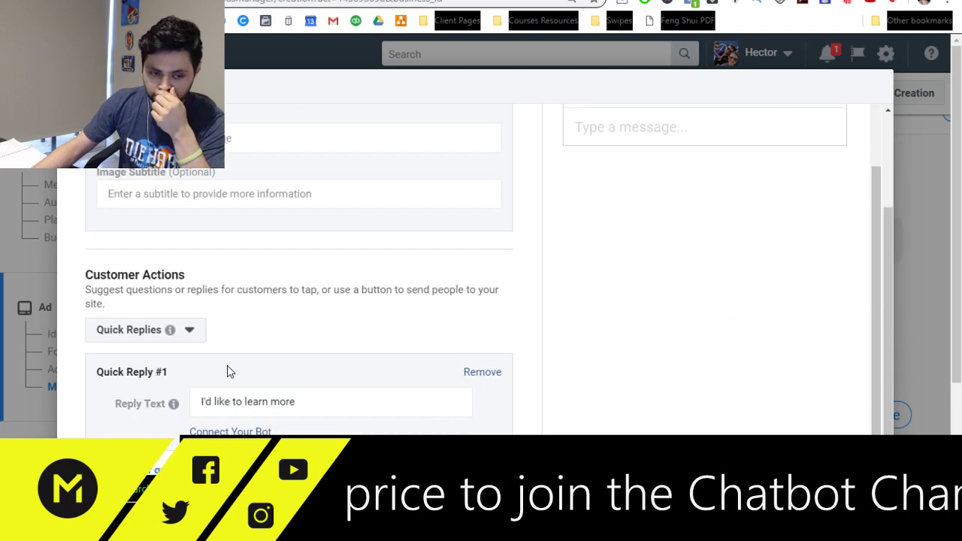
click(331, 402)
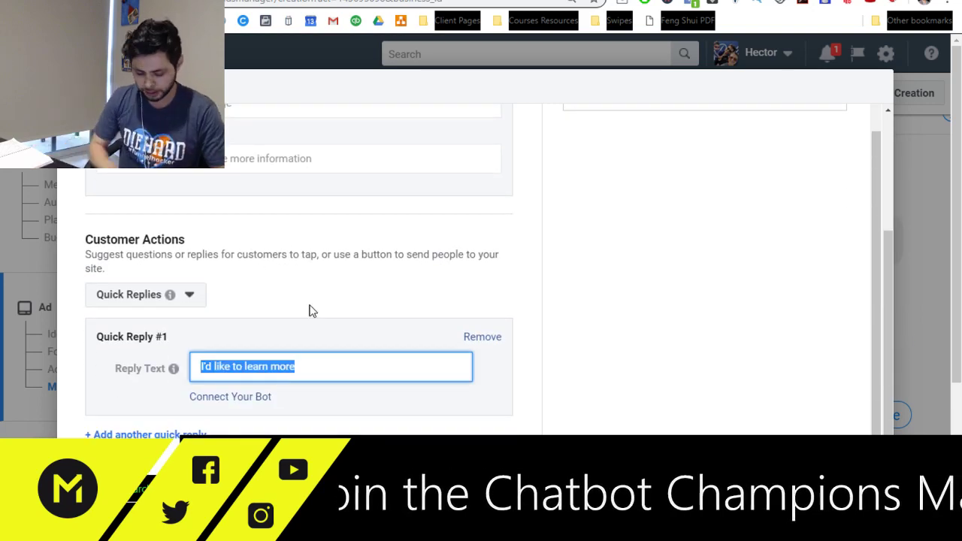
text(Click)
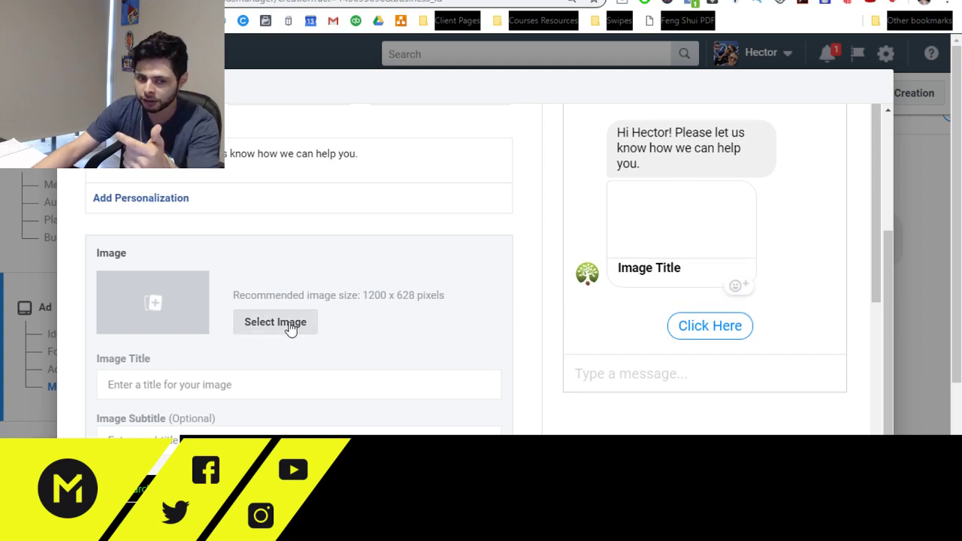
Add the crowd photo from the image library as the card image titled Aligned with Facebook Ad.
click(275, 322)
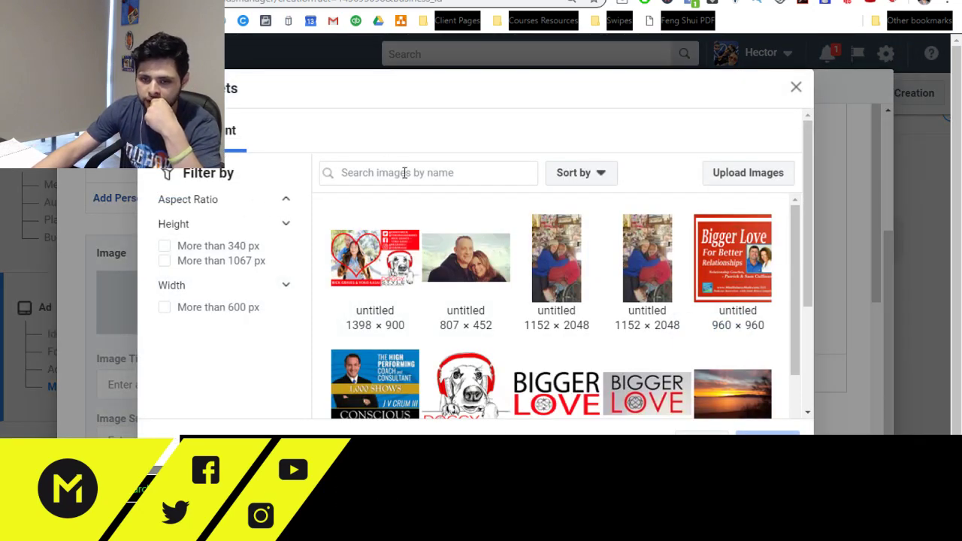
scroll(down, 3)
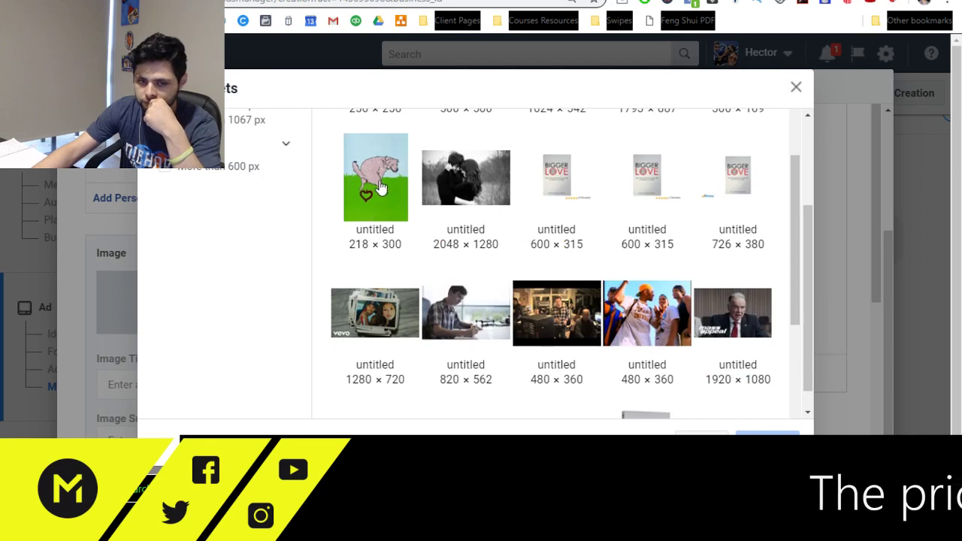
click(646, 242)
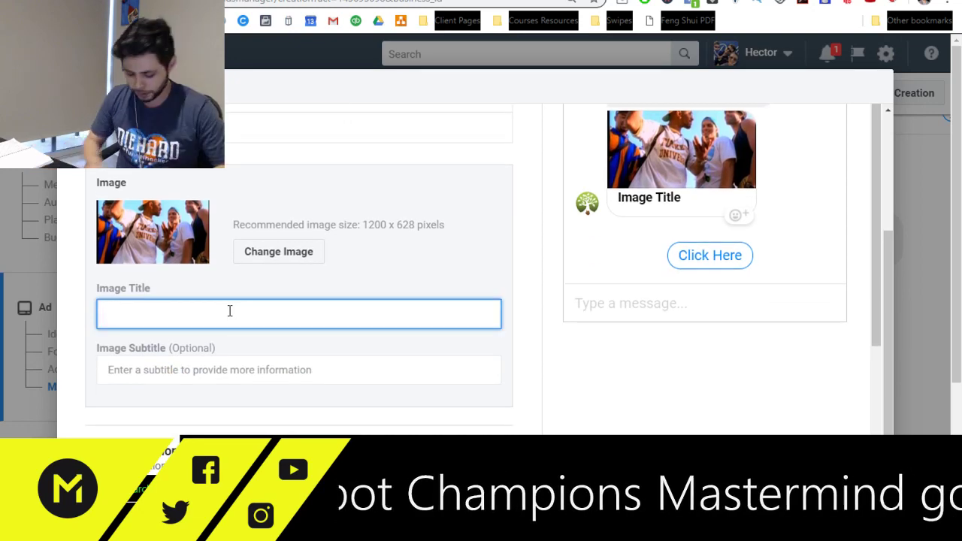
text(Give)
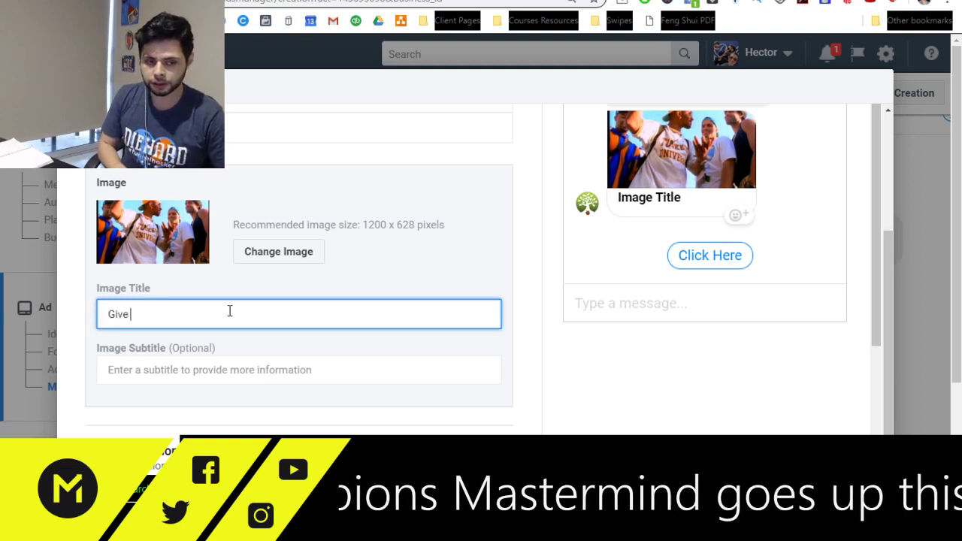
text(Instruc)
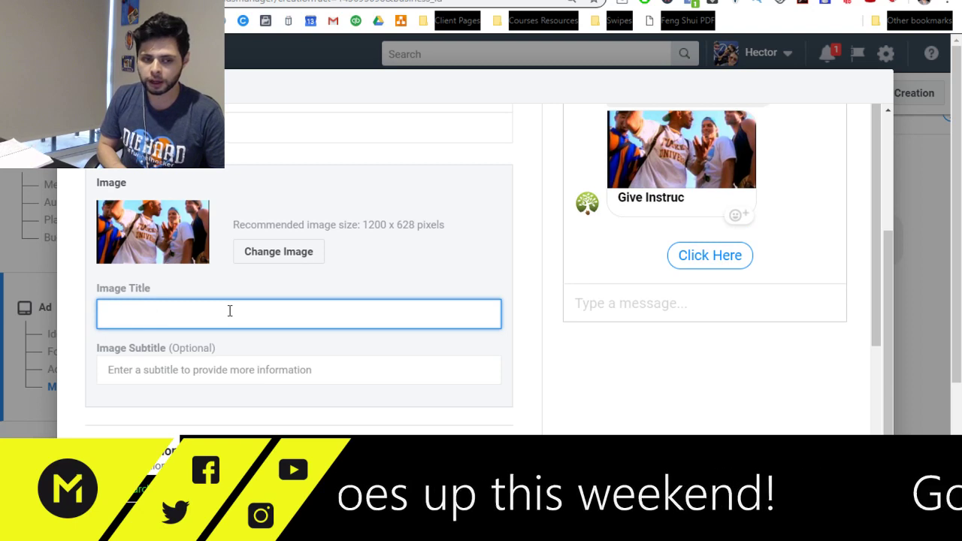
text(Aligned)
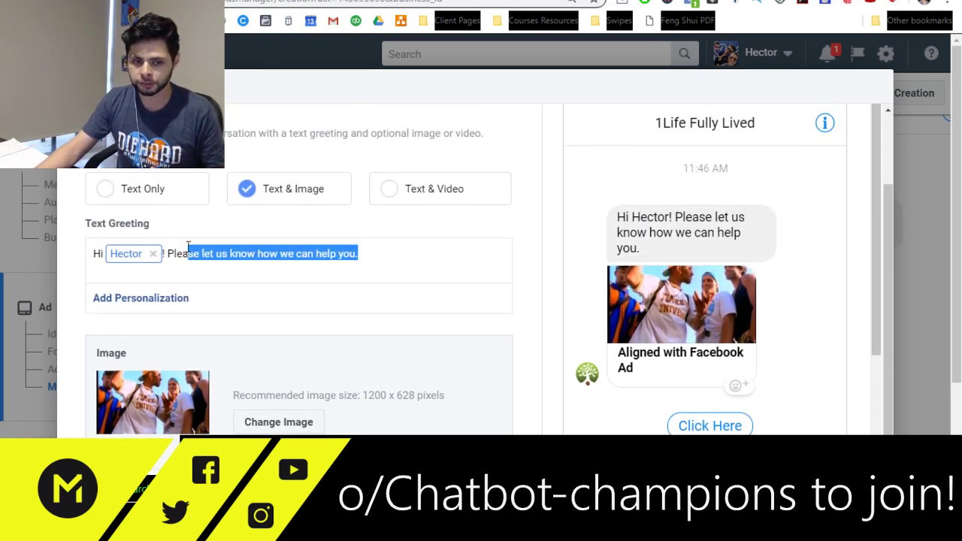
Change the greeting to 'Hi [first name]! Give some instructions' and add a second quick reply, Option 2.
text(G)
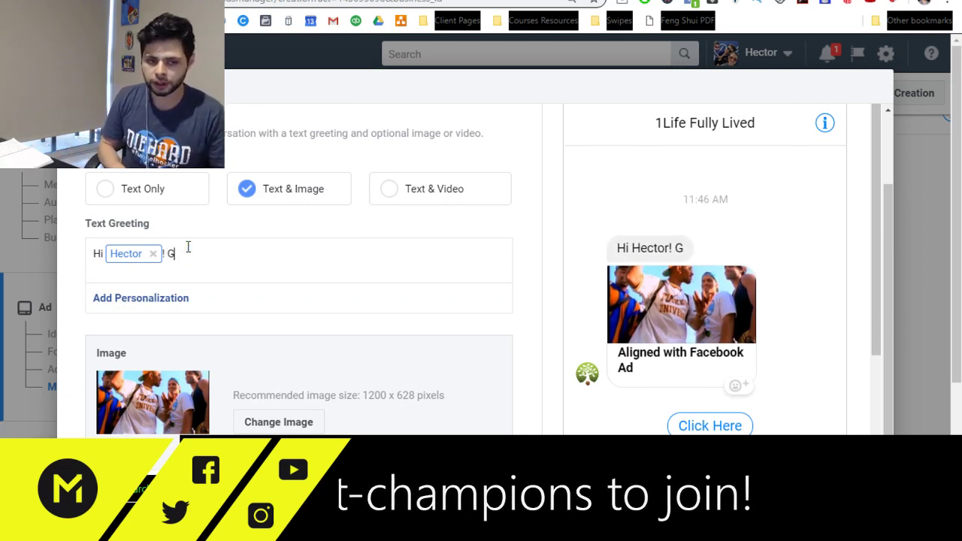
text(ive some)
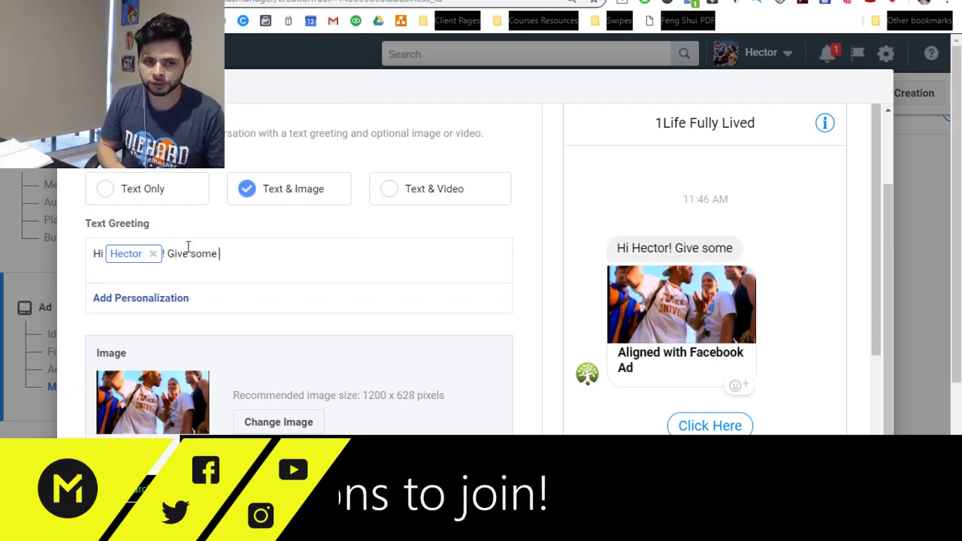
text(i)
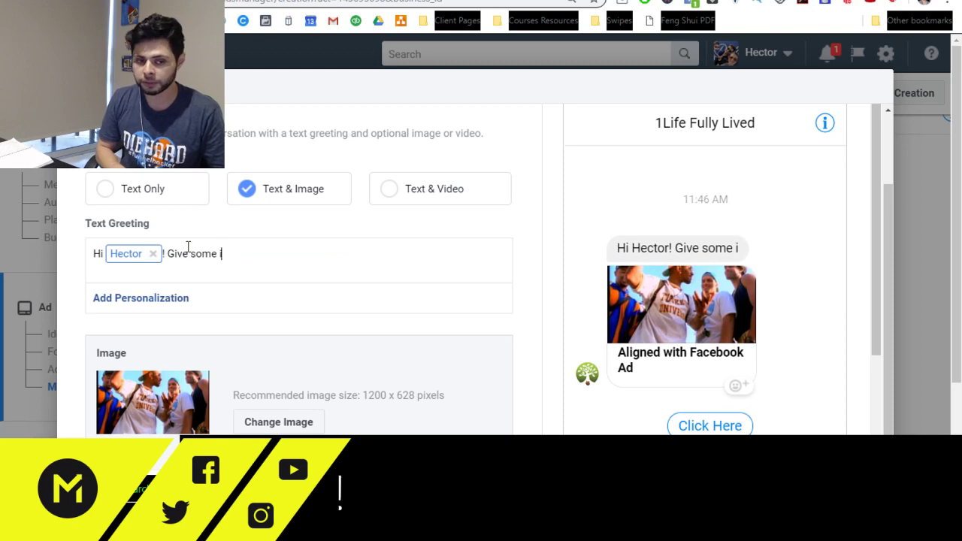
text(instruc)
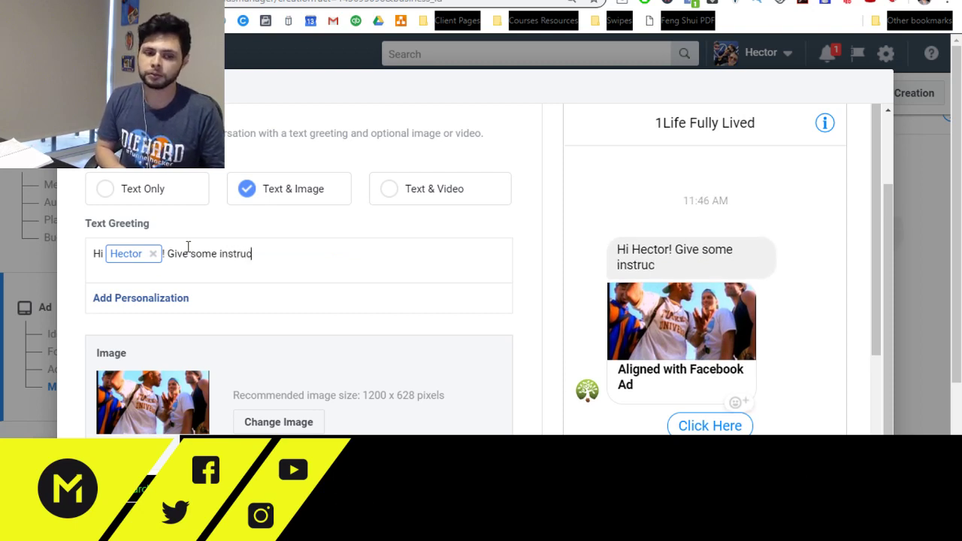
text(tions)
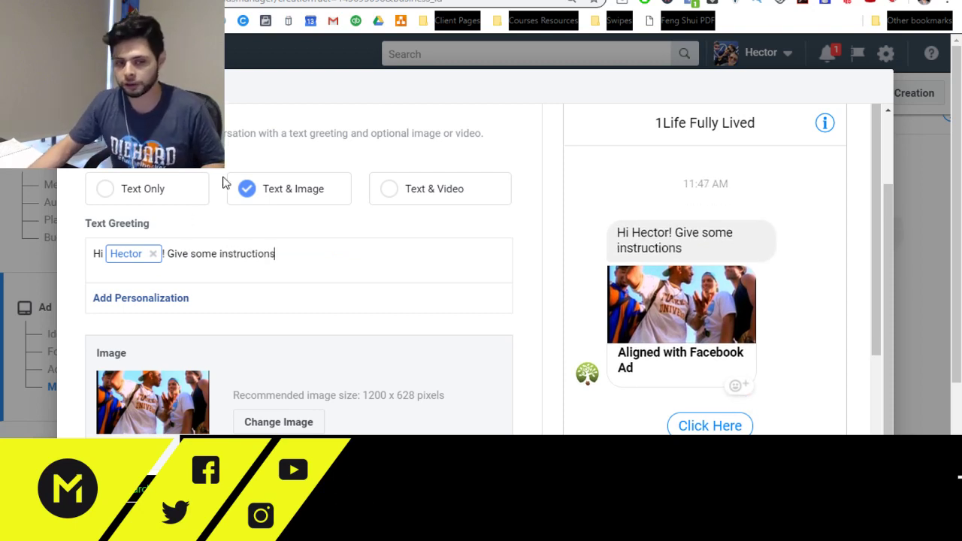
scroll(down, 3)
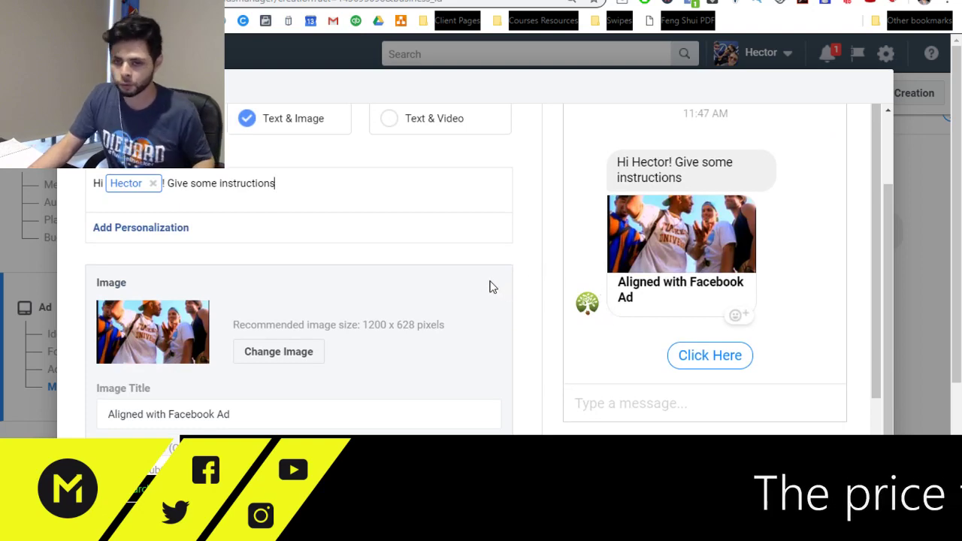
scroll(down, 3)
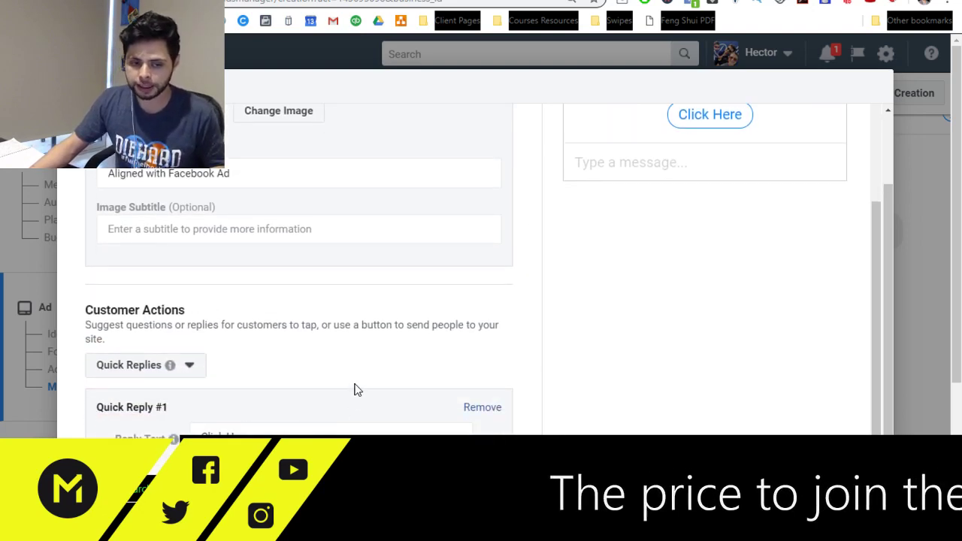
scroll(down, 3)
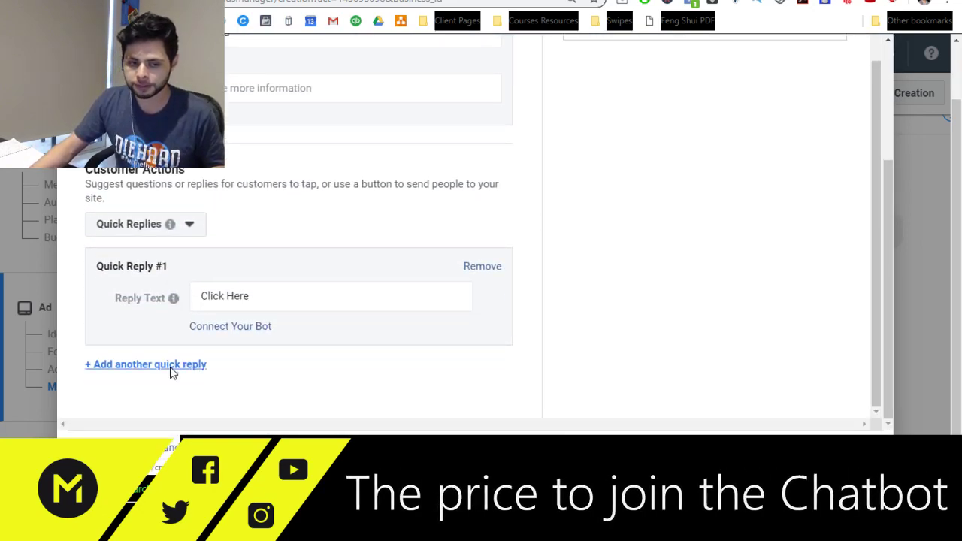
click(146, 366)
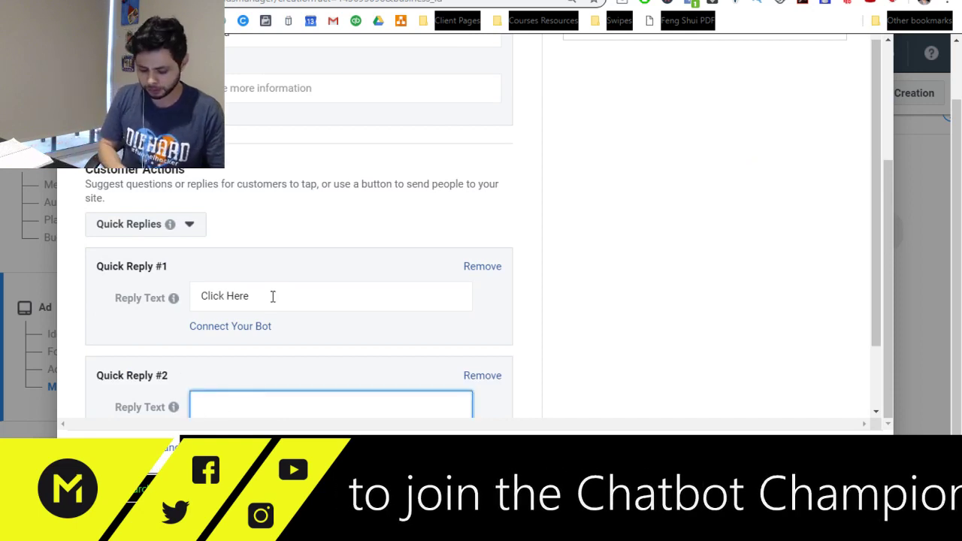
text(Option 2)
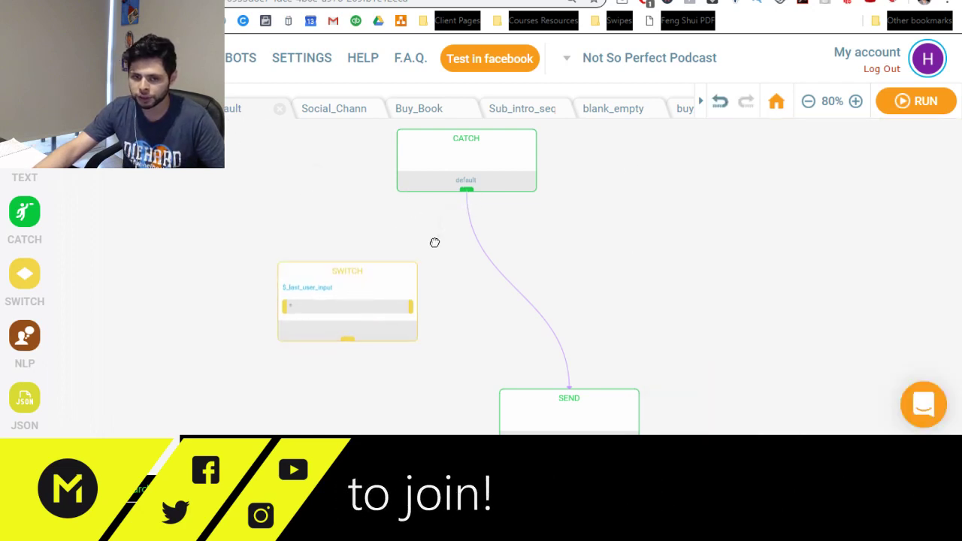
Set the switch condition to equals Click Here and write a 'You clicked the left…' text block.
click(347, 271)
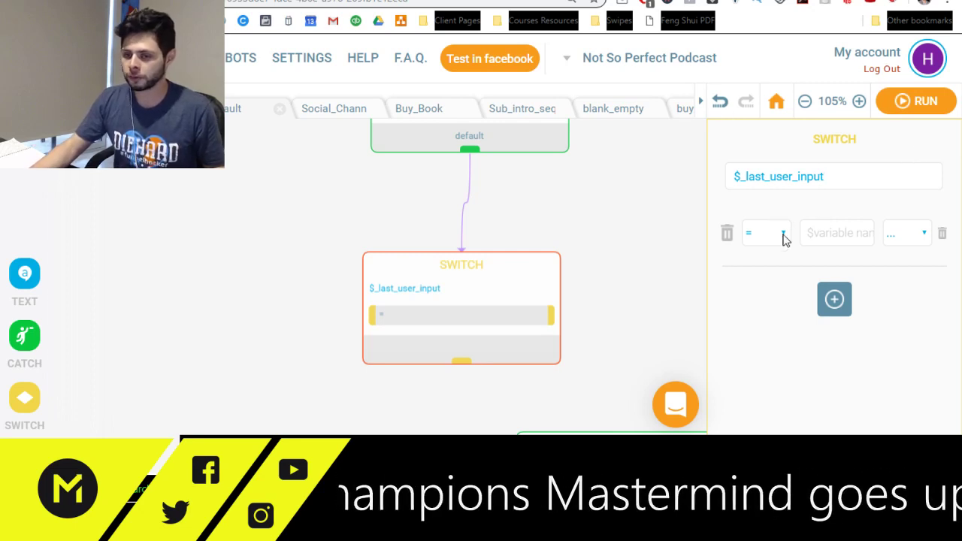
mouse_move(812, 283)
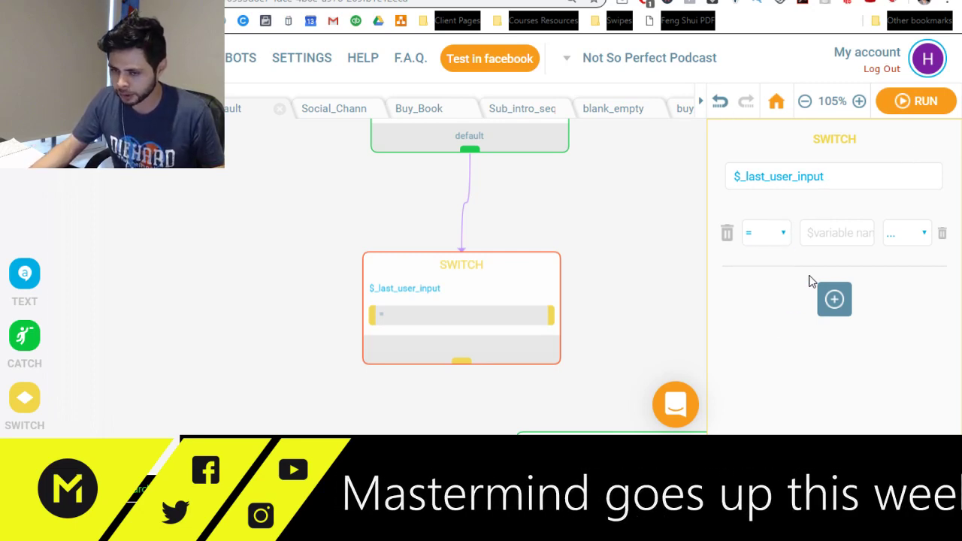
text(Cli)
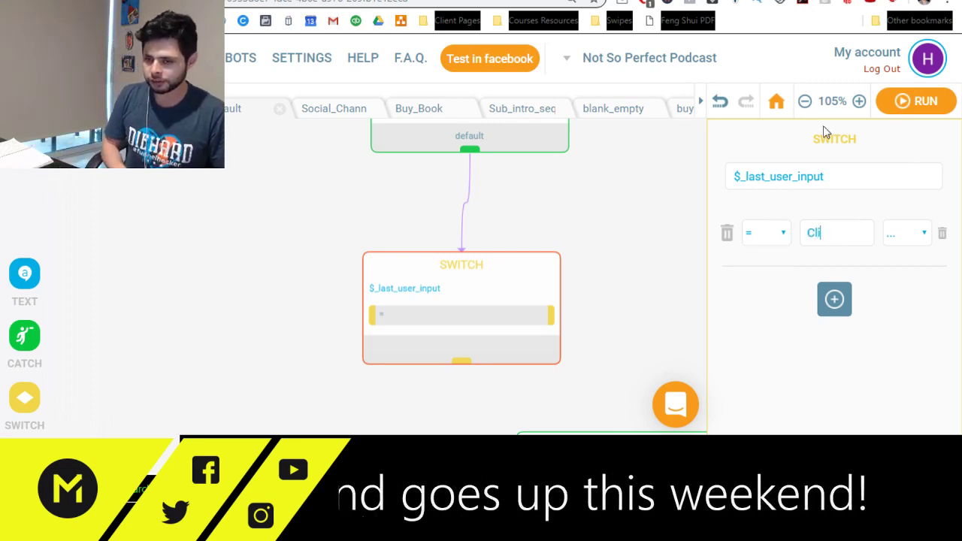
text(Click Here)
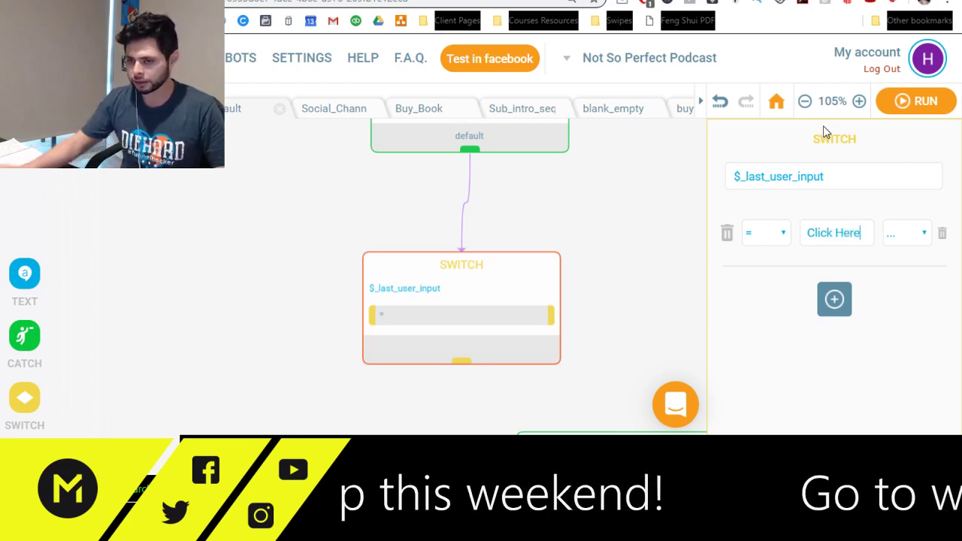
click(905, 231)
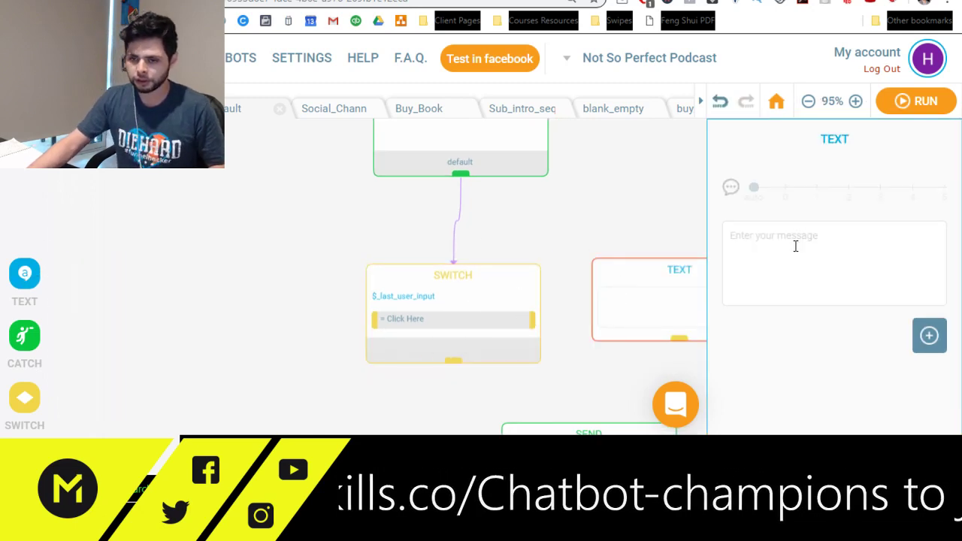
text(YOu clicked the left butto)
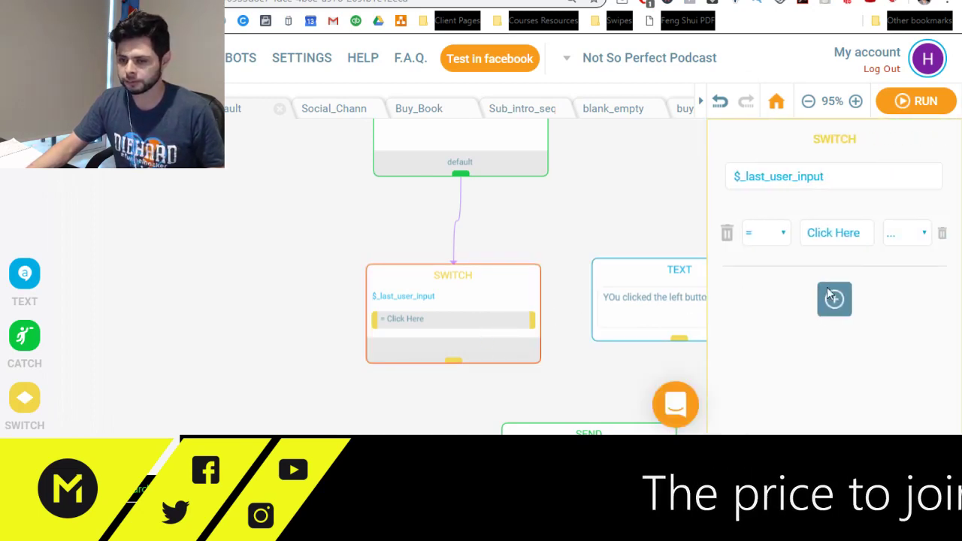
Add a second switch condition equals Option 2 and edit the copied text block for the right button.
click(834, 299)
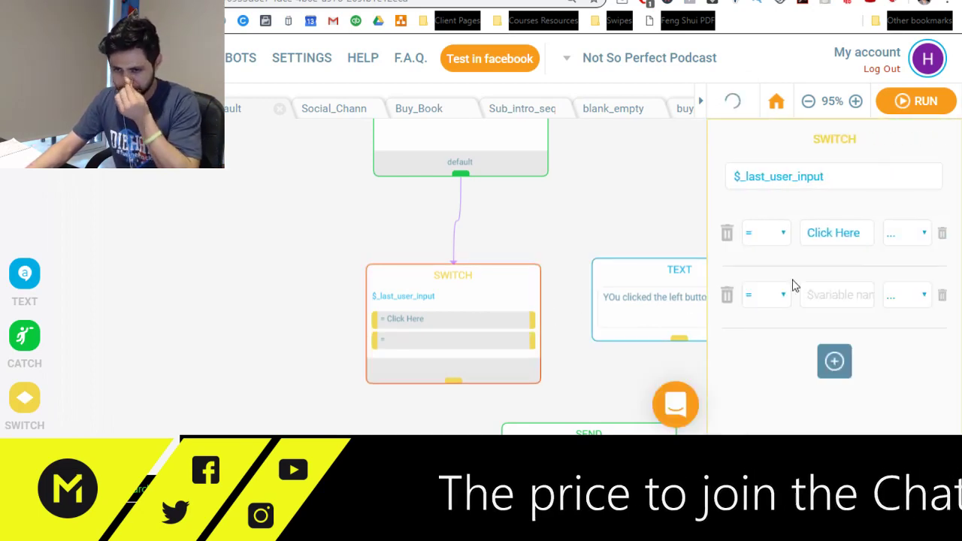
click(766, 295)
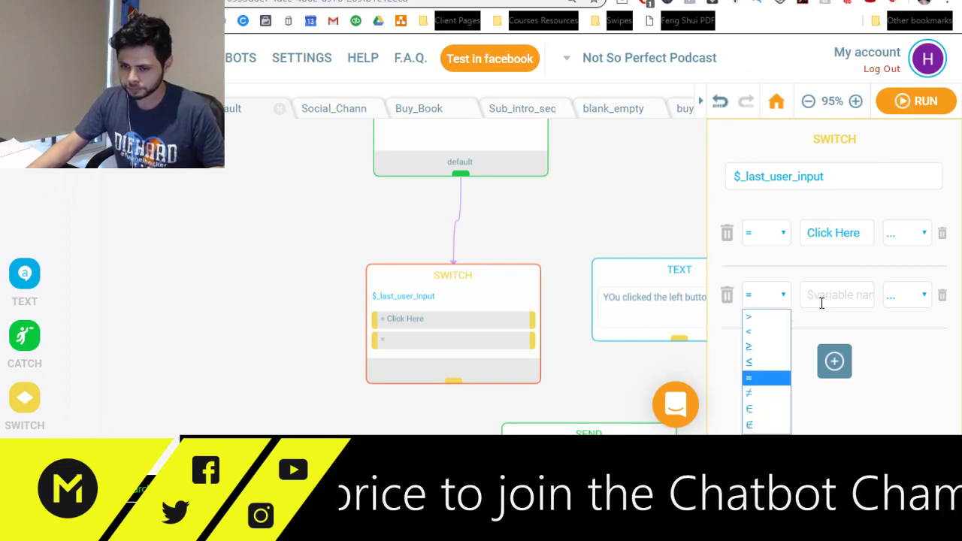
text(OPtion 2)
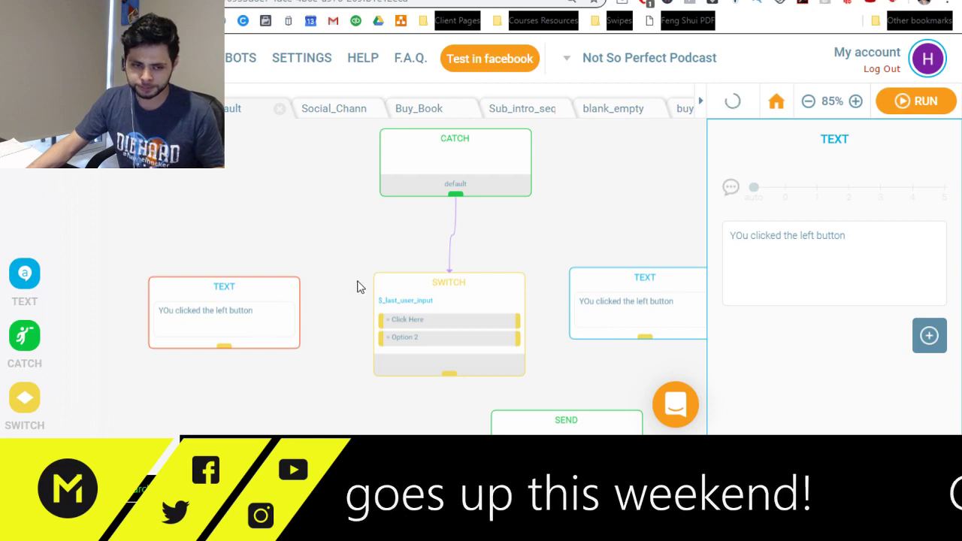
double_click(806, 235)
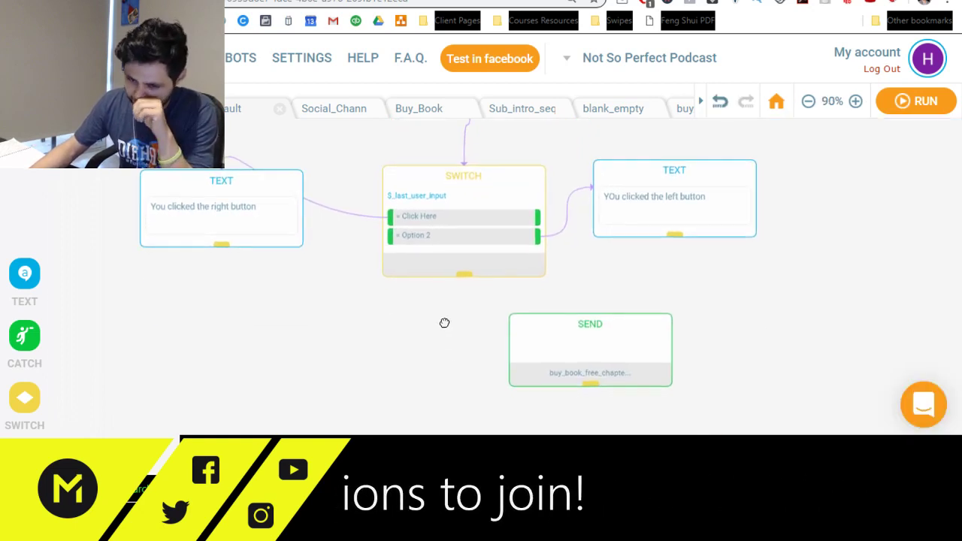
Connect the switch's fallback output to the SEND block for the free book chapter.
click(589, 323)
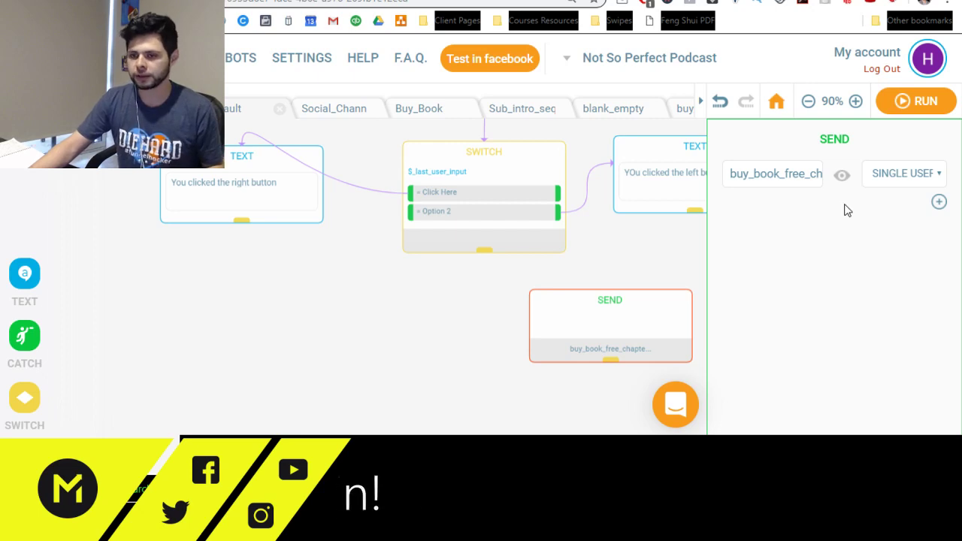
mouse_move(567, 293)
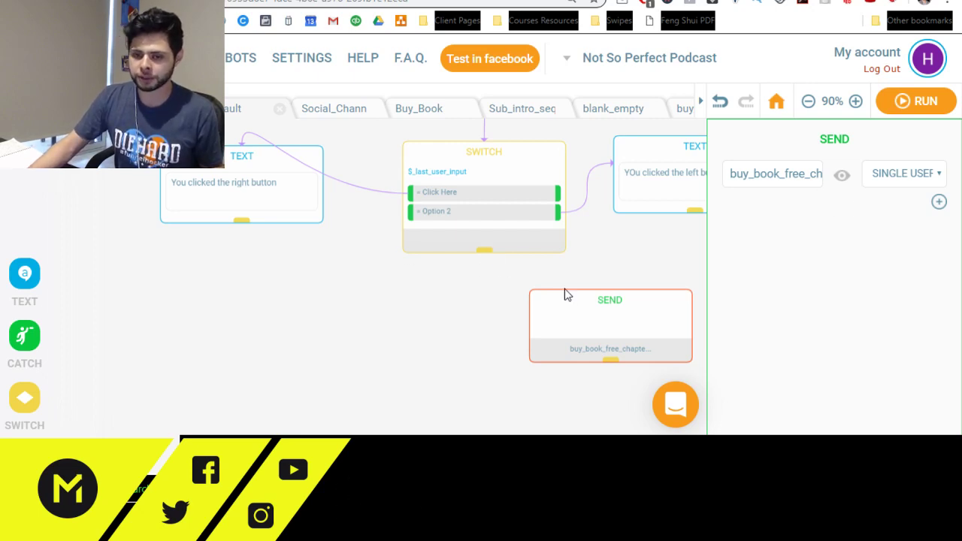
mouse_move(487, 253)
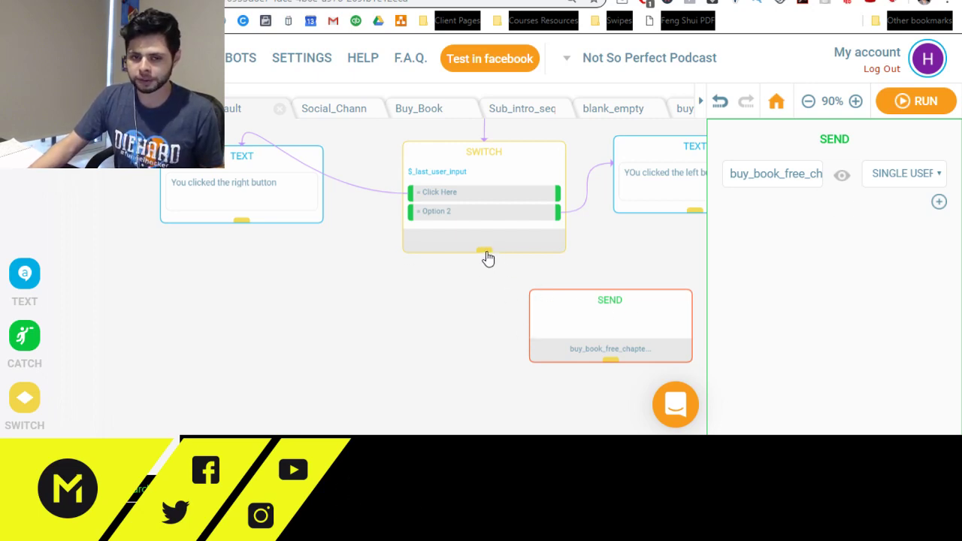
click(809, 101)
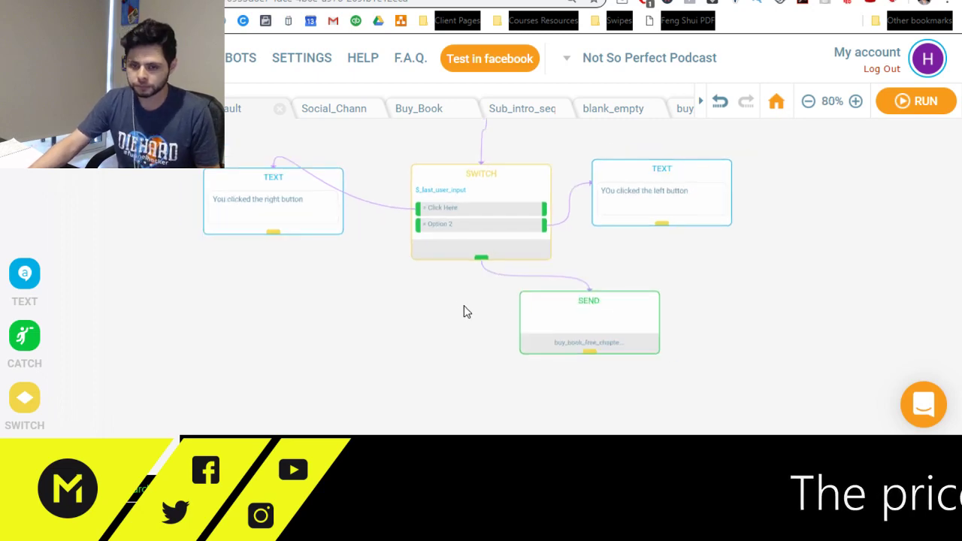
click(859, 101)
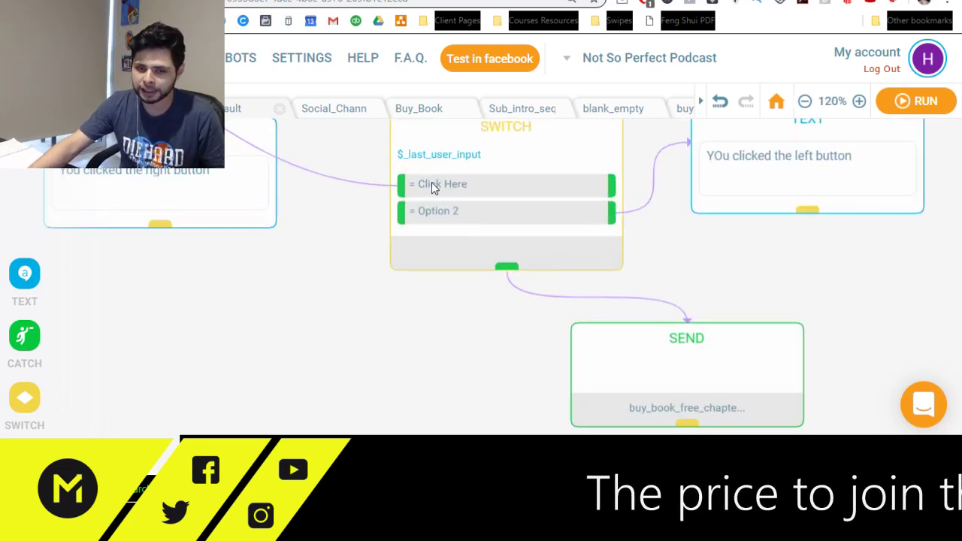
mouse_move(664, 355)
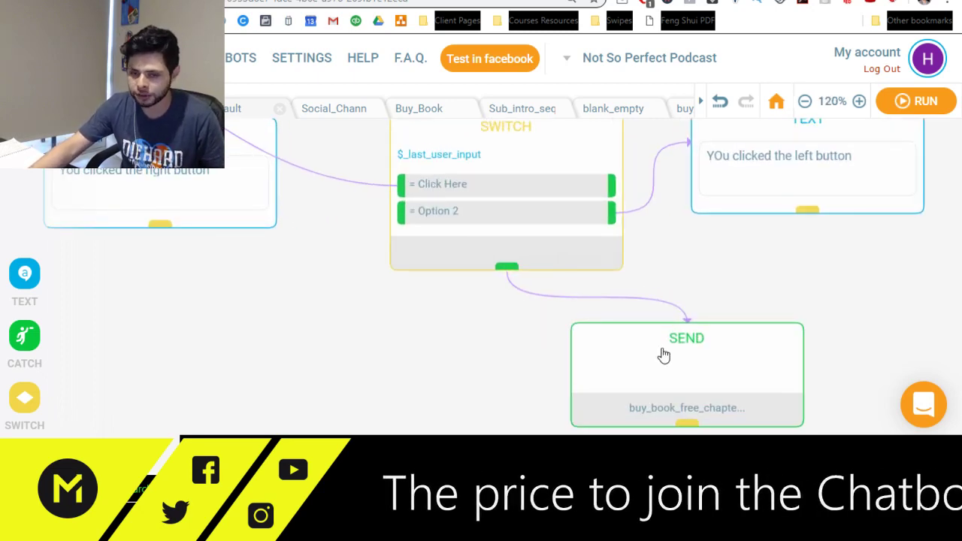
click(806, 100)
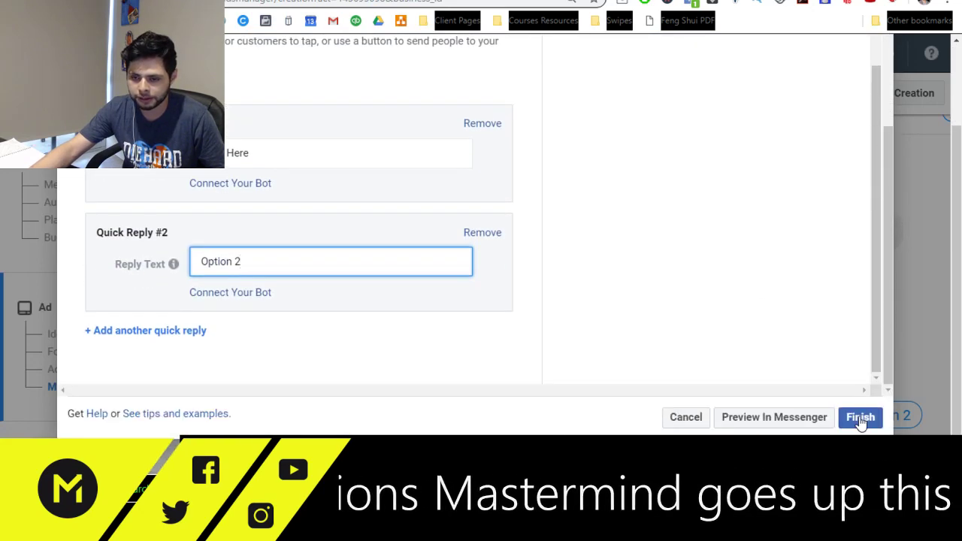
Finish and save the welcome template, then search the Facebook Page list for 'bigger'.
click(860, 418)
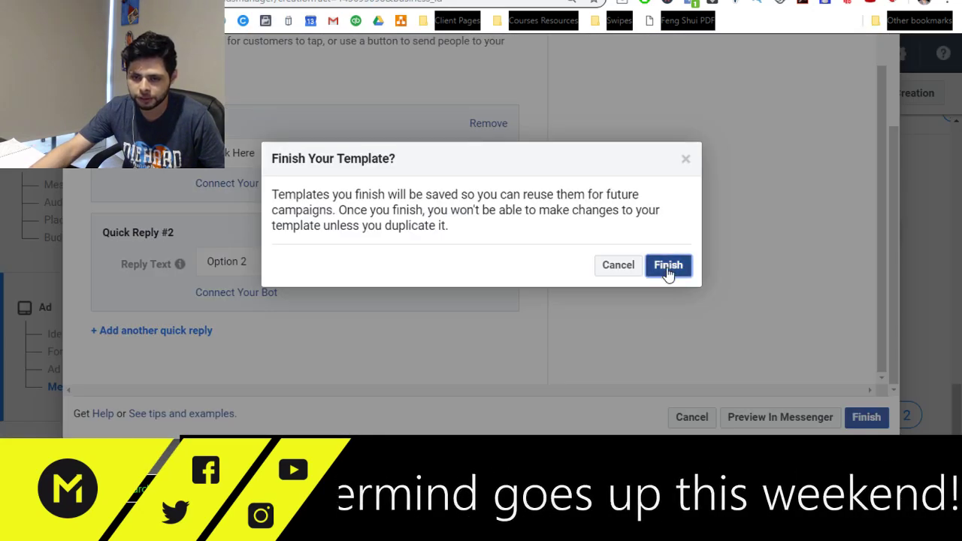
click(668, 264)
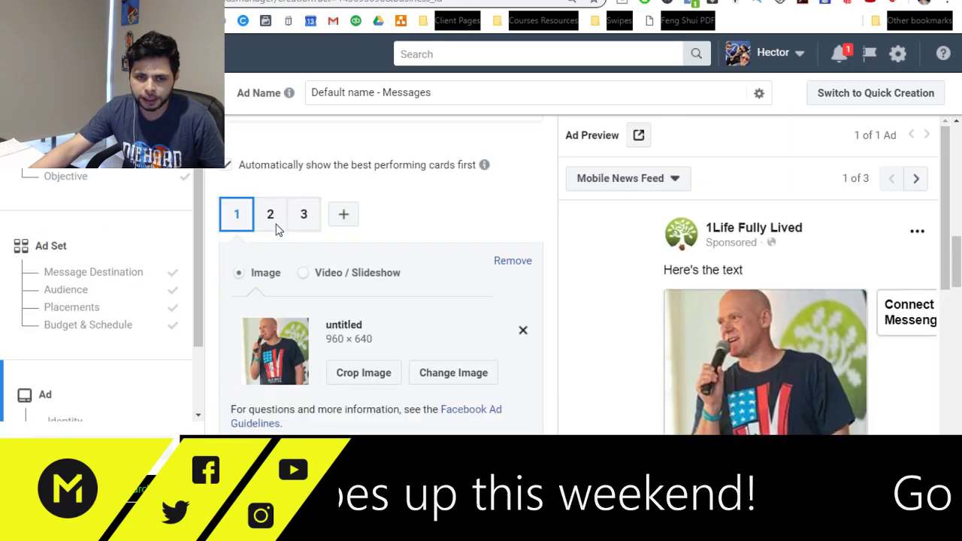
click(337, 246)
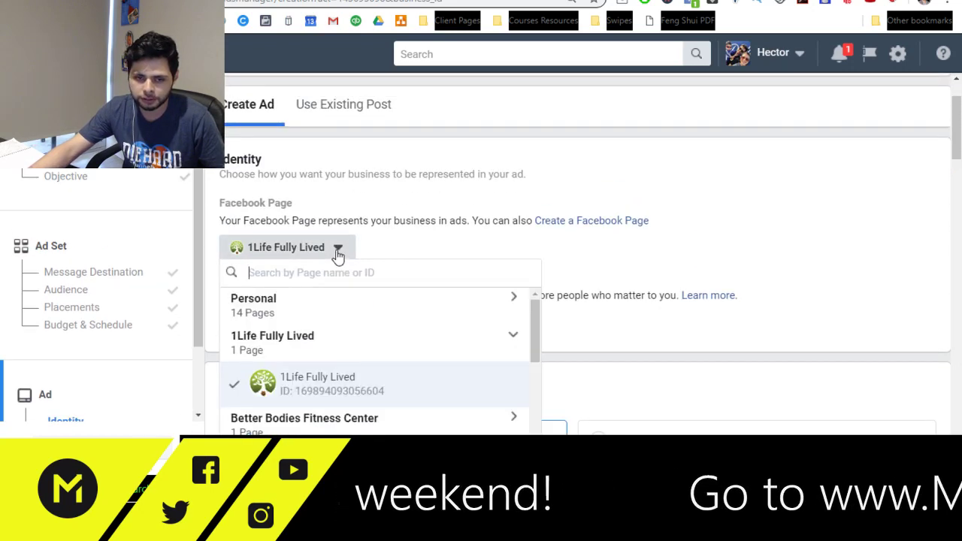
text(bigger)
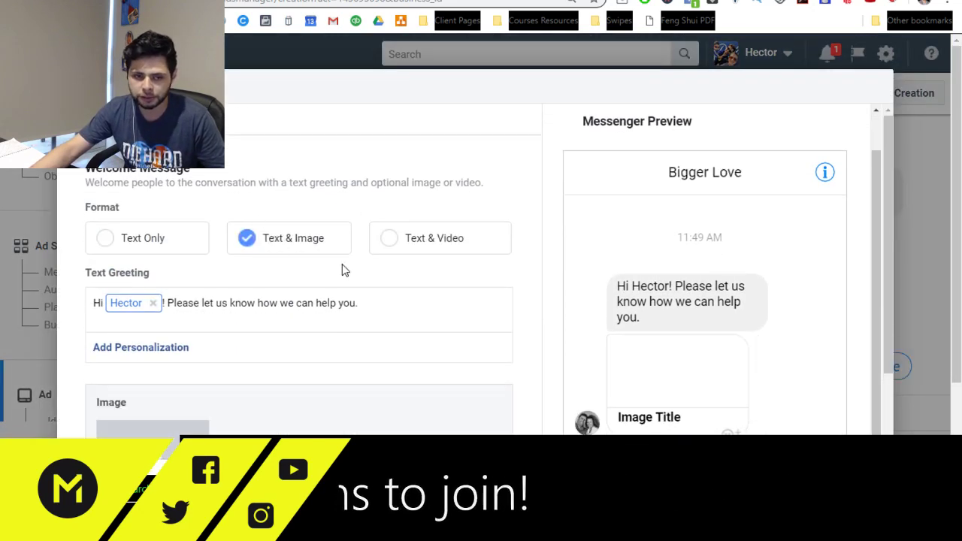
Add the photo titled Click the button below to try it, with quick replies Click Here and Option 2.
scroll(down, 3)
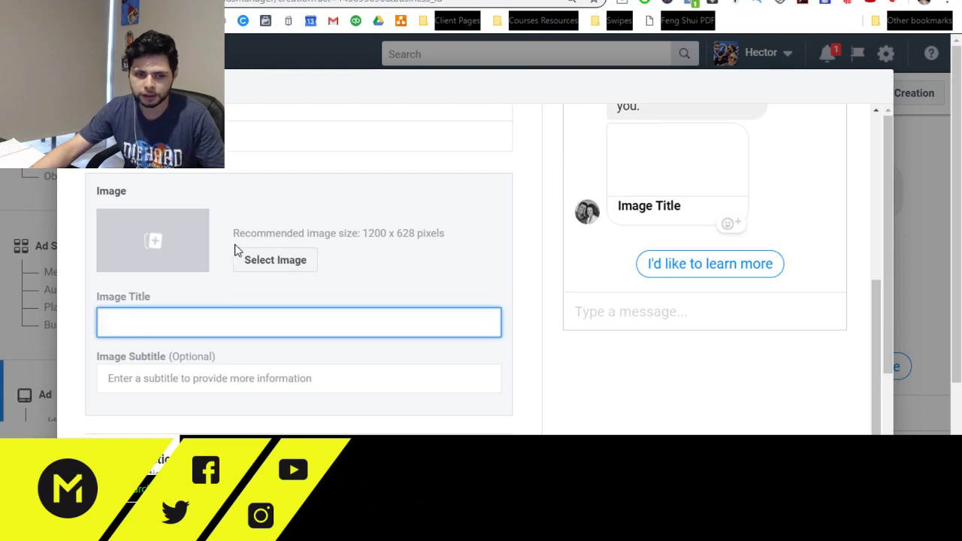
click(274, 259)
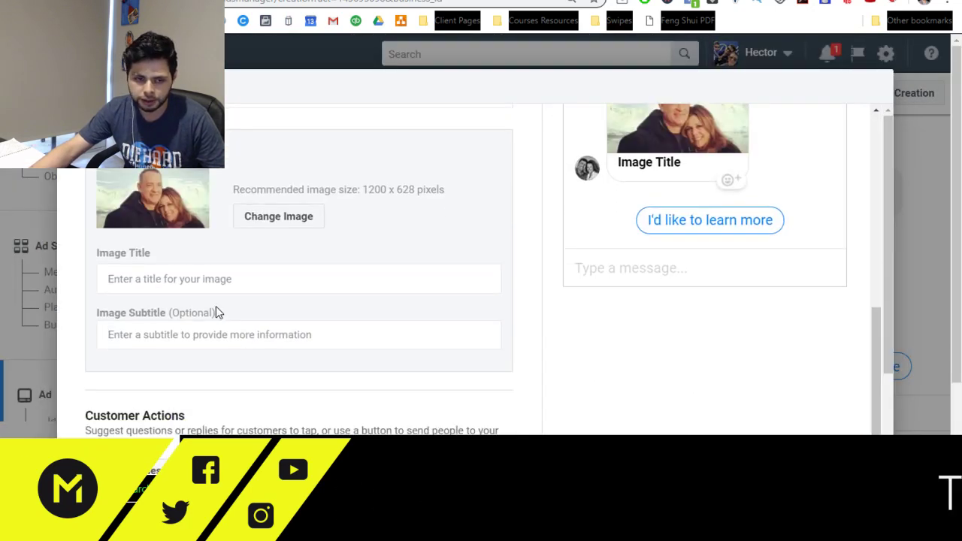
text(Click the button below to try it)
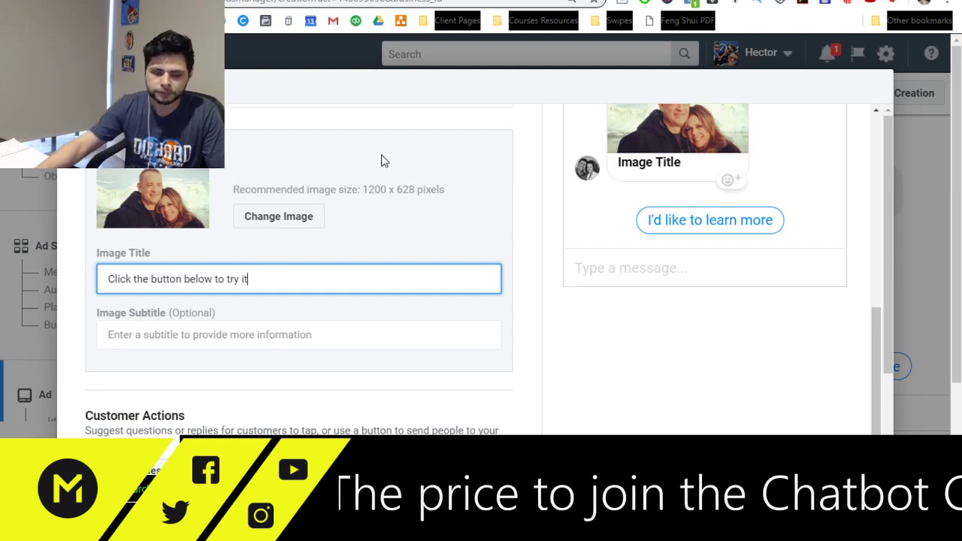
scroll(down, 3)
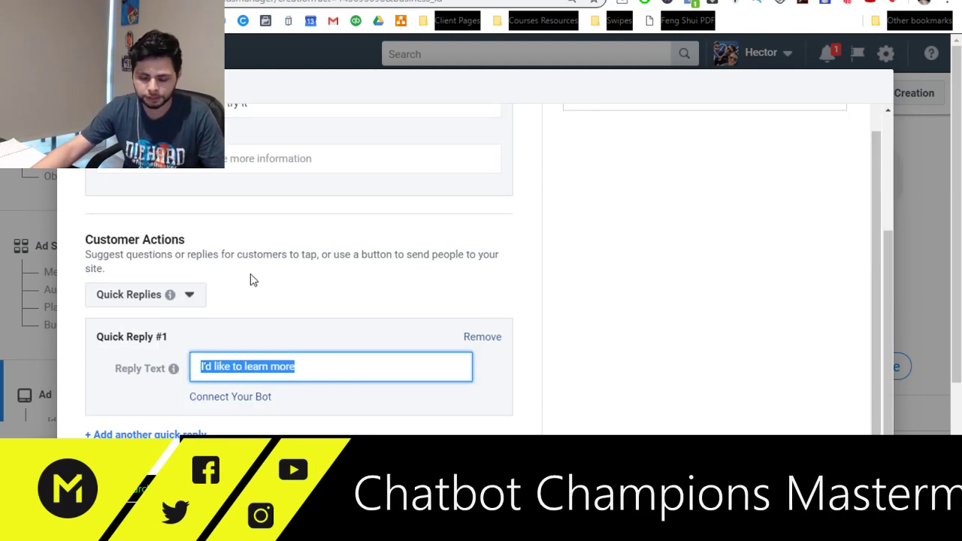
text(Click Here)
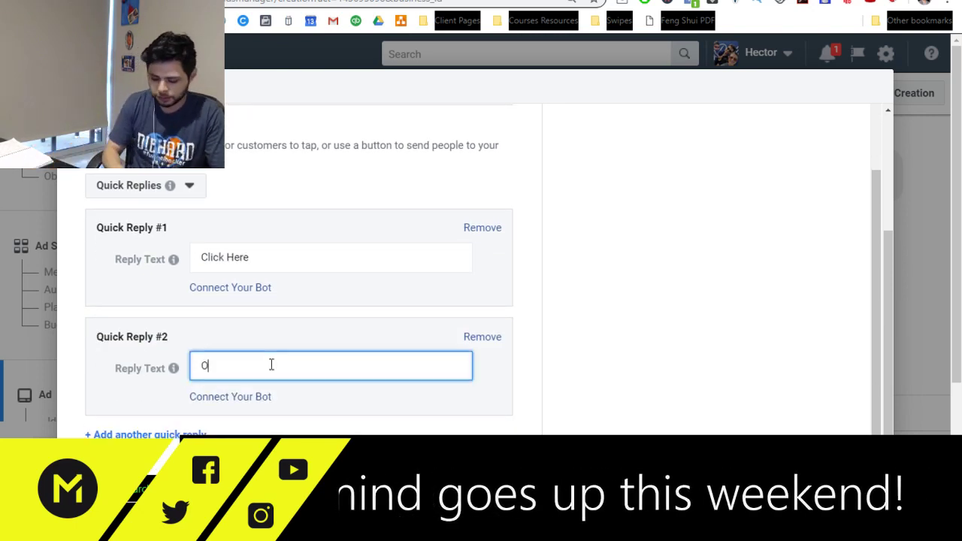
text(Option 2)
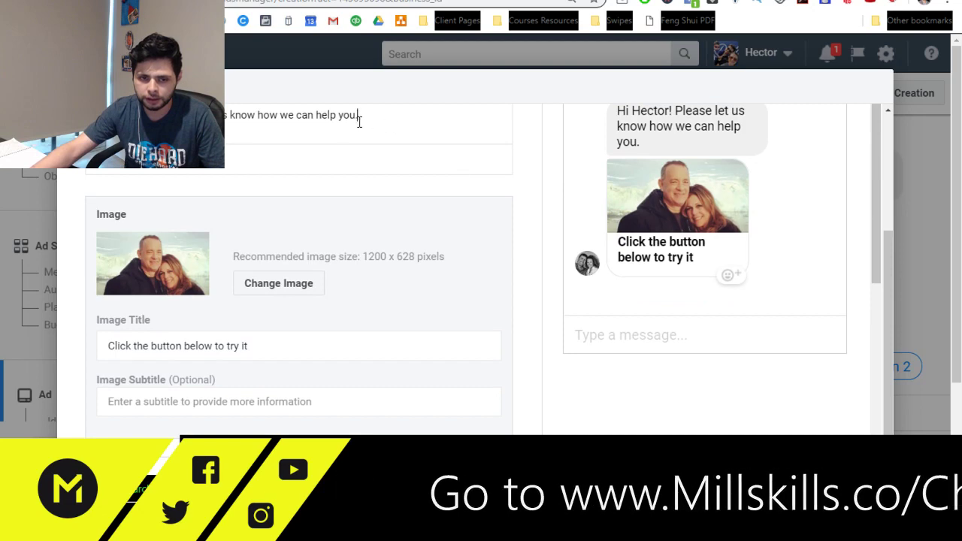
Send a preview of the welcome message to Messenger.
scroll(down, 3)
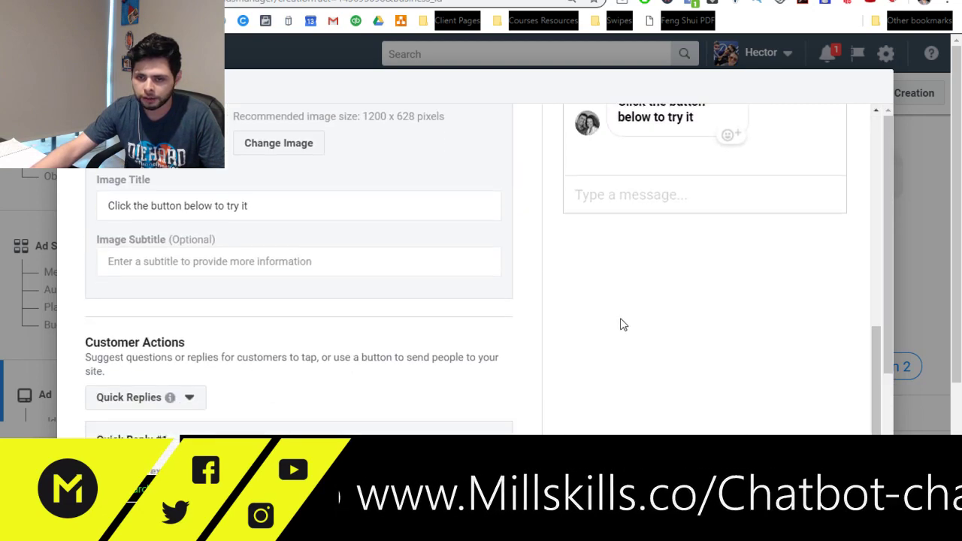
scroll(down, 3)
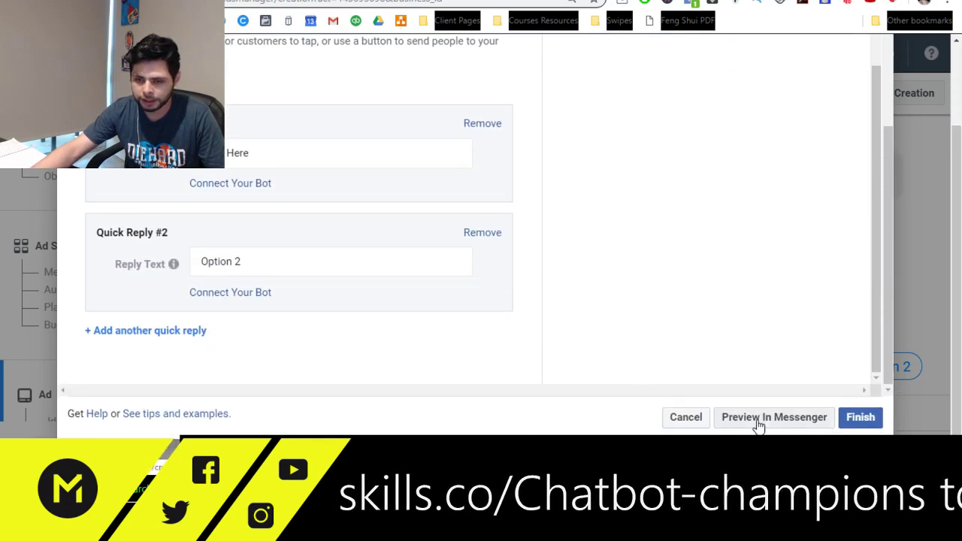
click(773, 418)
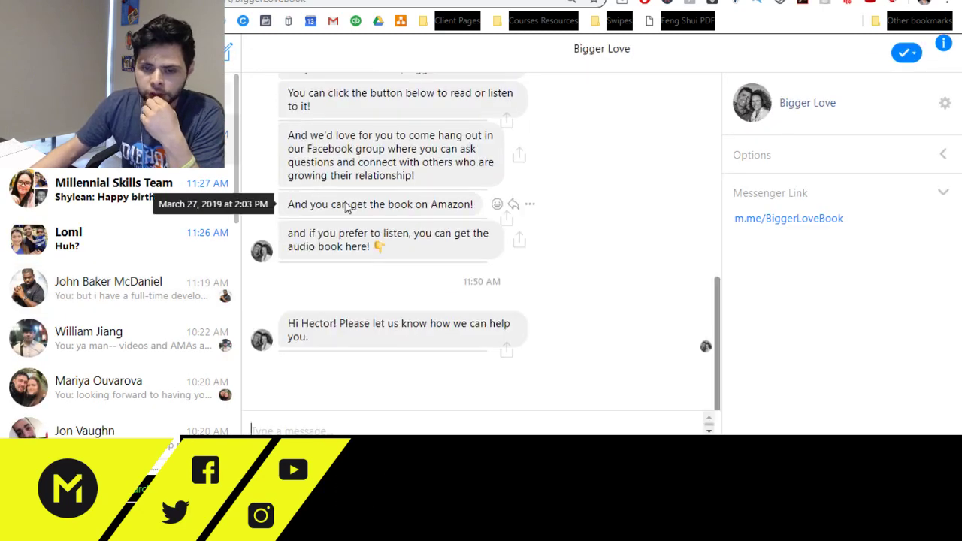
Answer the previewed welcome message in Messenger with the Click Here quick reply.
scroll(down, 3)
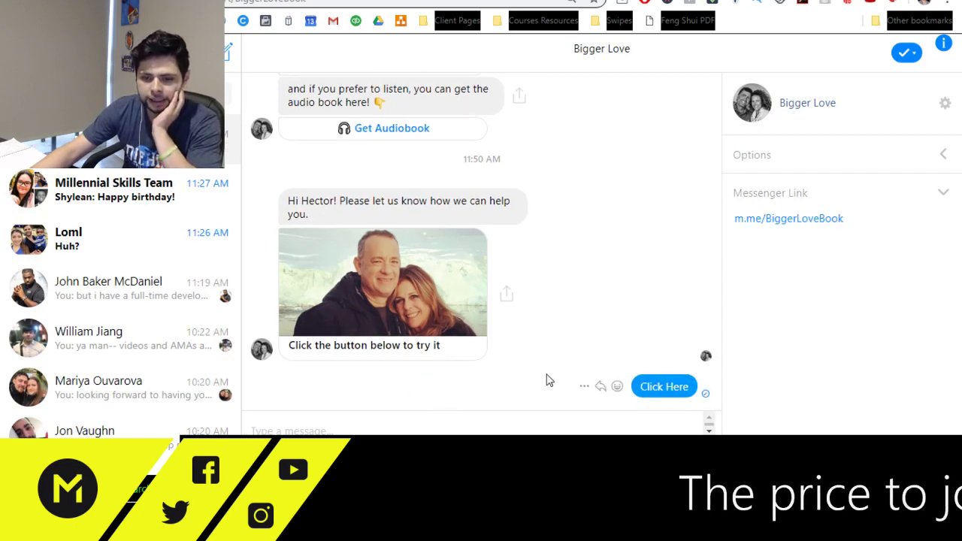
click(664, 385)
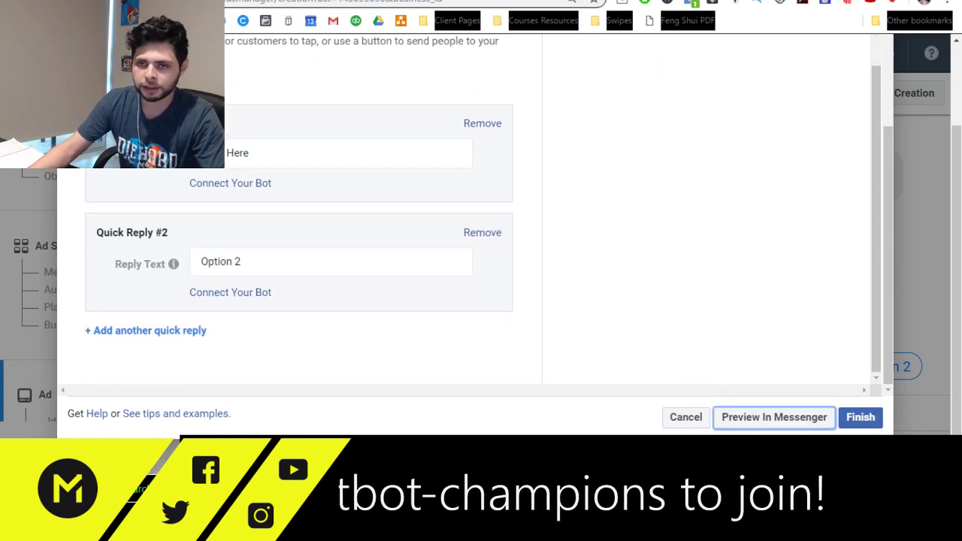
Preview again, answer with Option 2 in Messenger, then finish and save Welcome Message 04-26-19.
click(773, 418)
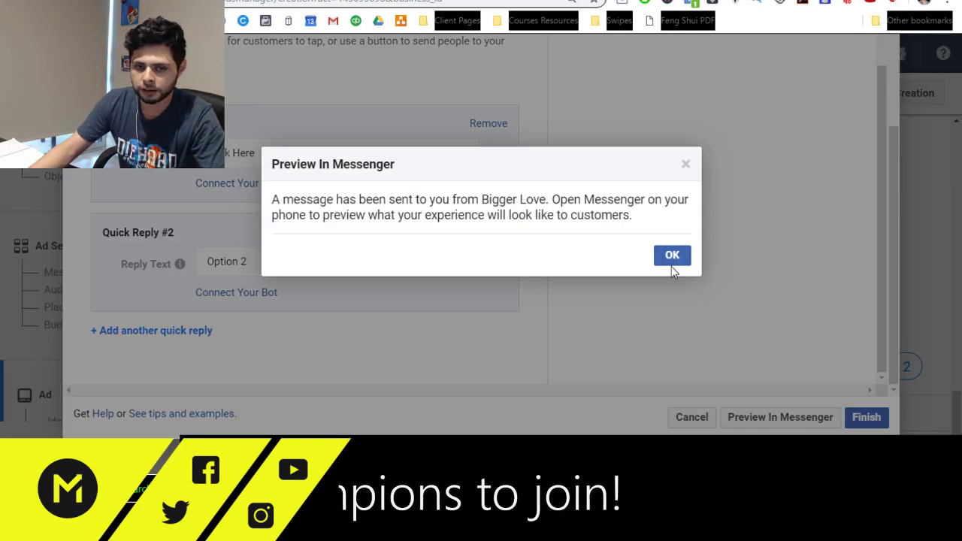
click(672, 256)
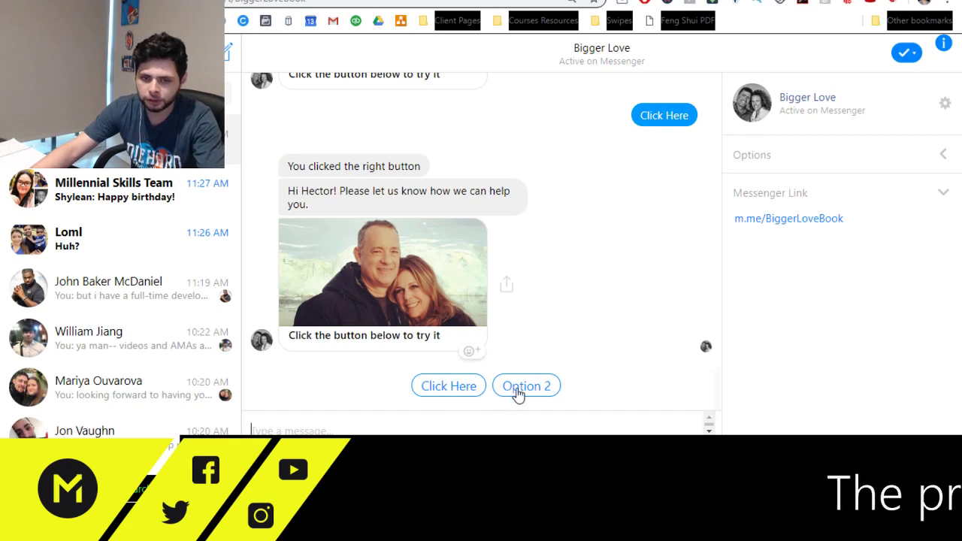
click(527, 385)
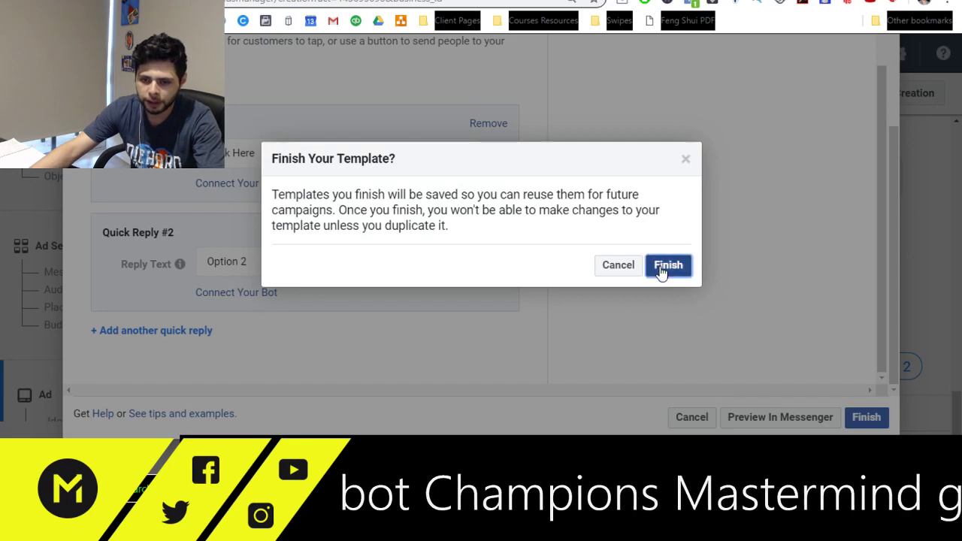
click(668, 265)
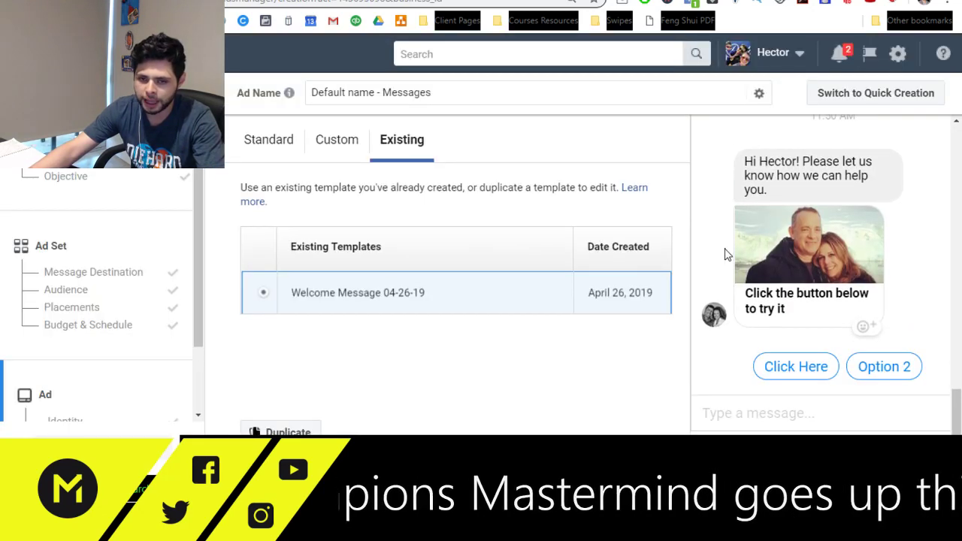